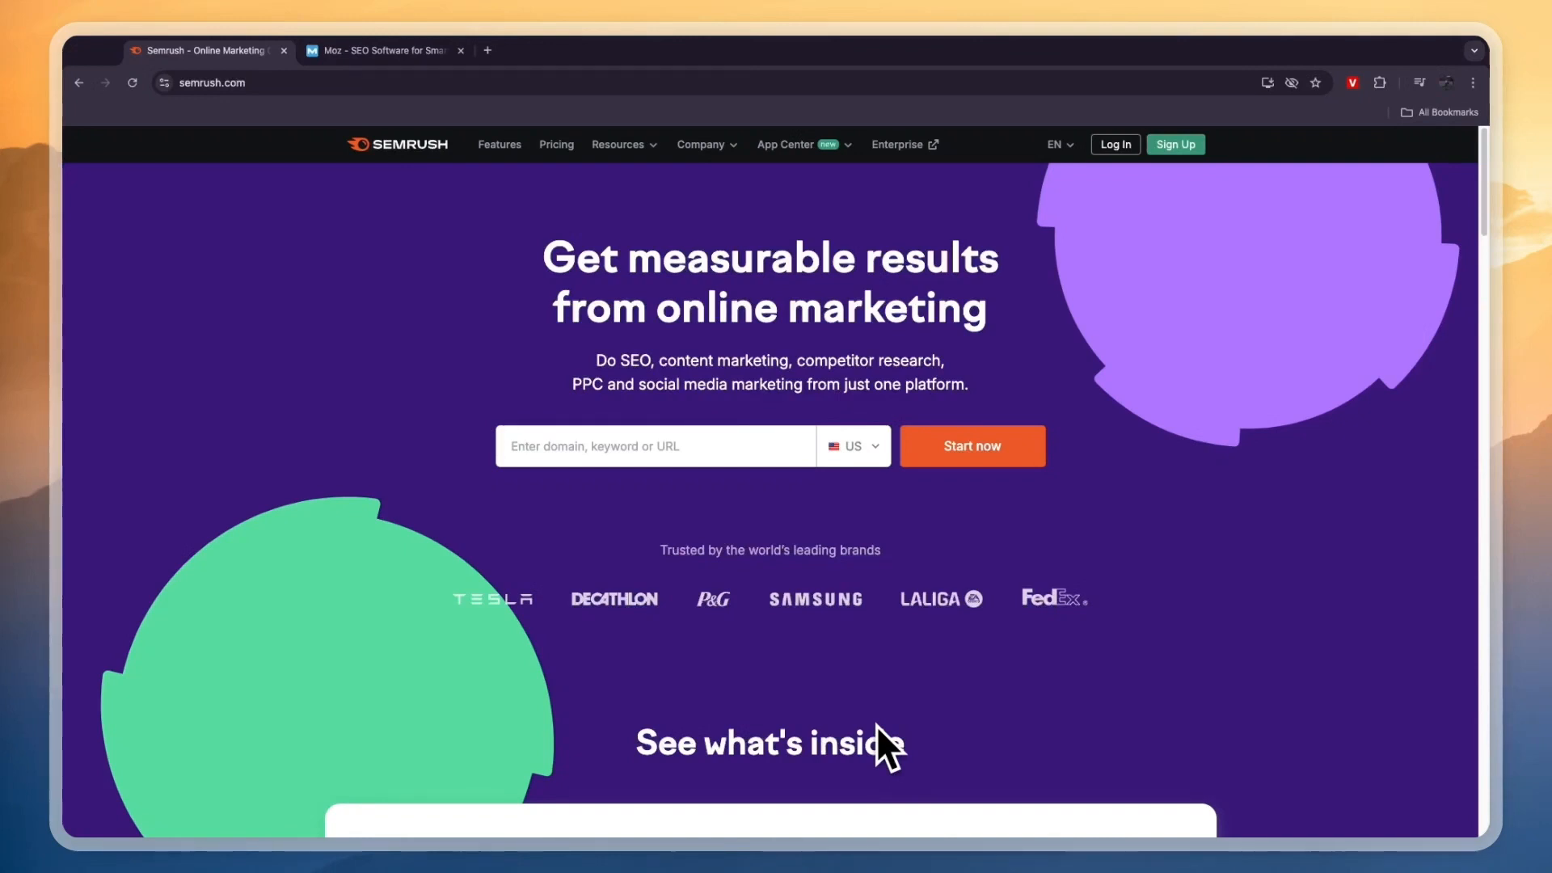
- Switch from the Semrush tab to the Moz homepage tab
left_click(384, 50)
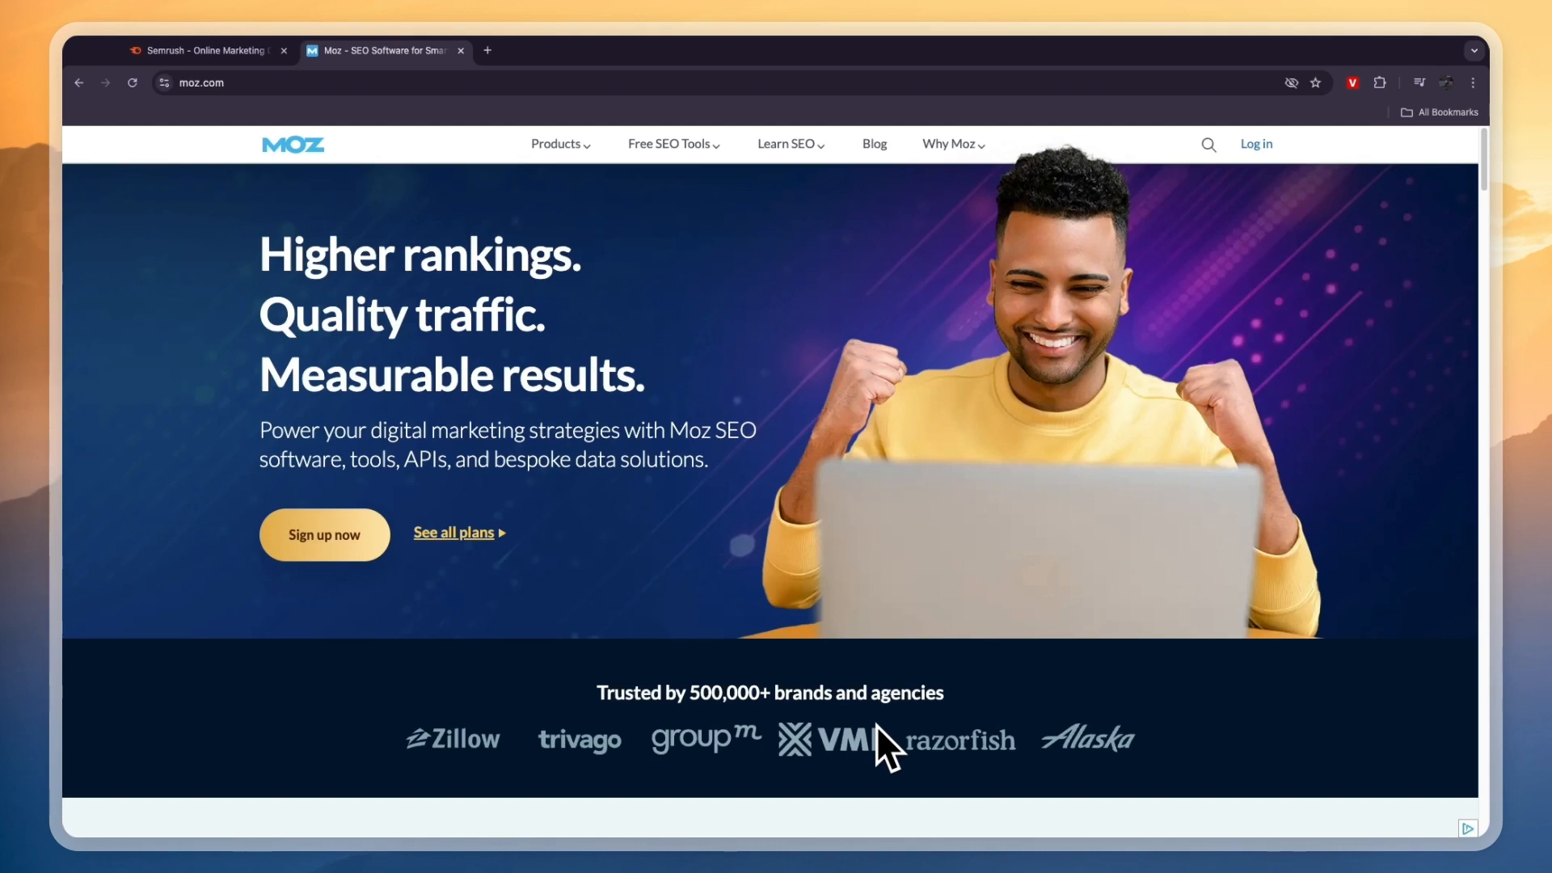
mouse_move(369, 415)
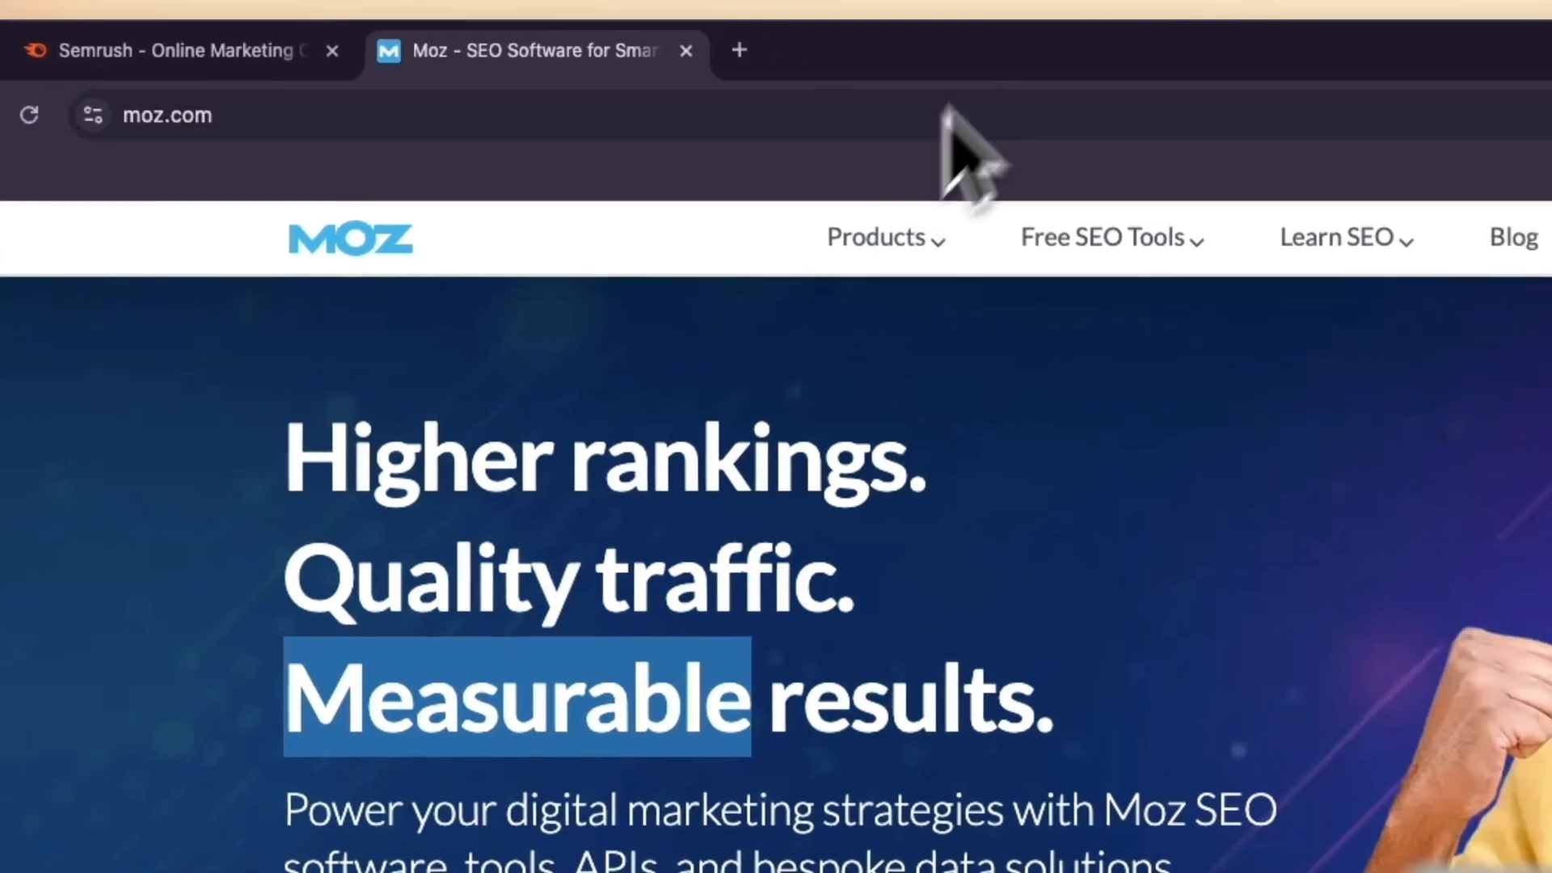
- Open the Moz Pro product page from the Moz Products menu
left_click(875, 236)
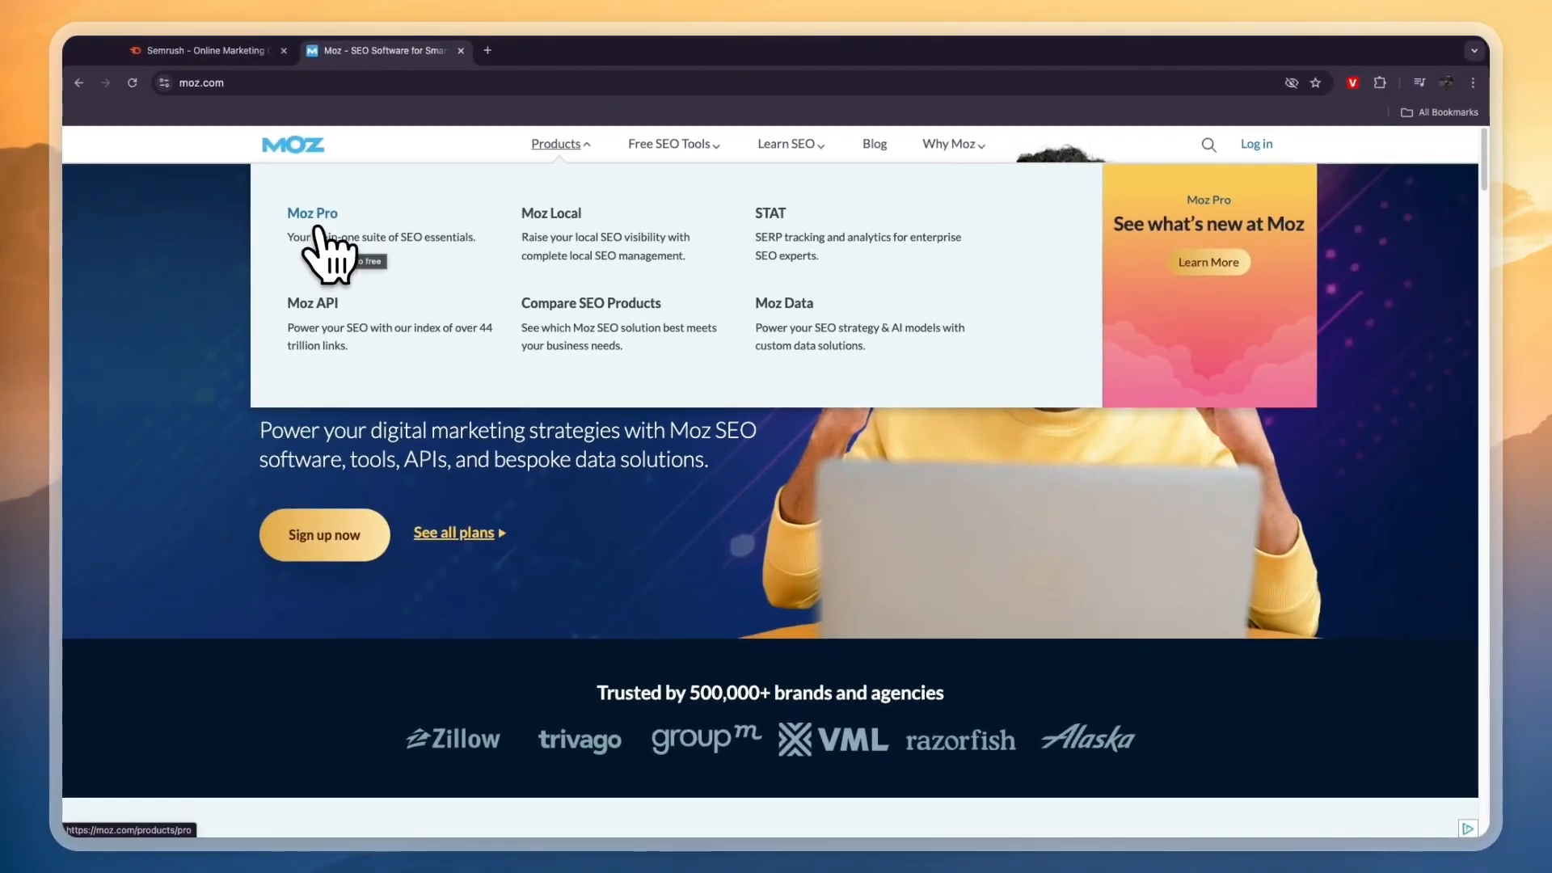
left_click(312, 213)
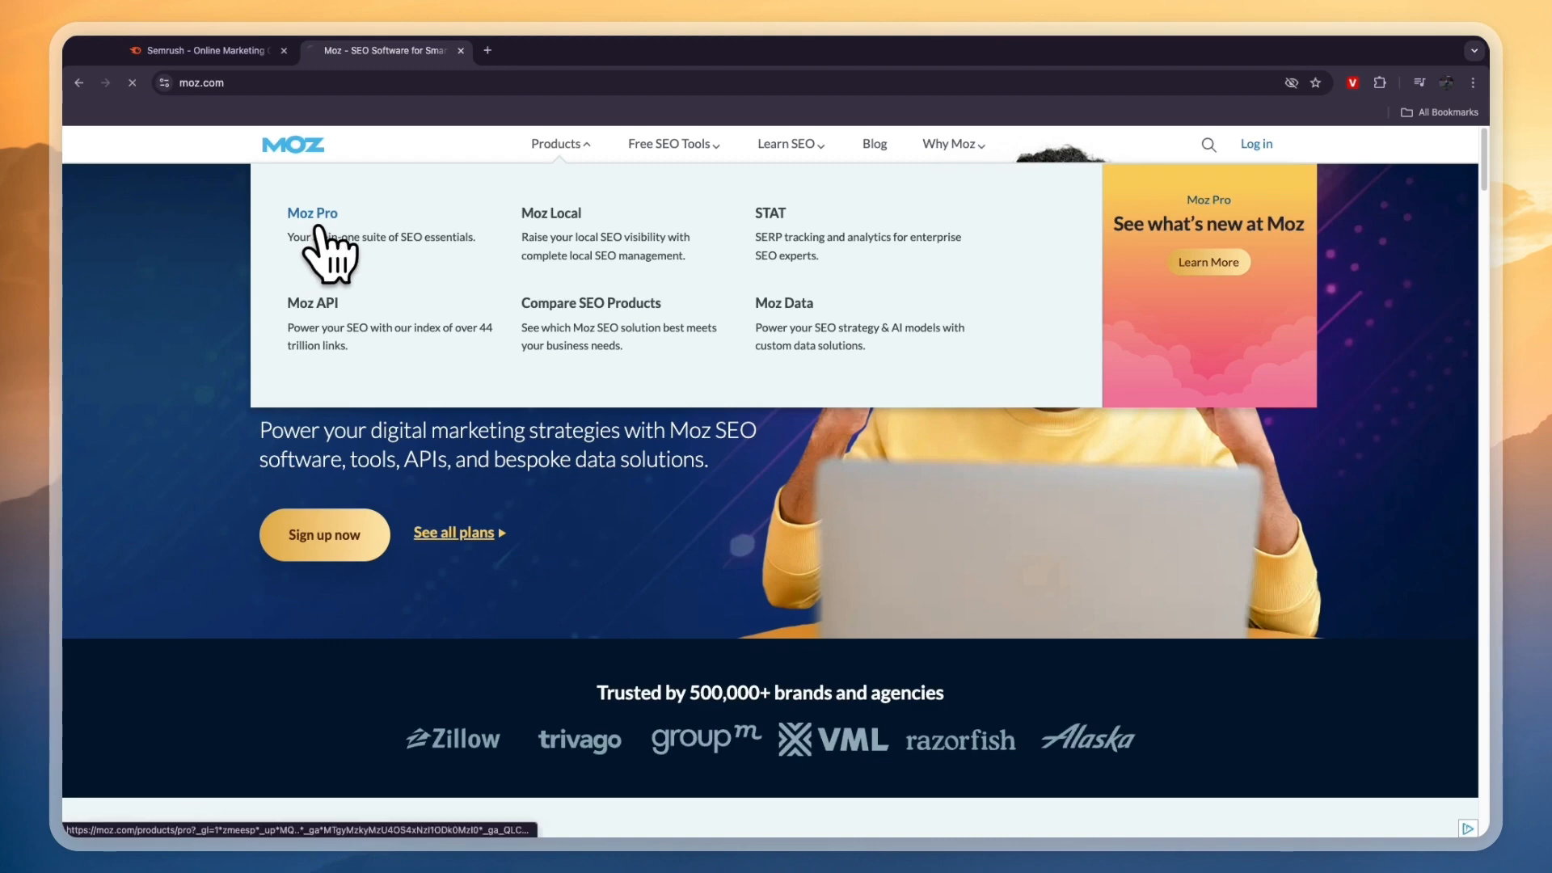
- Look over the loaded Moz Pro page's 'Simplify SEO' headline and 30-day free trial offer
left_click(312, 213)
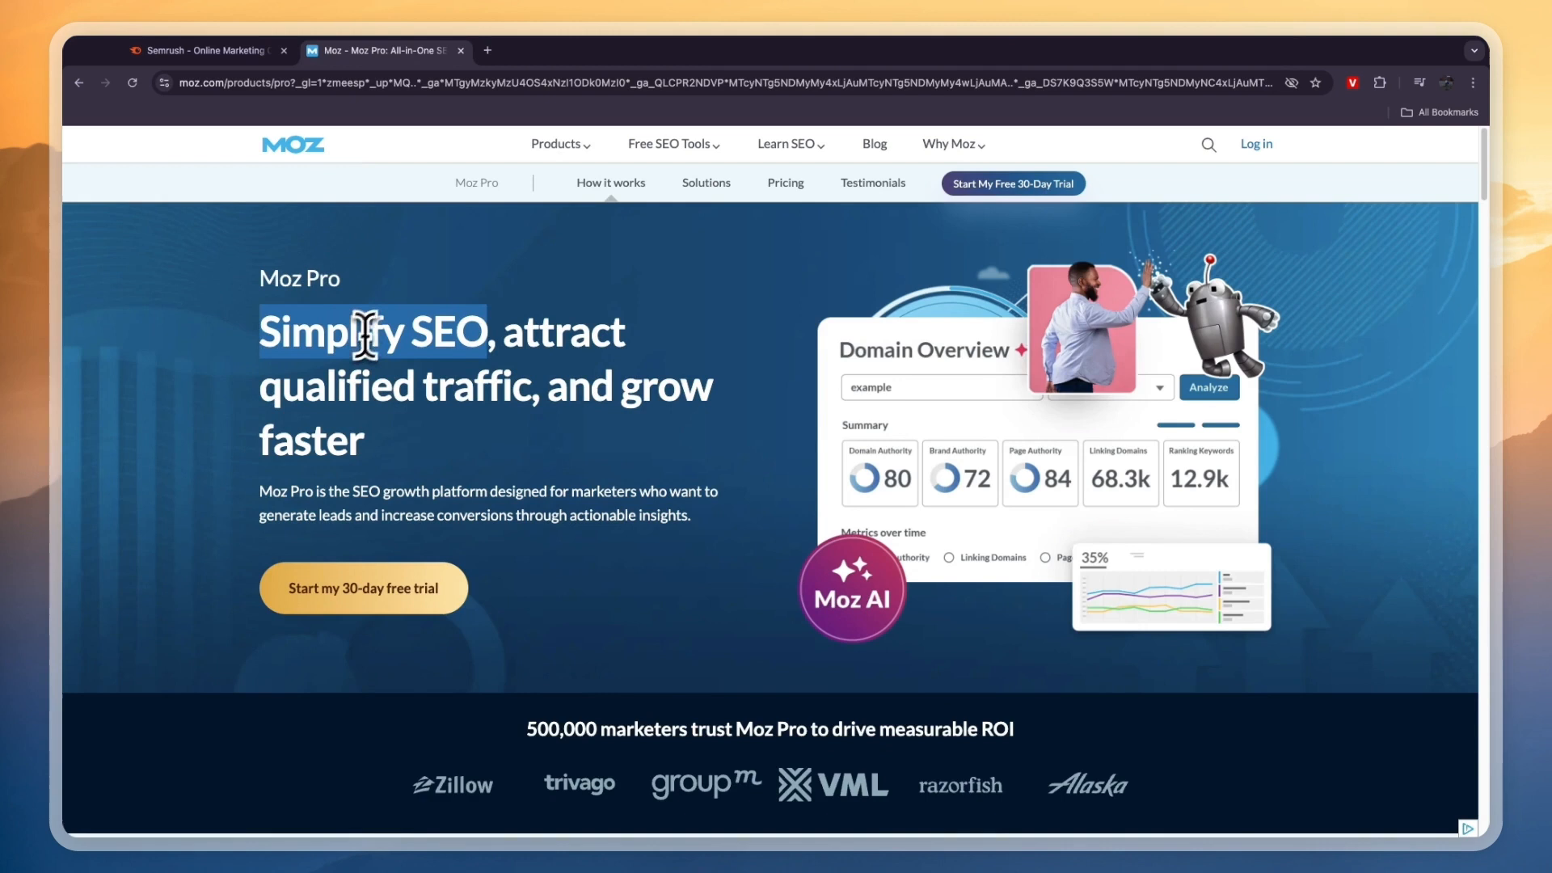
scroll("down", 3)
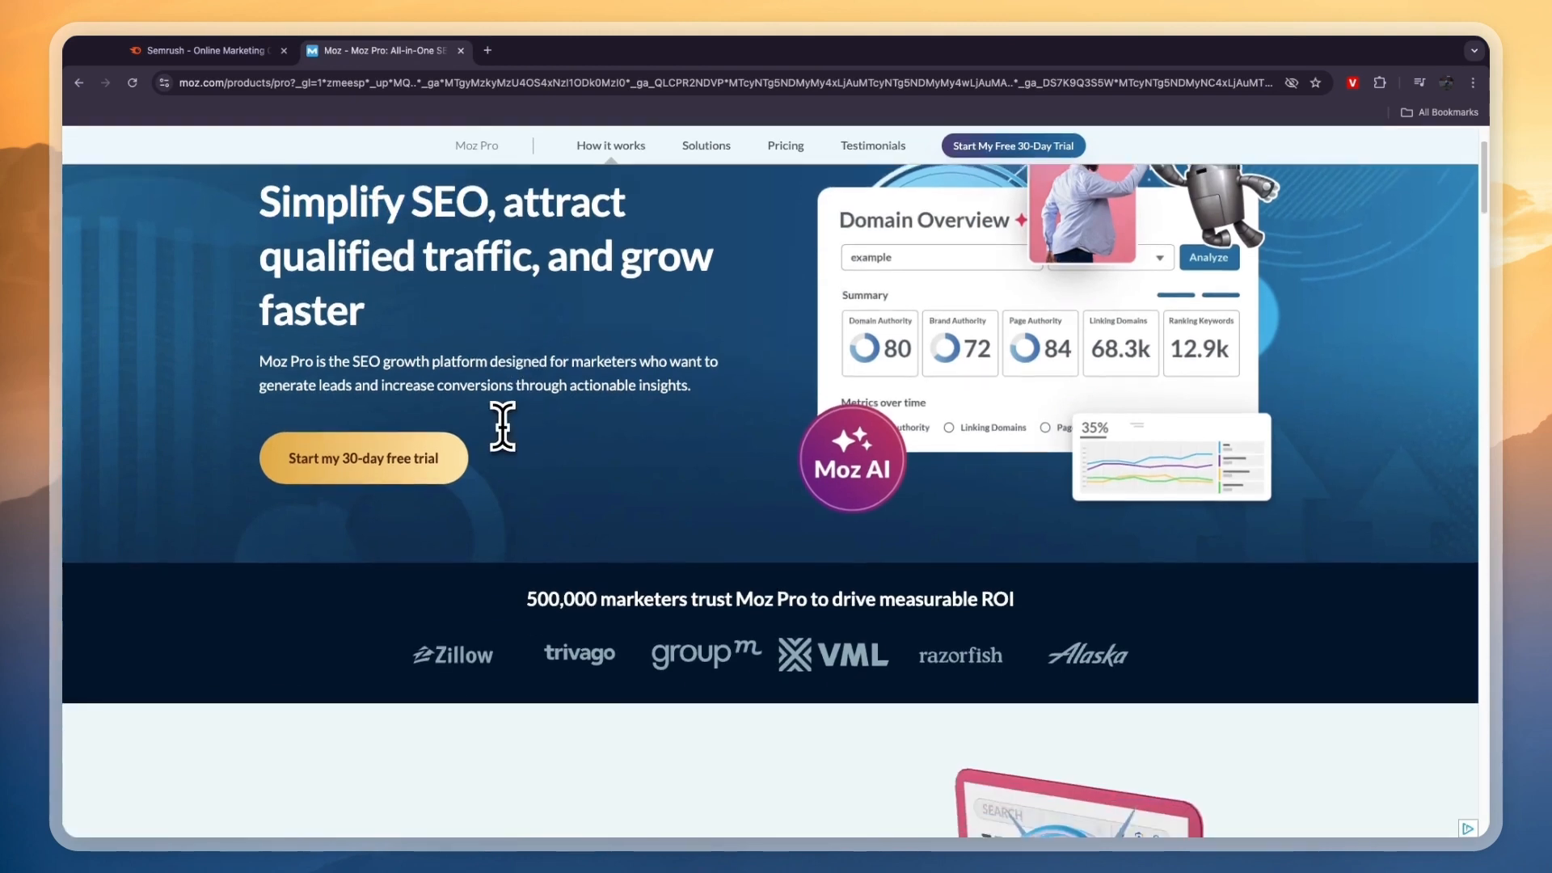
scroll("up", 3)
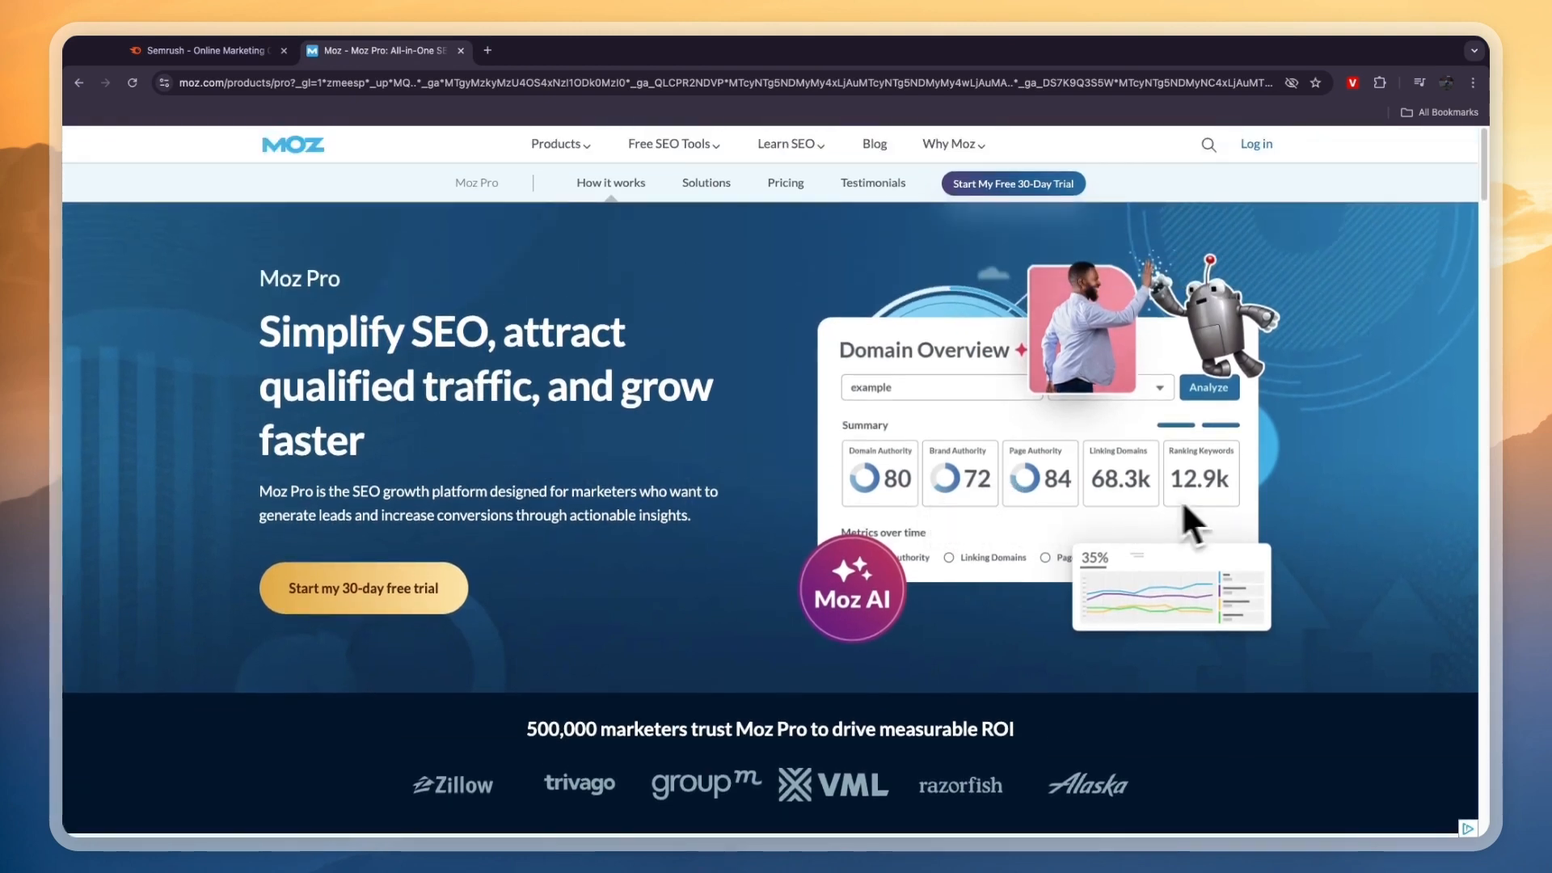
mouse_move(871, 398)
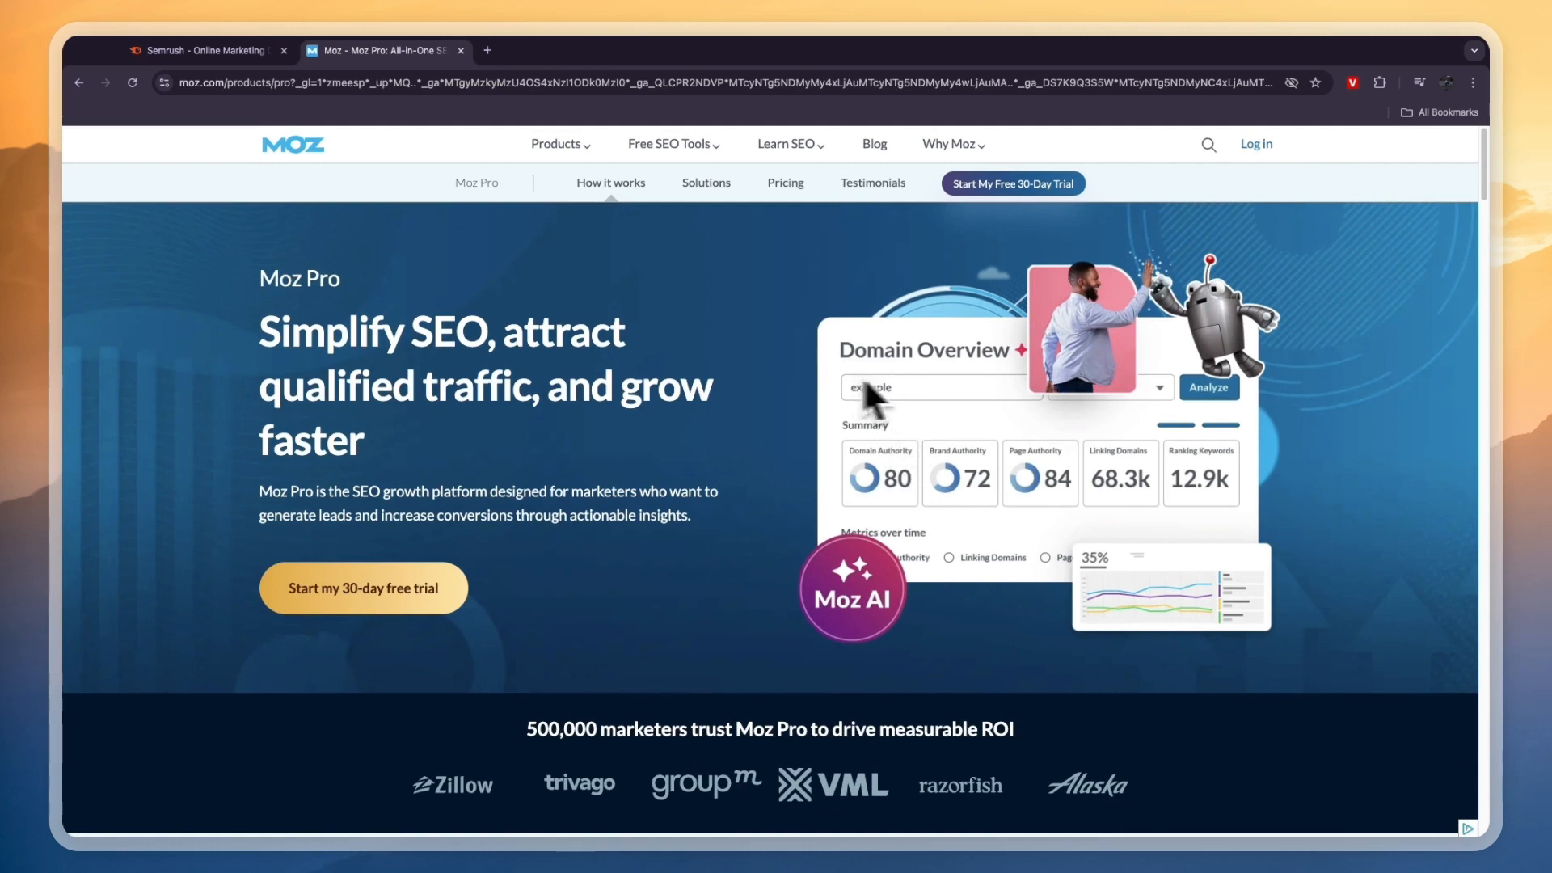
mouse_move(900, 485)
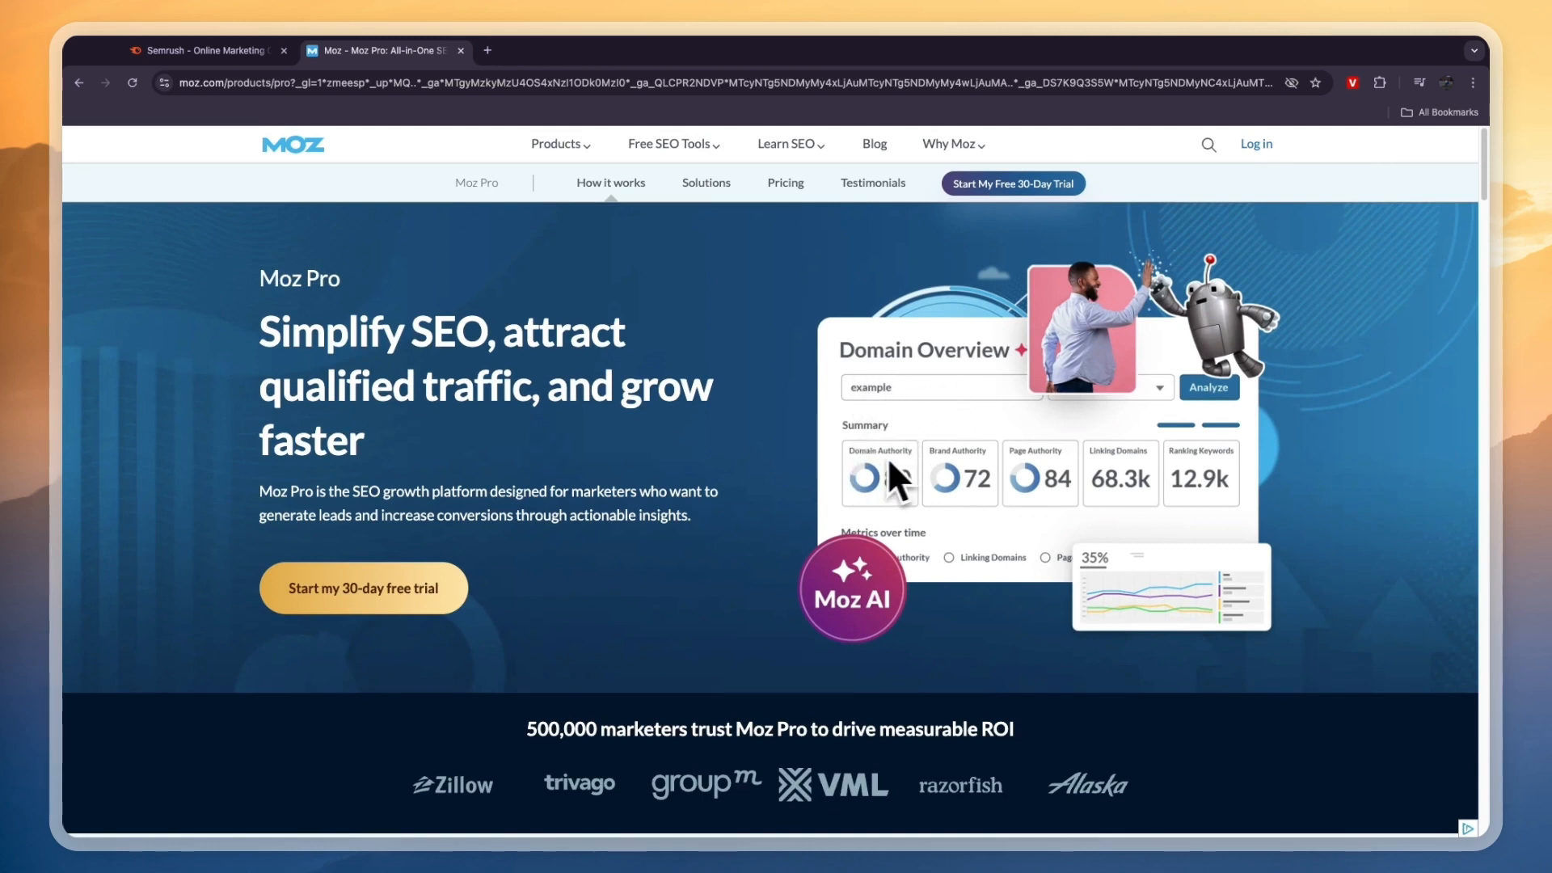
mouse_move(955, 485)
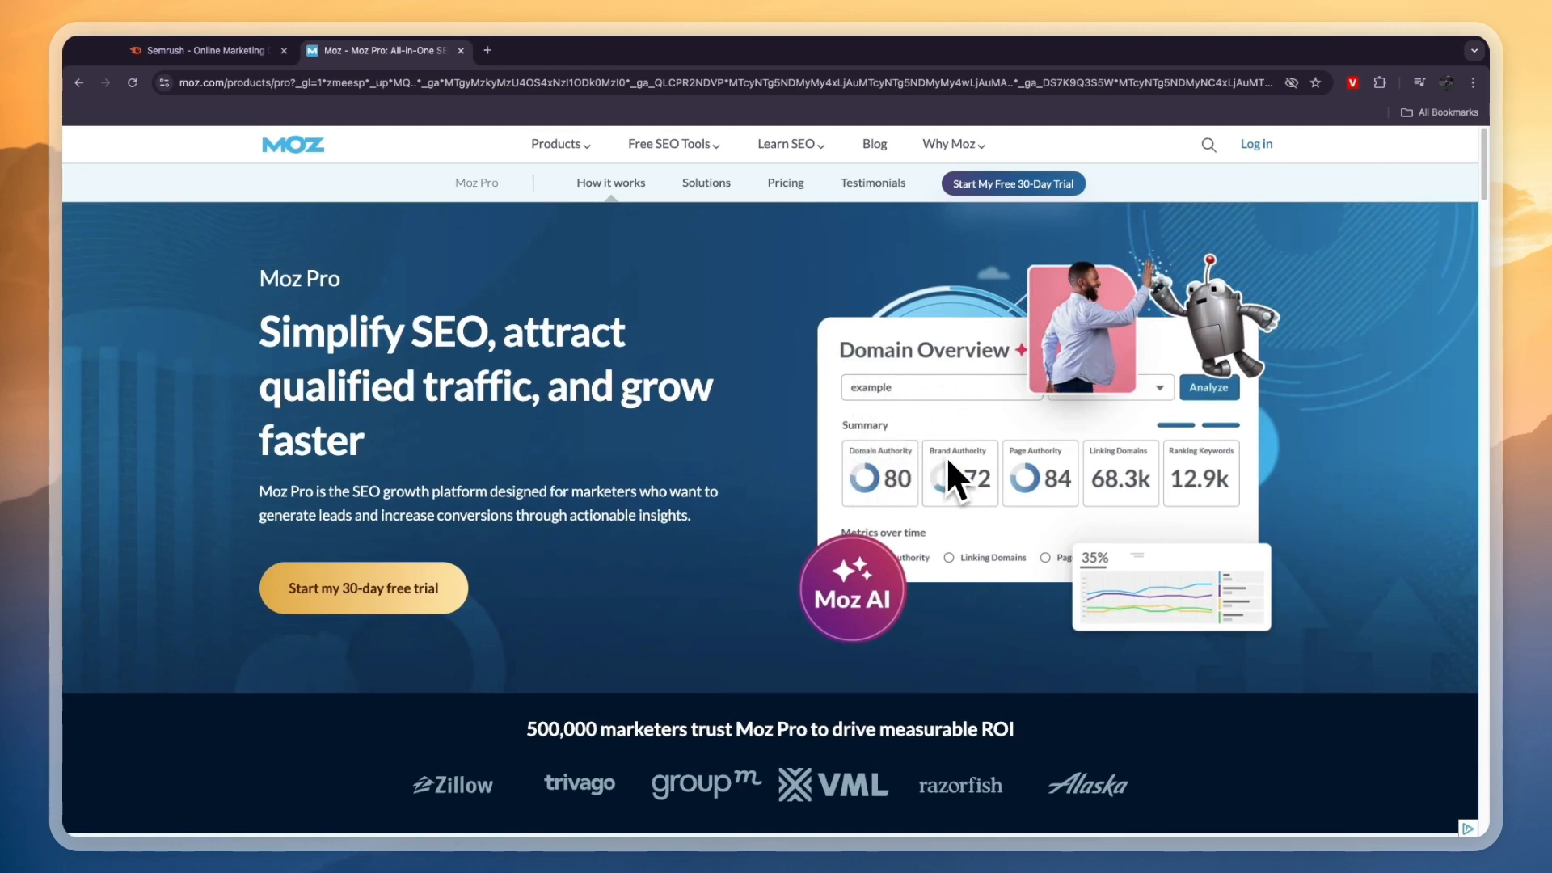
mouse_move(1039, 485)
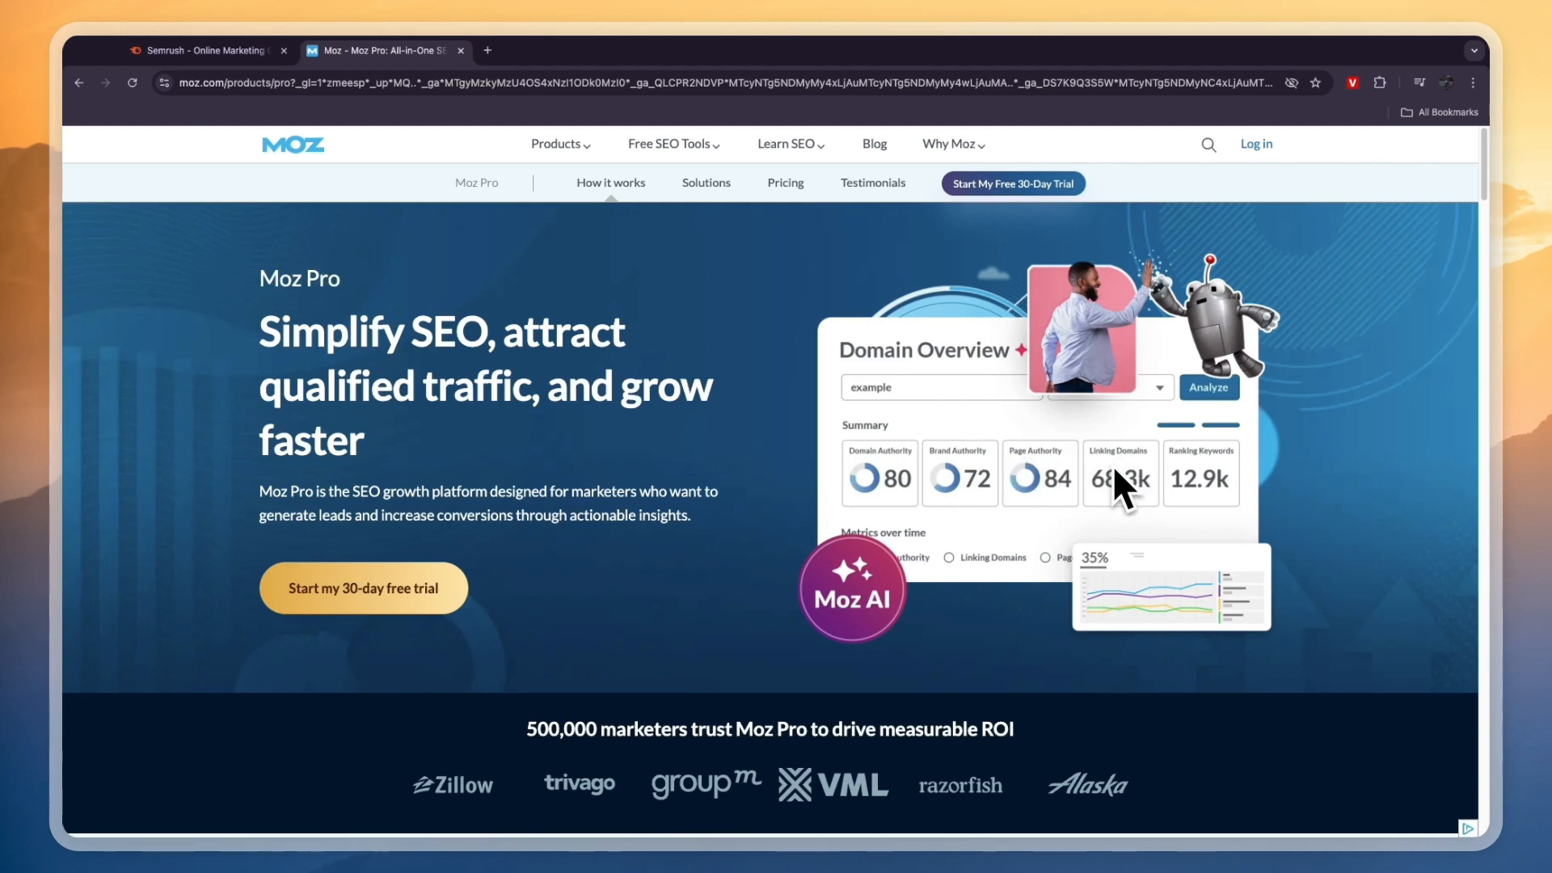
mouse_move(1227, 499)
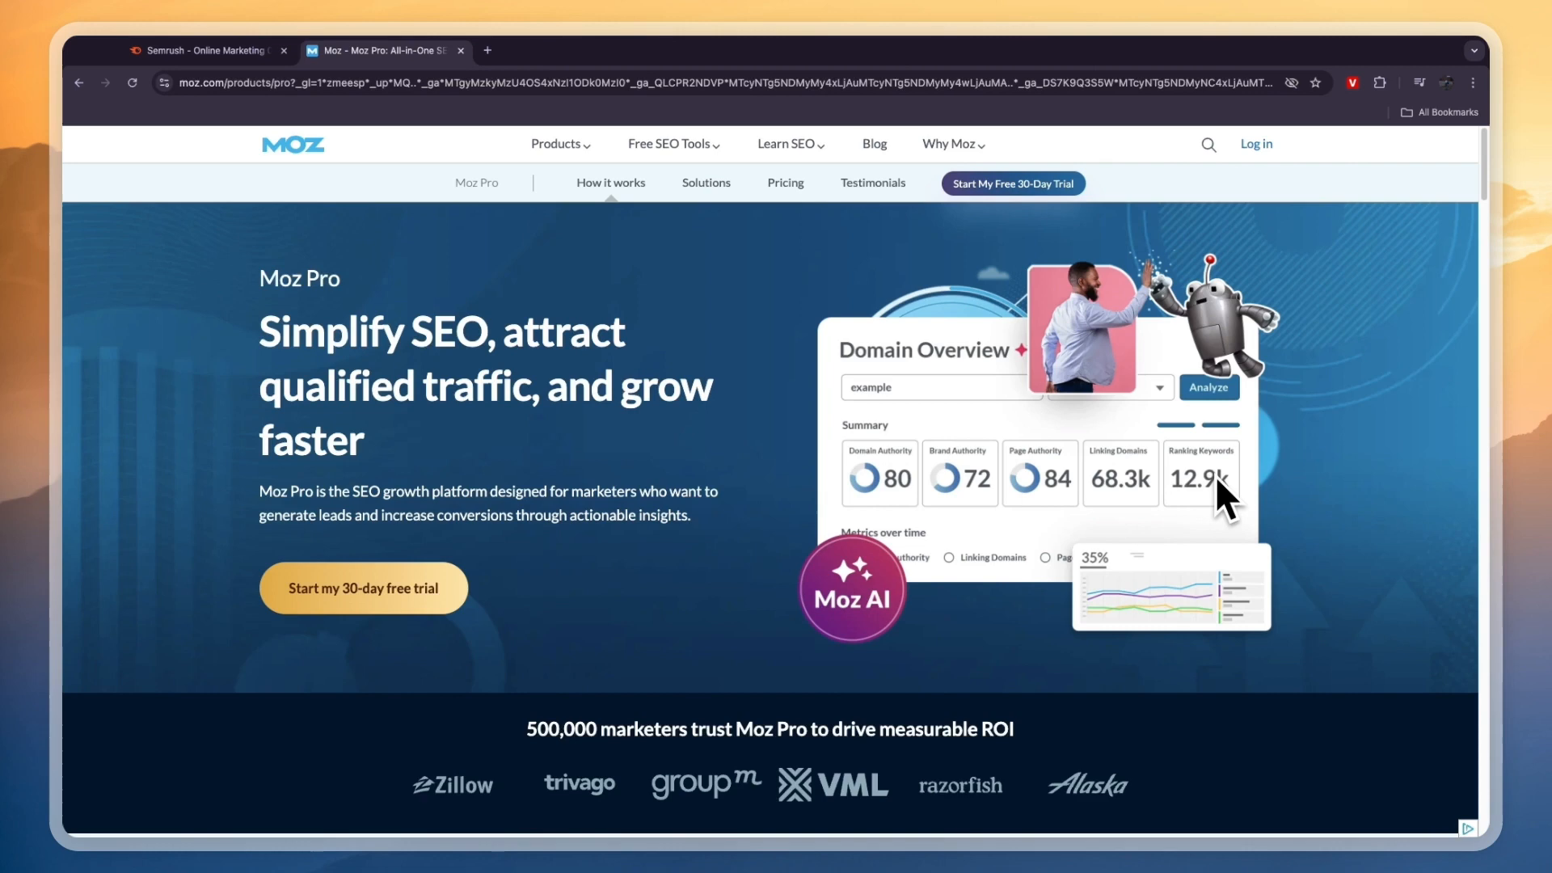
- Scroll through the Moz Pro features grid, highlighting On-page Grader, toward the Moz AI banner
scroll("down", 3)
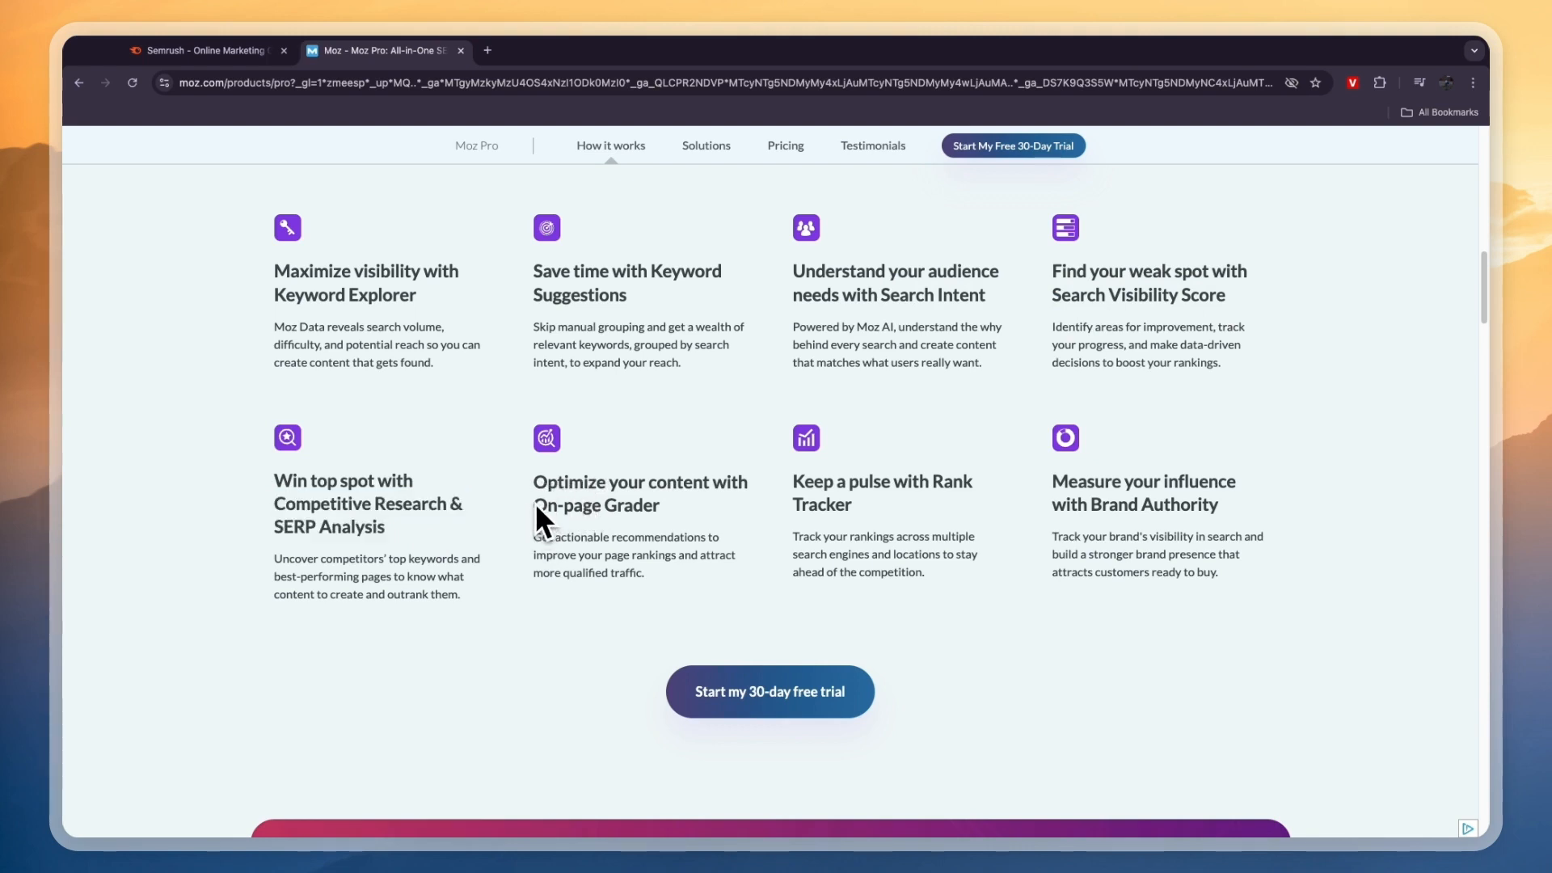
double_click(594, 505)
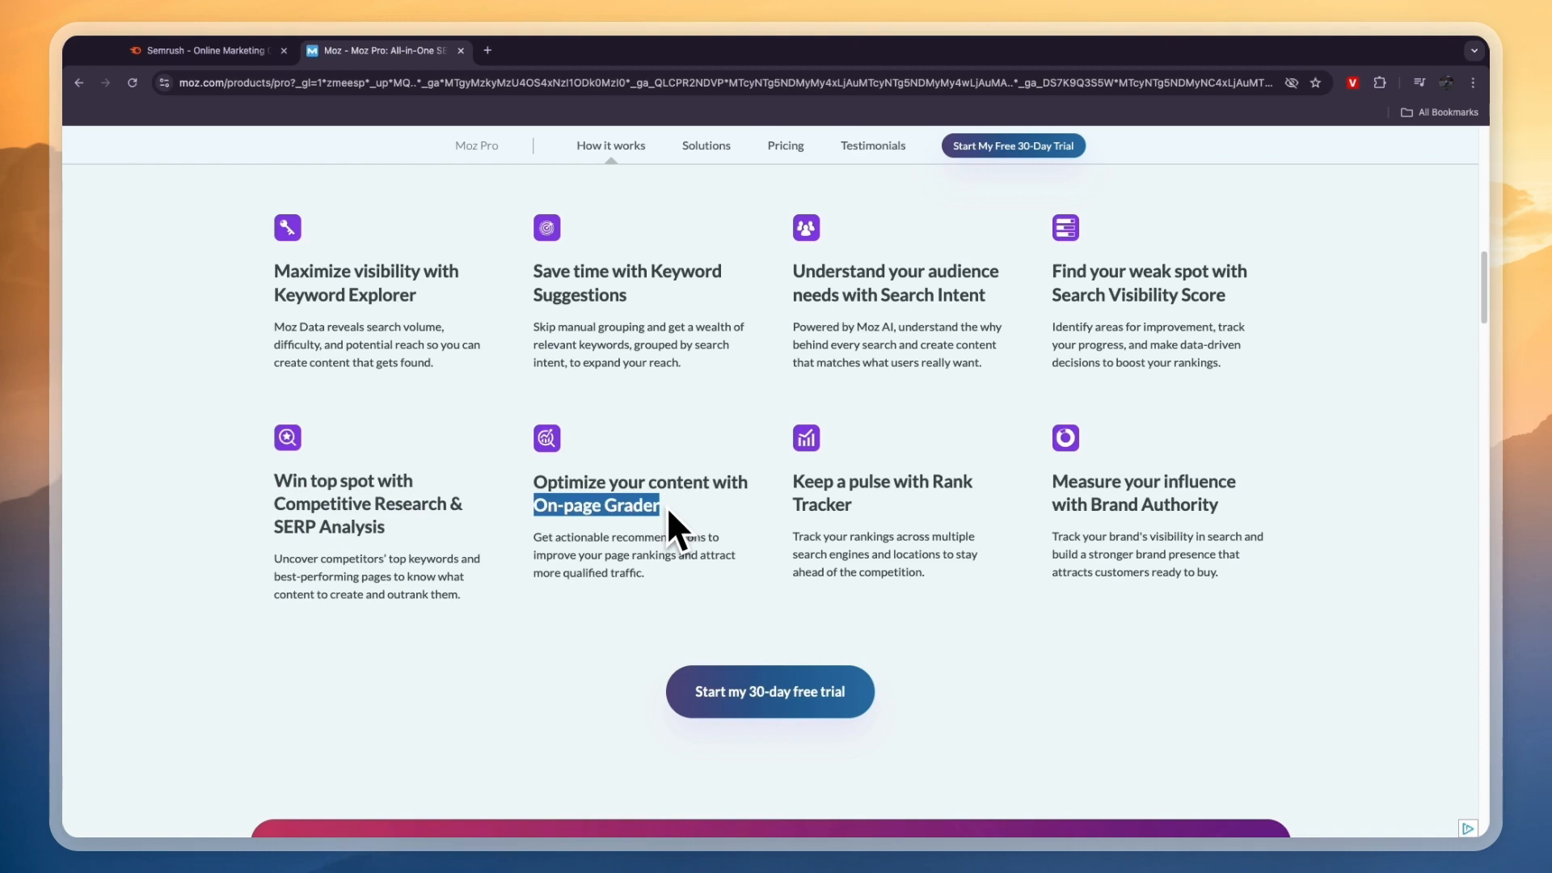
mouse_move(881, 488)
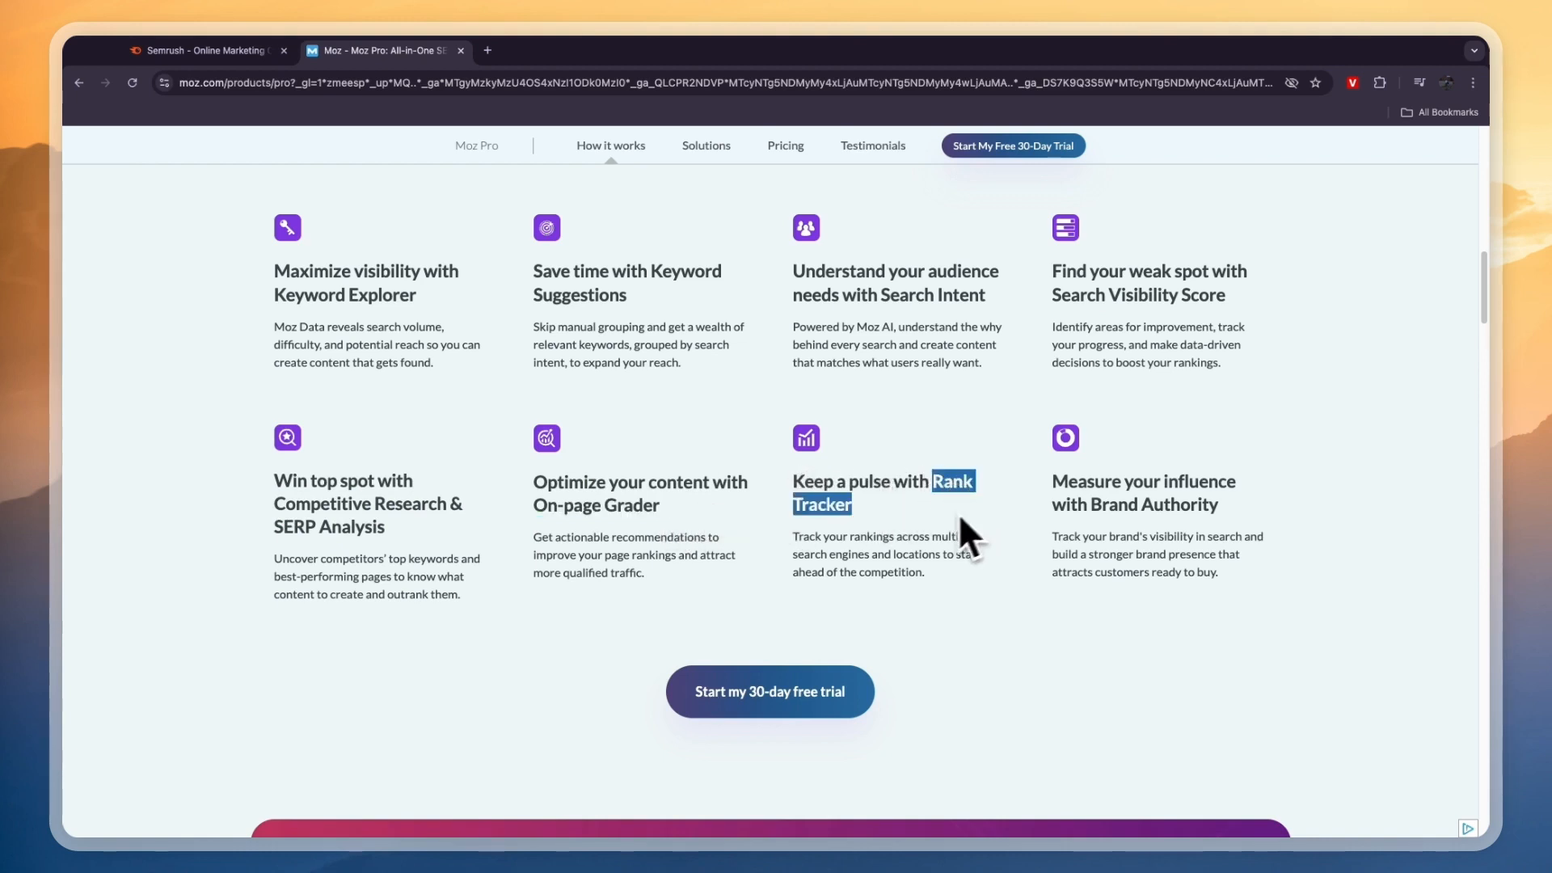
mouse_move(1106, 497)
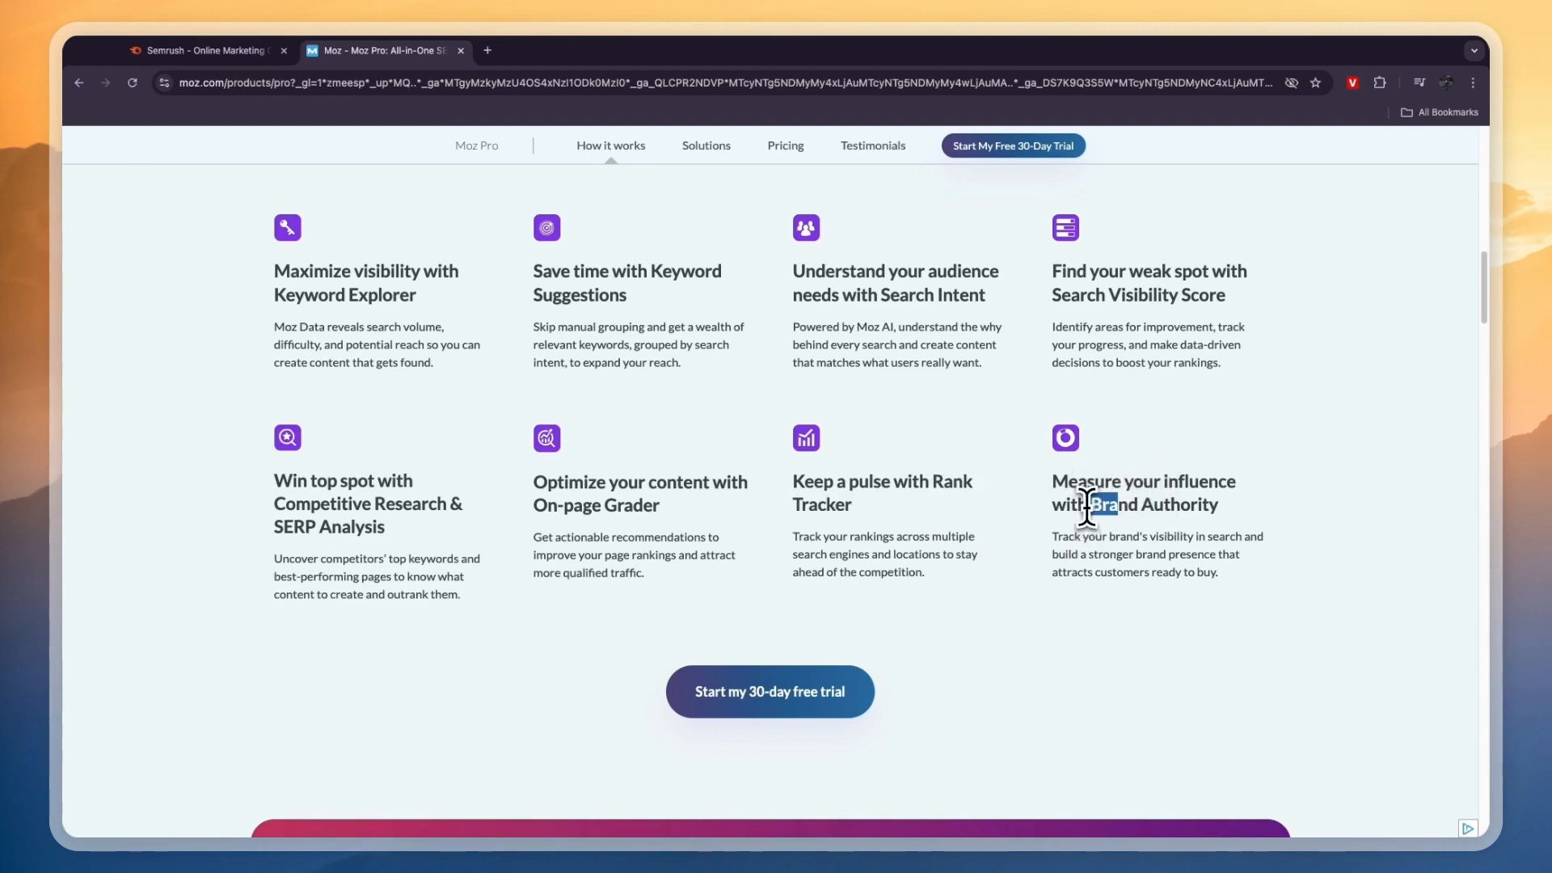
scroll("down", 3)
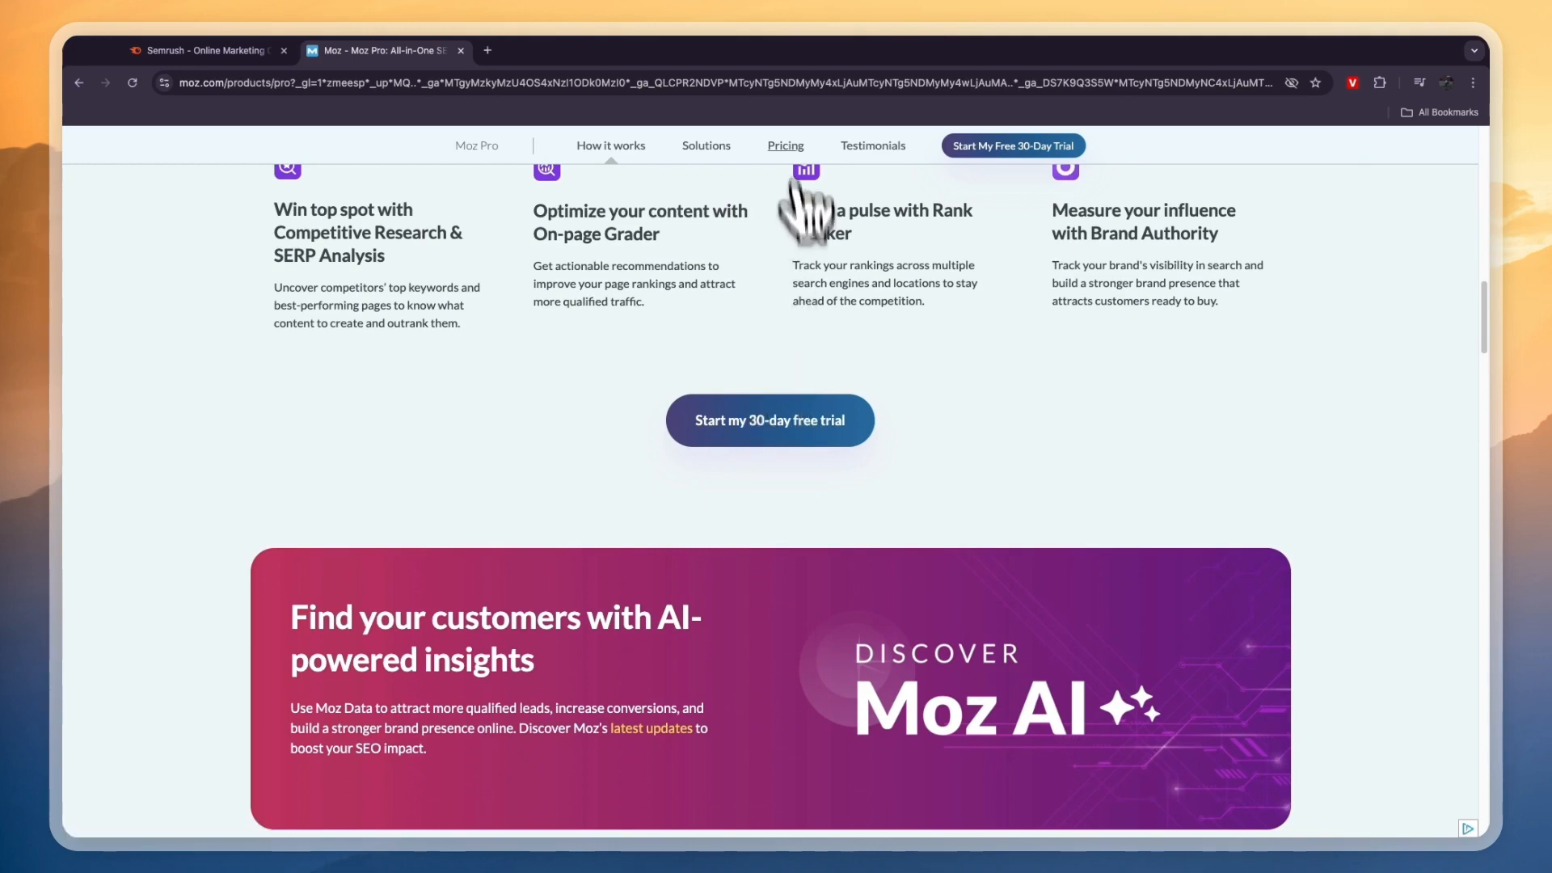
- Open the Moz Pro plans and pricing page and scroll down to the plan cards
left_click(784, 145)
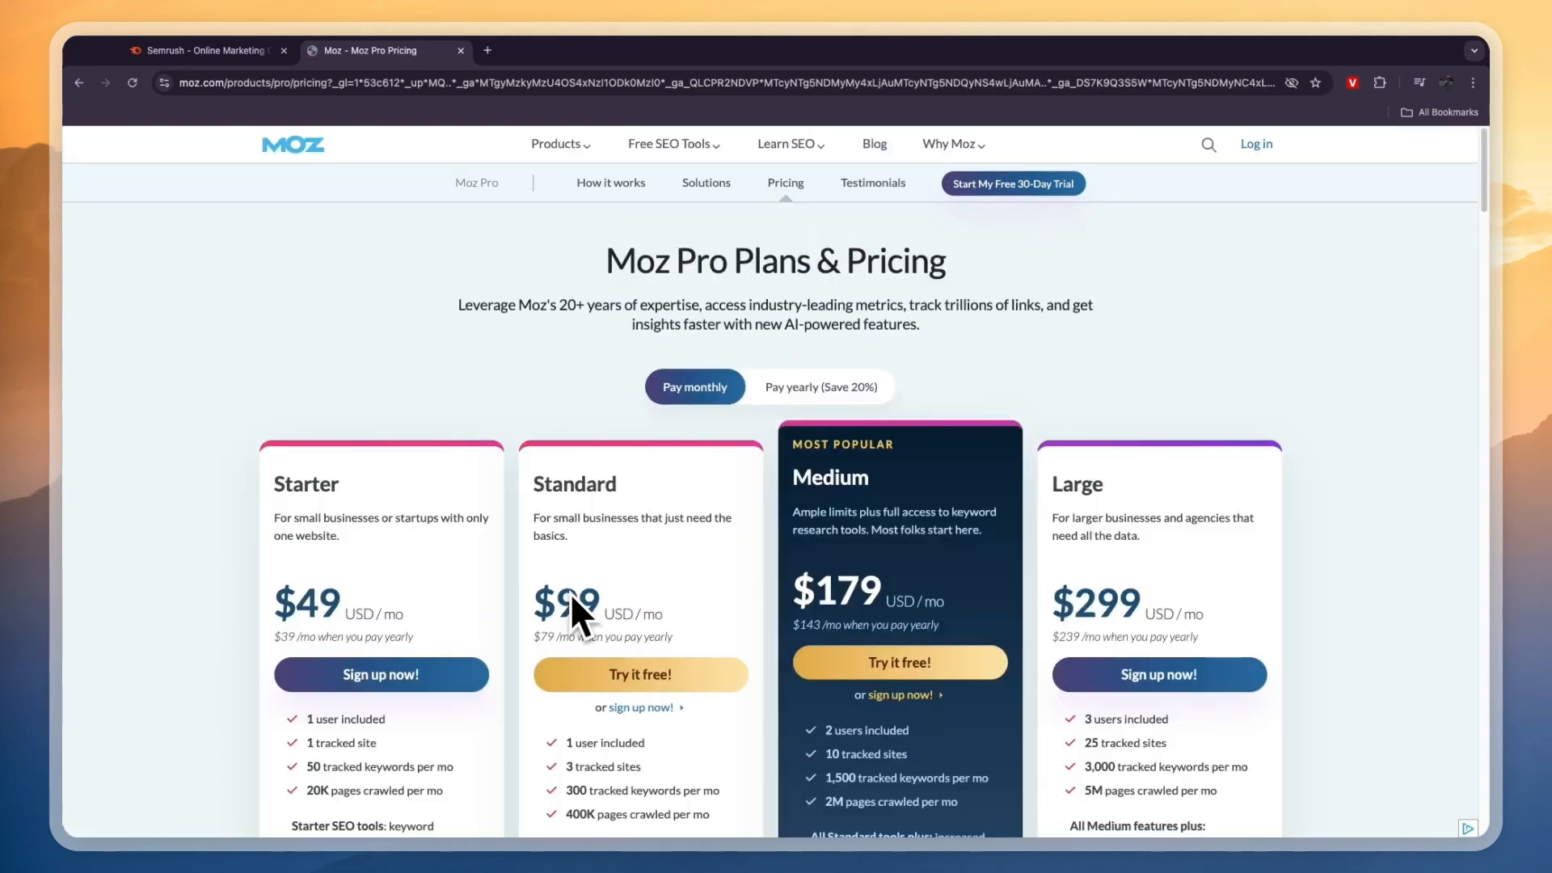
scroll("down", 3)
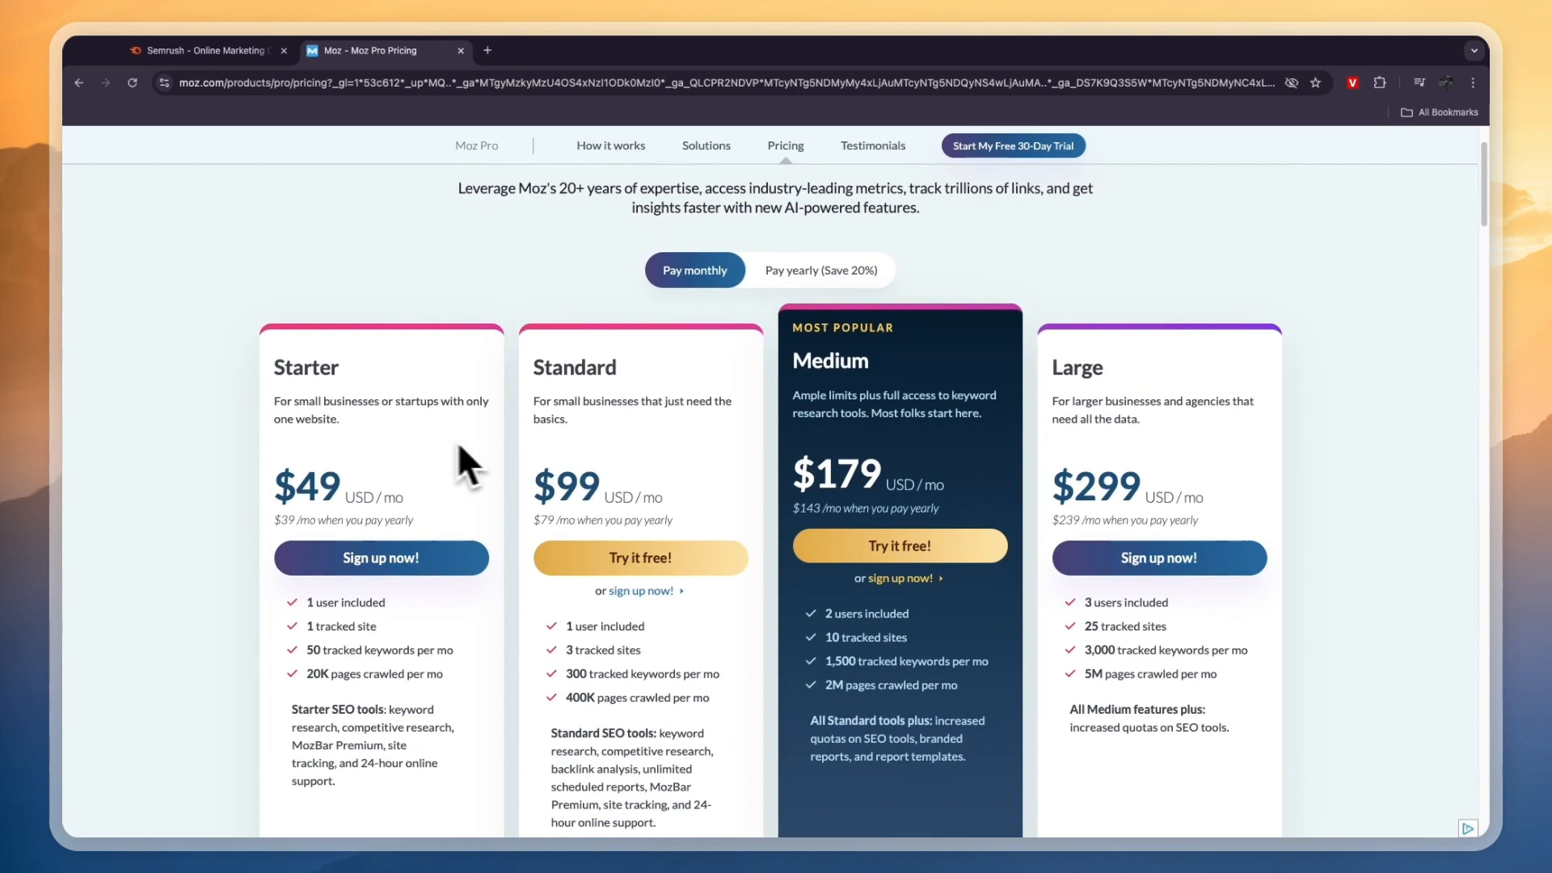
scroll("down", 3)
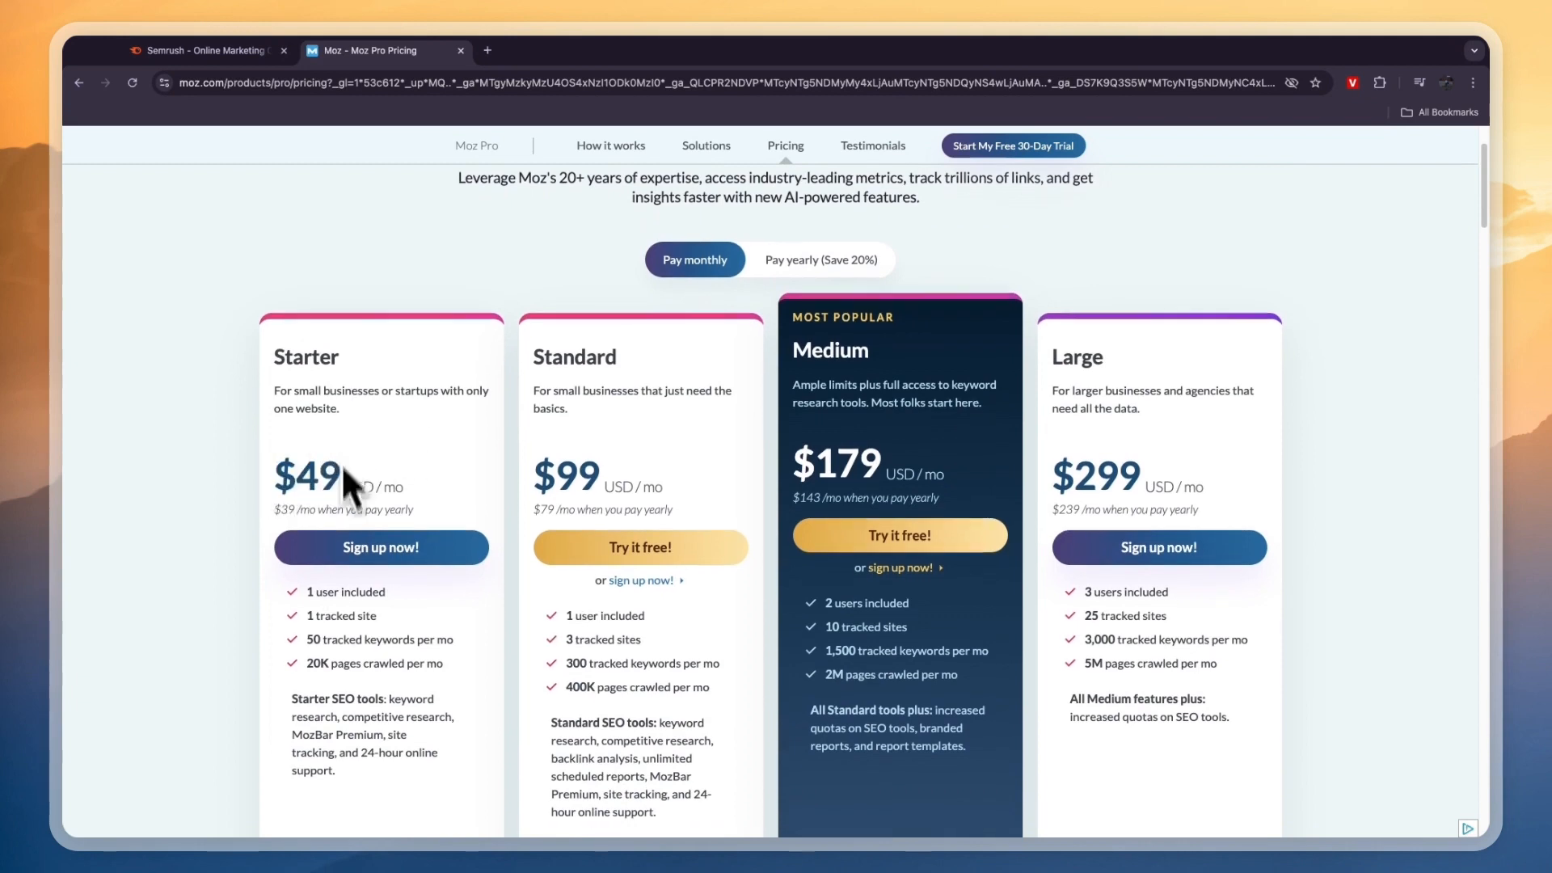
scroll("down", 3)
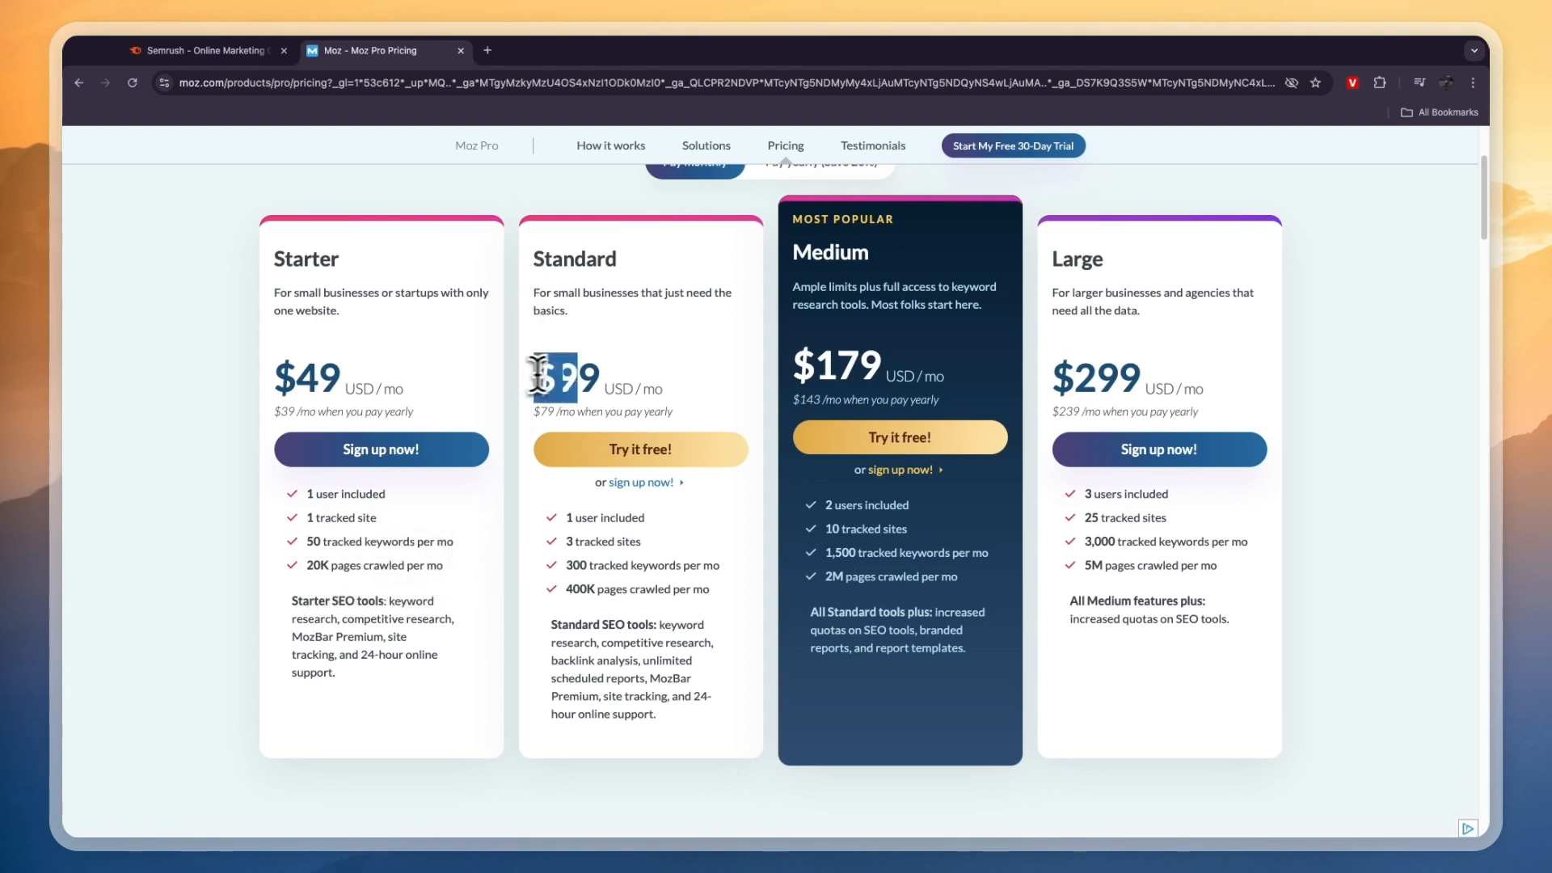
- Compare the Standard, Large $299 and Starter $49 prices, then return to Semrush
double_click(601, 541)
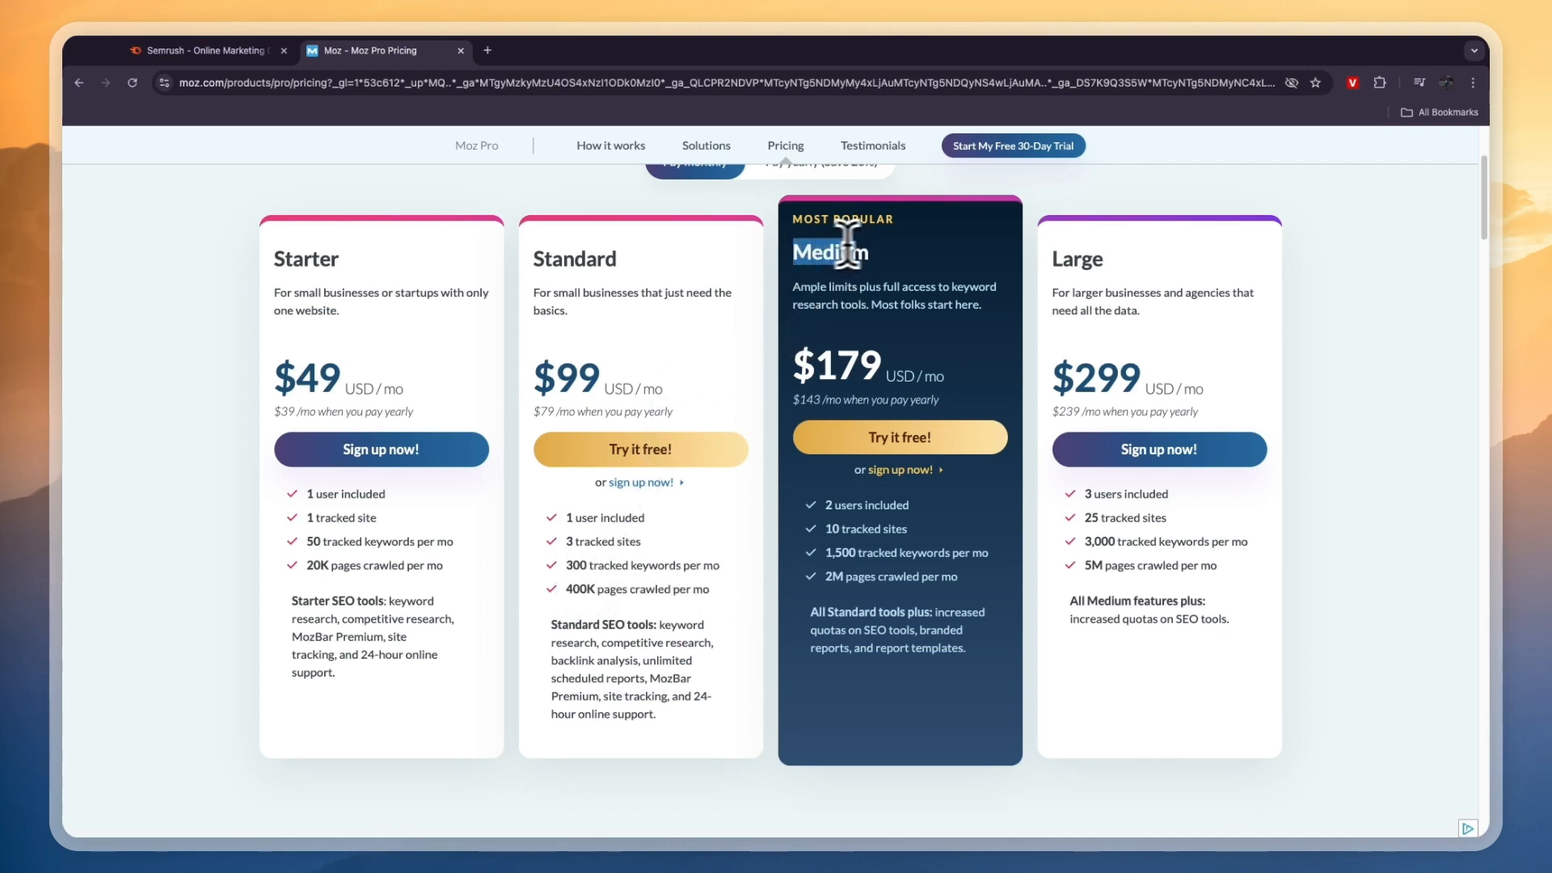
mouse_move(811, 287)
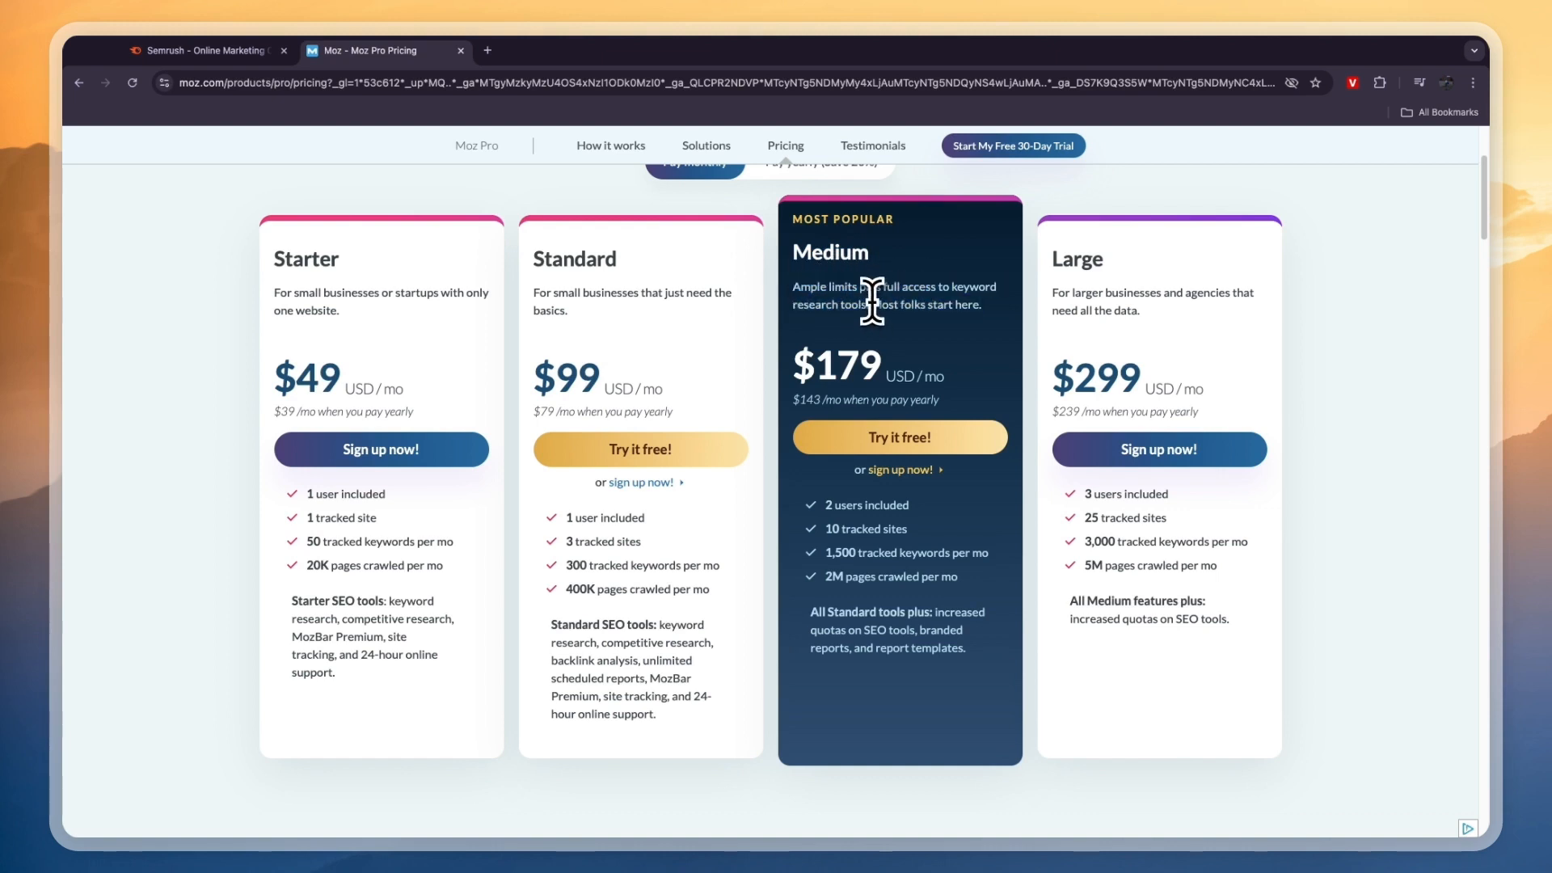
mouse_move(911, 502)
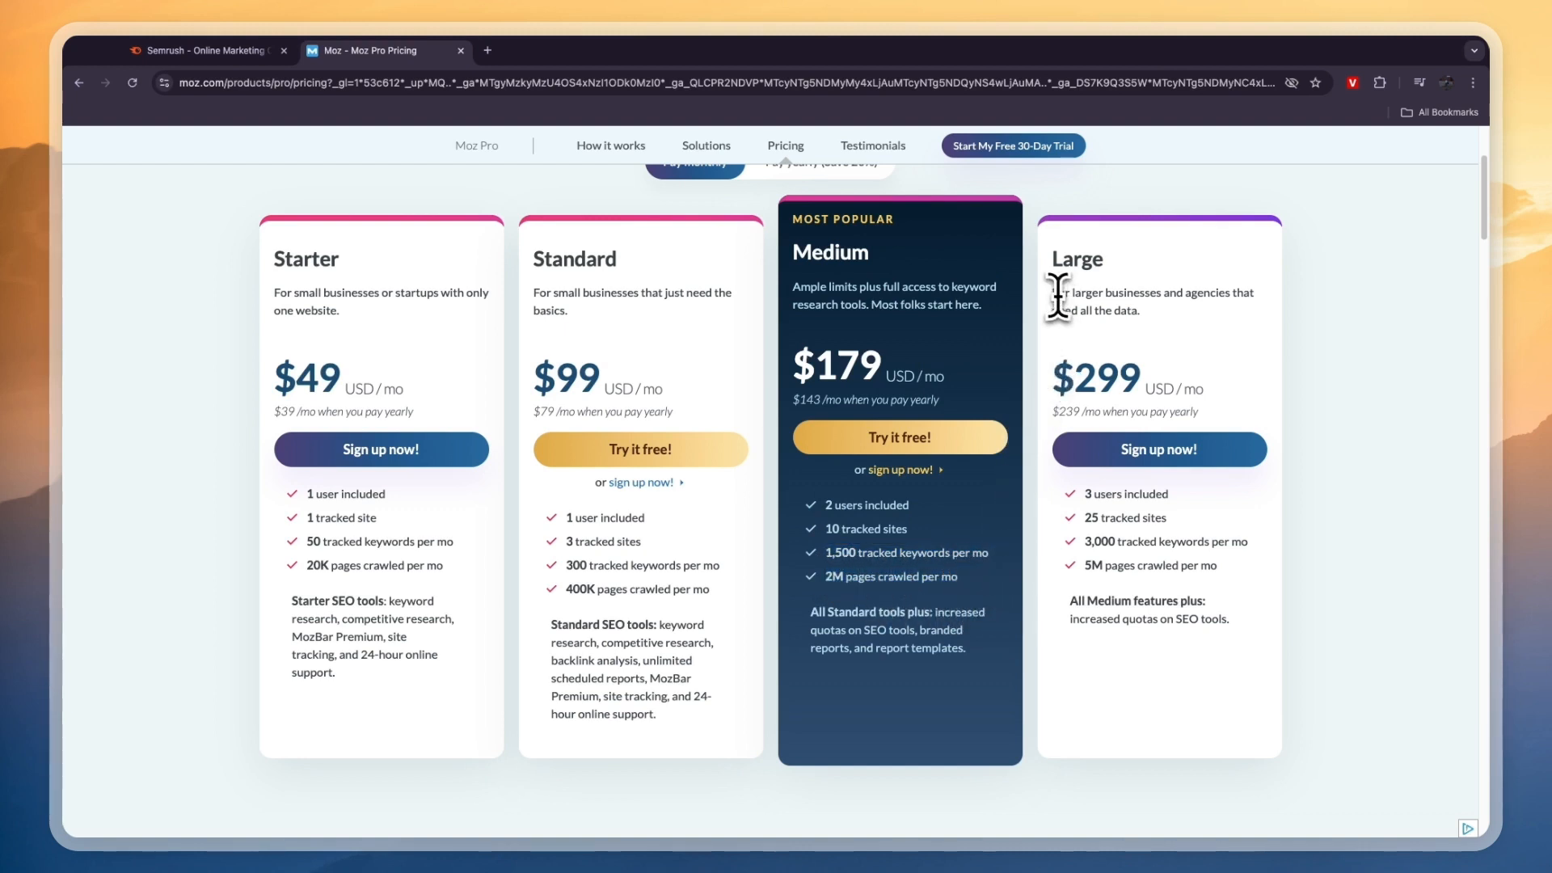
mouse_move(1168, 296)
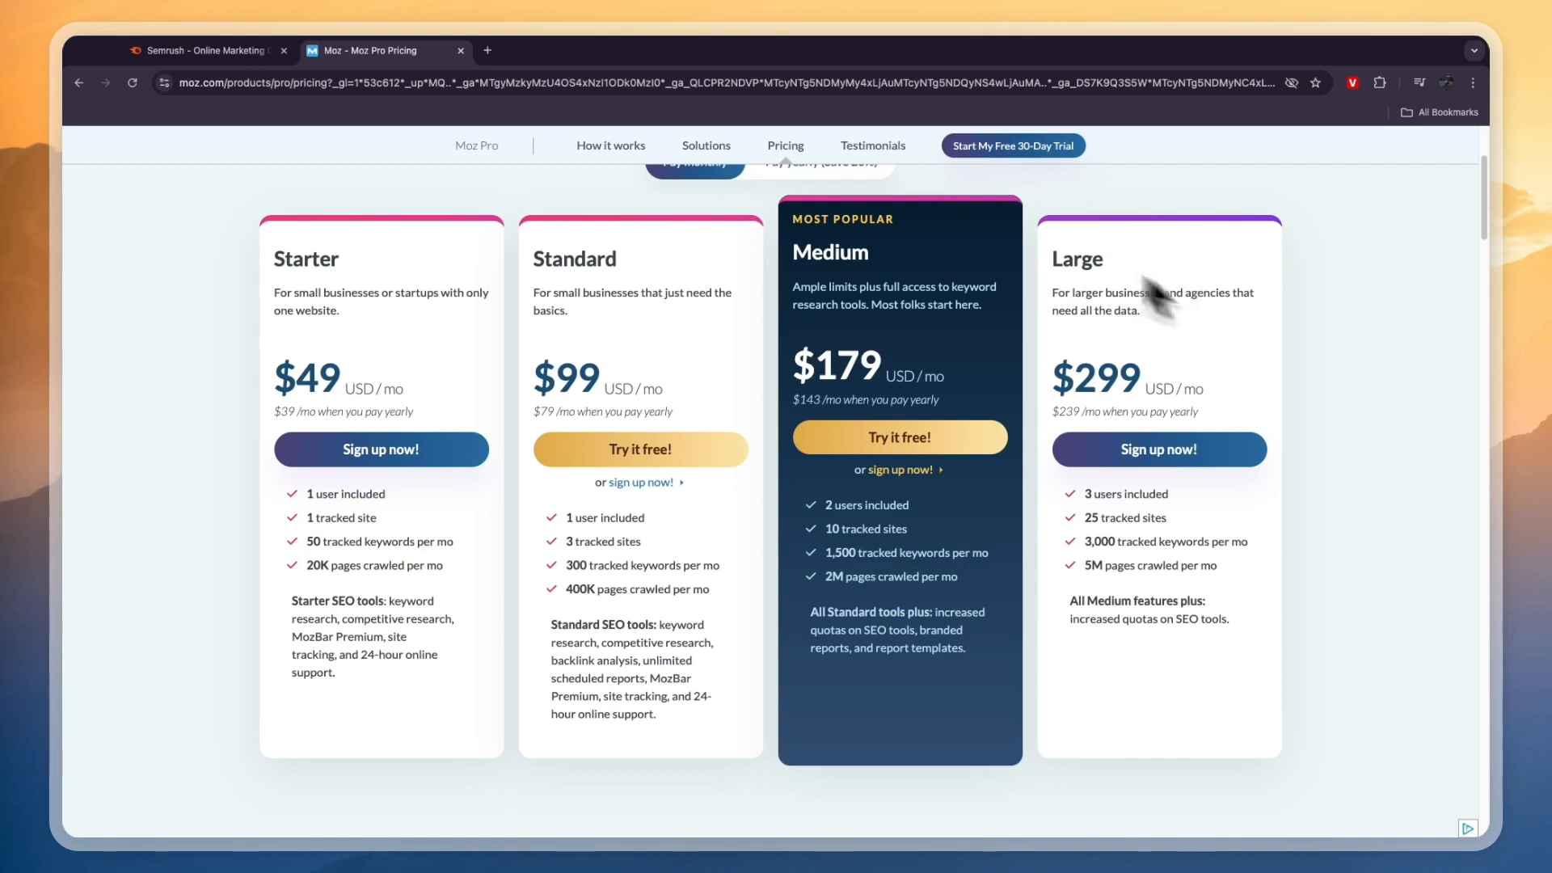
double_click(1090, 378)
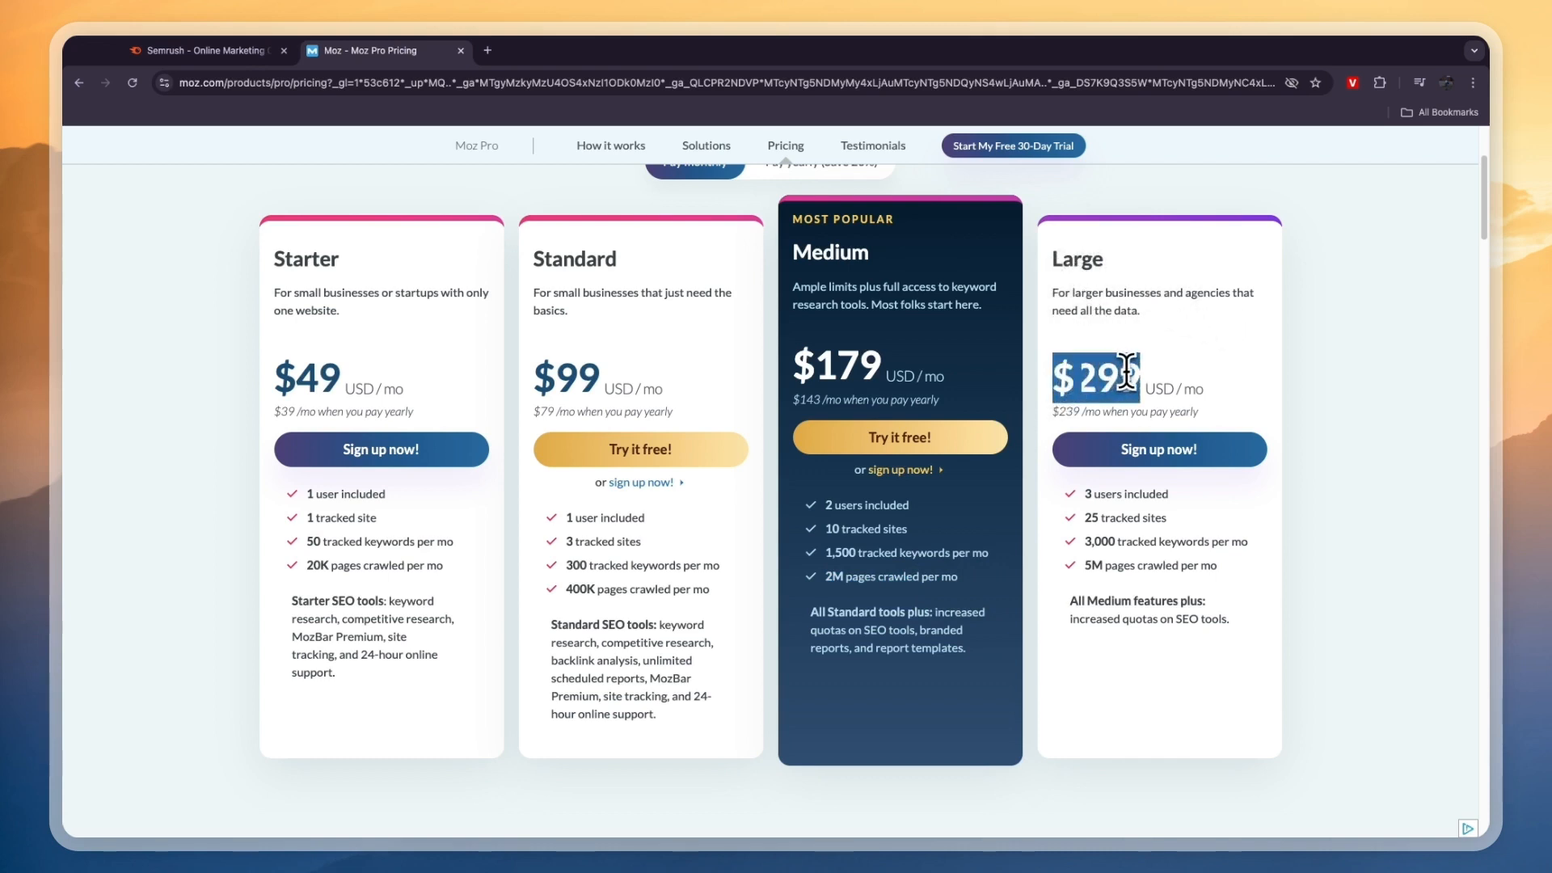
mouse_move(1165, 494)
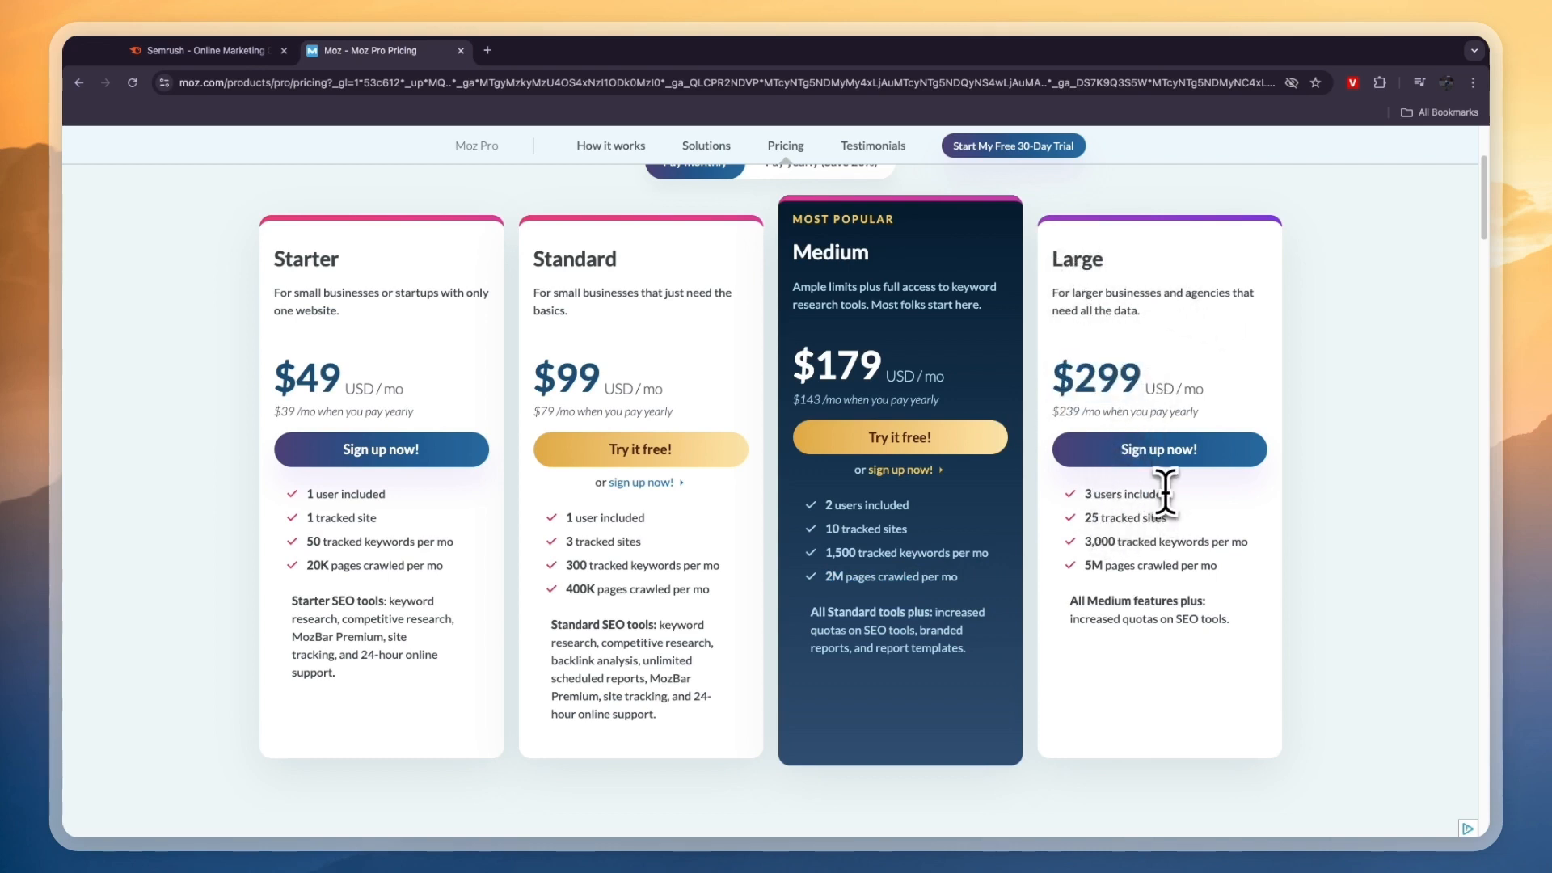
mouse_move(1123, 516)
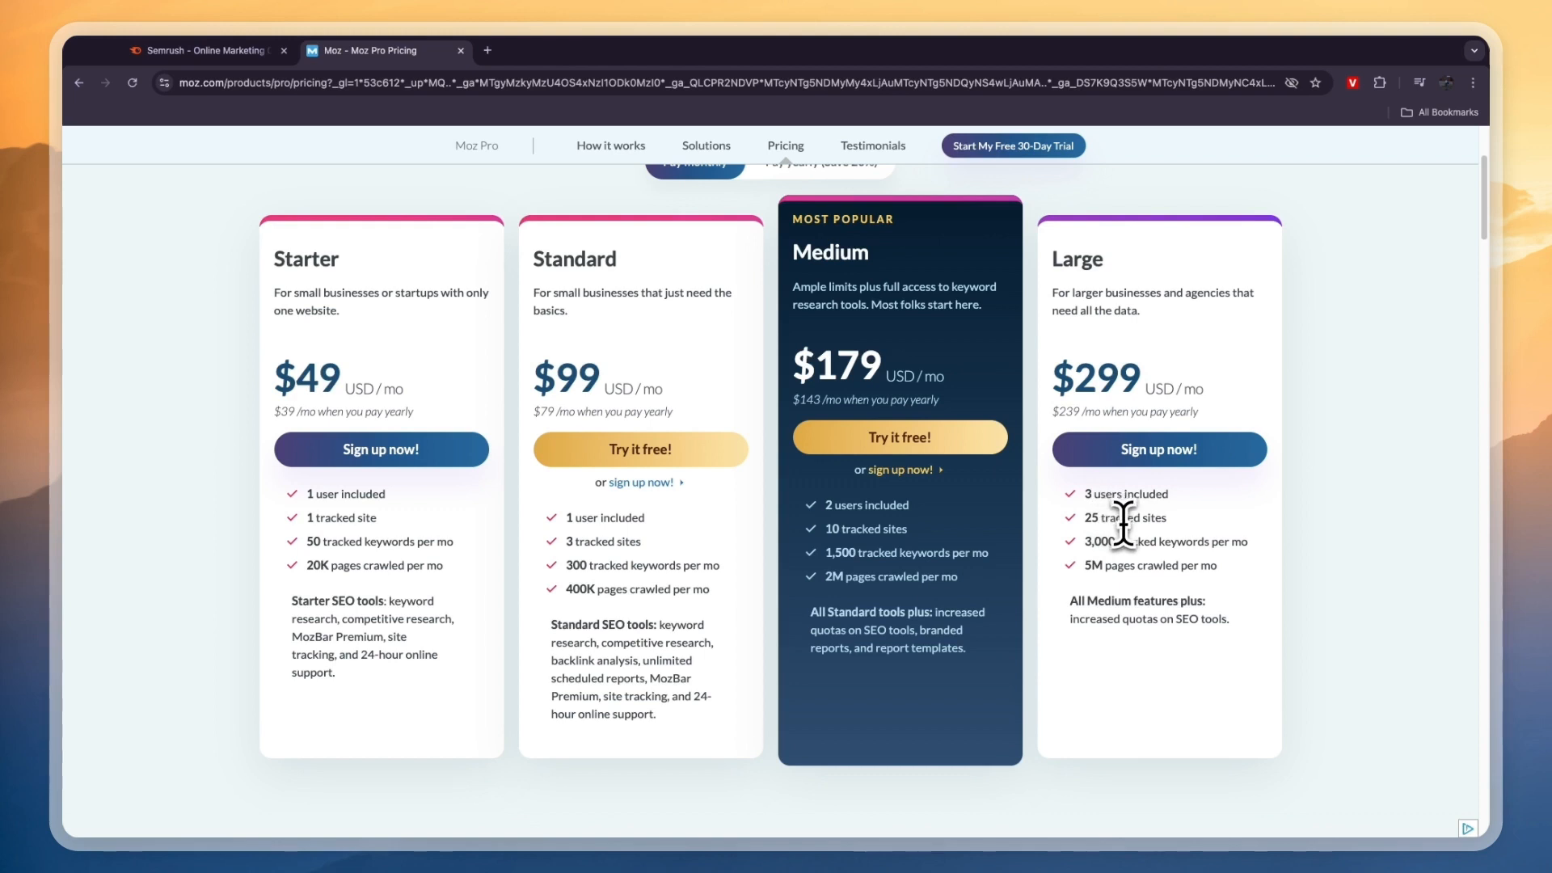
mouse_move(1119, 539)
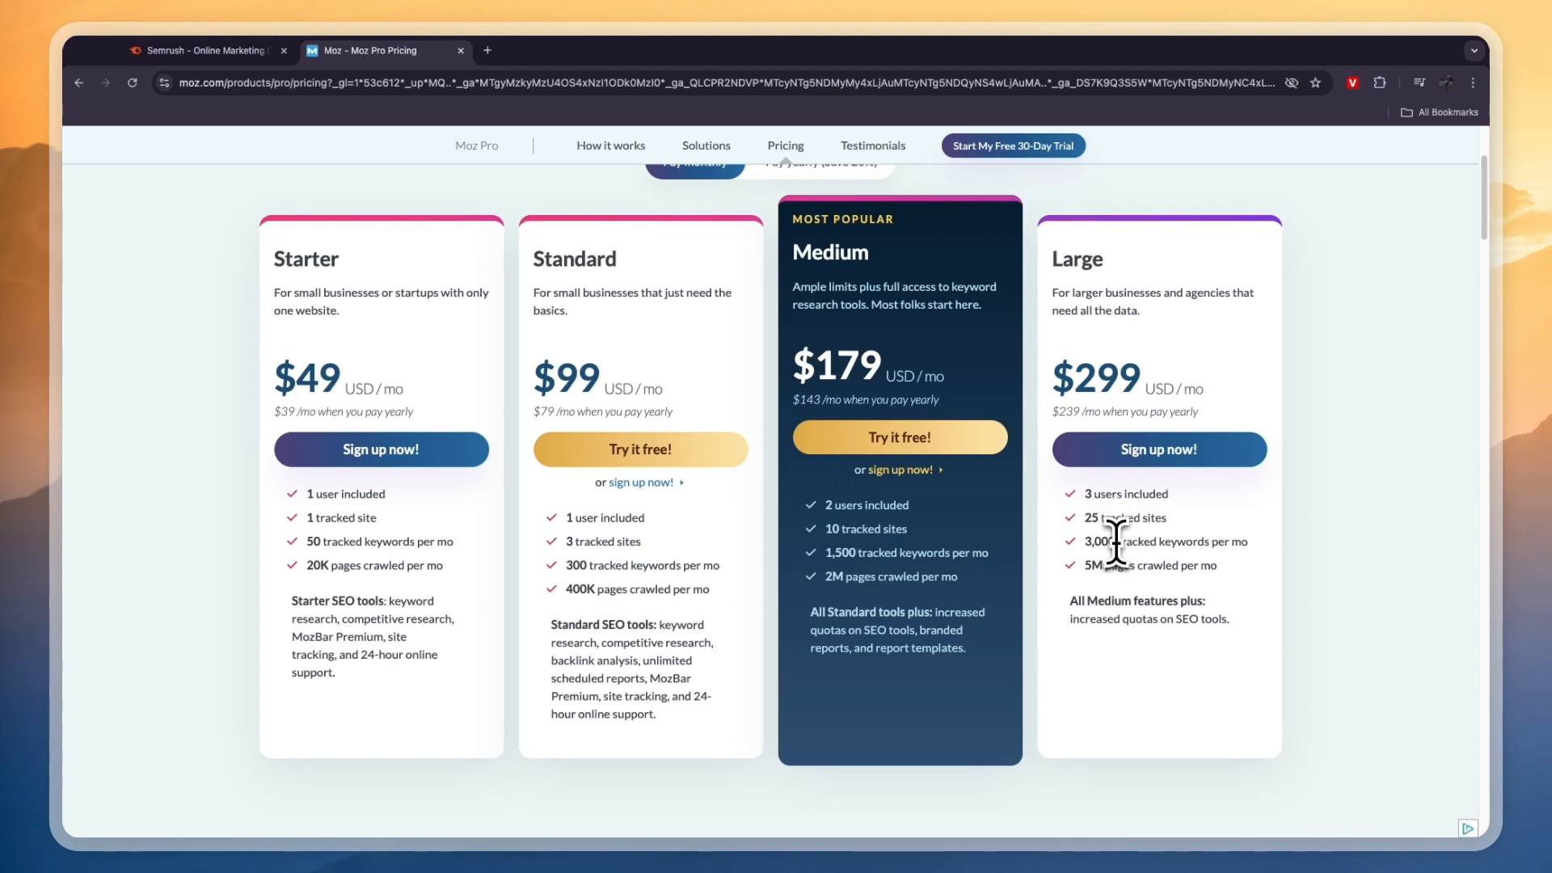
mouse_move(1138, 589)
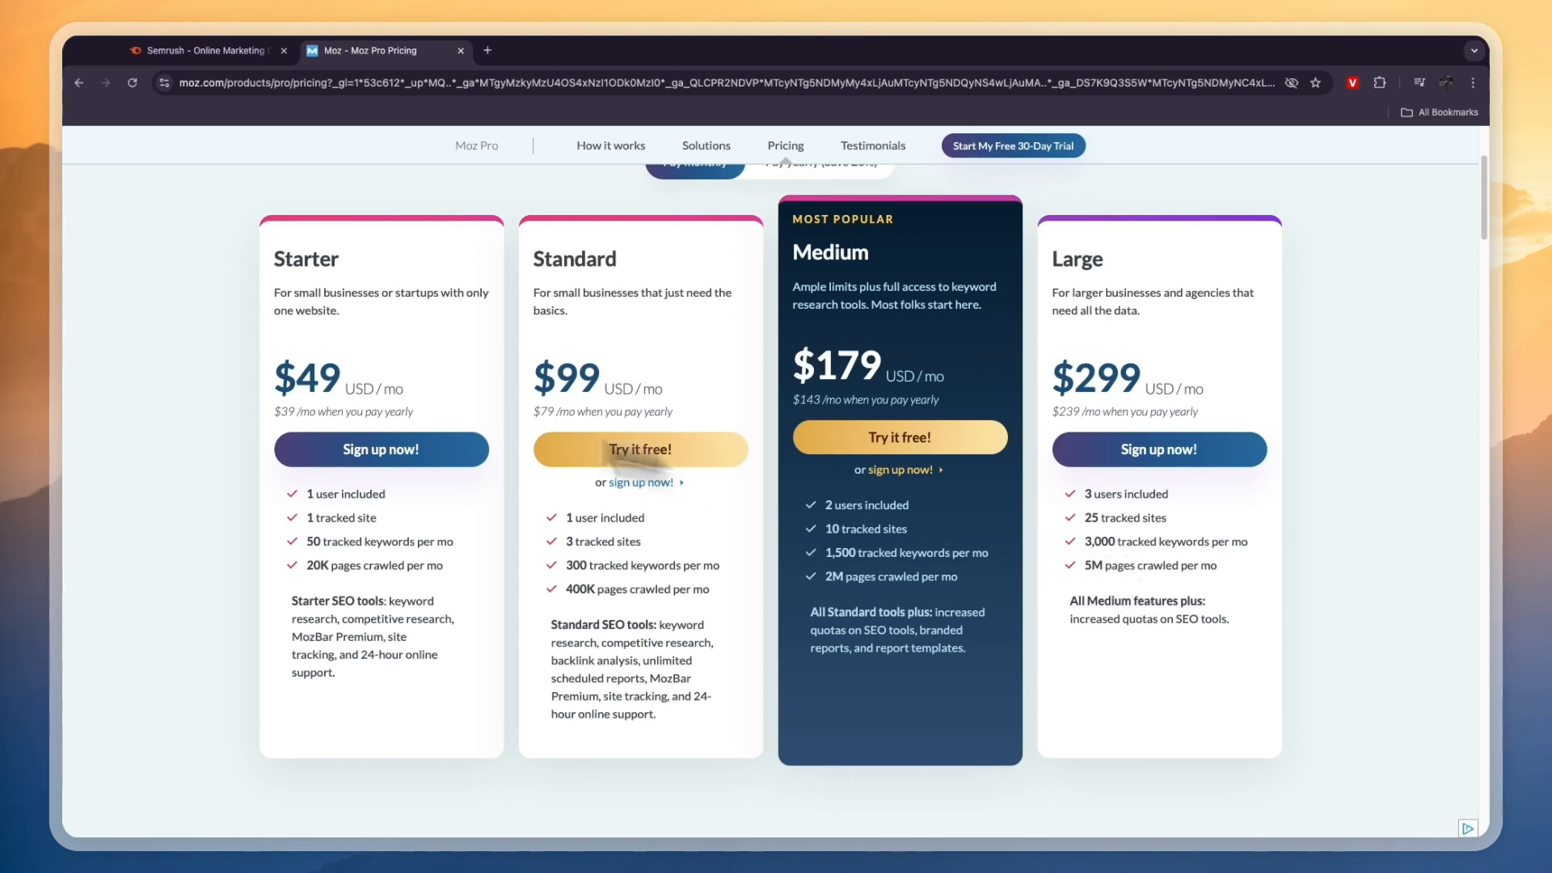
double_click(301, 374)
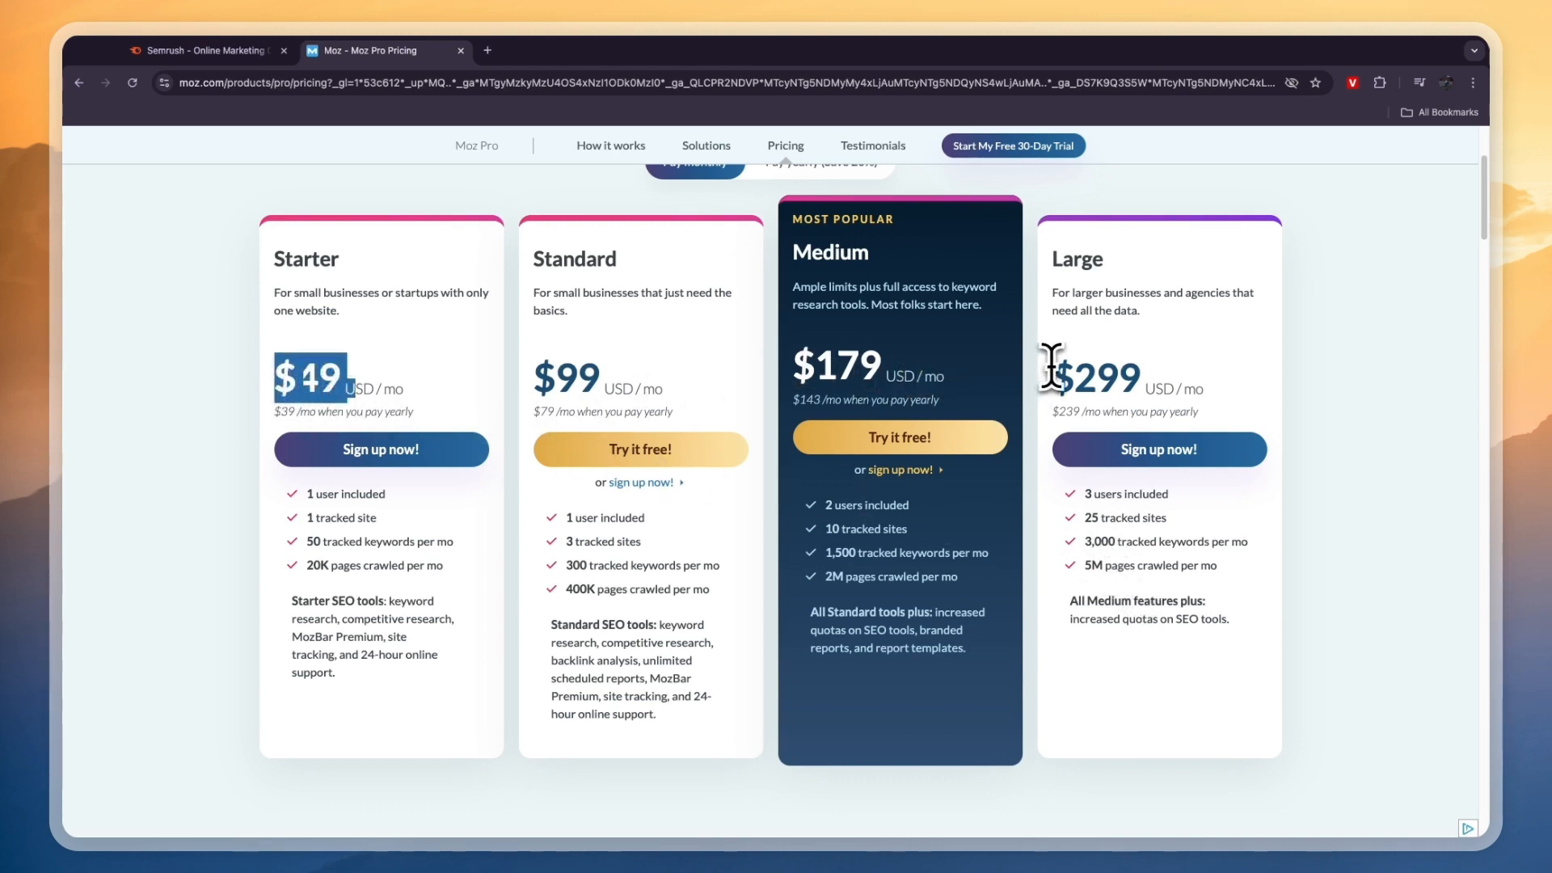
left_click(203, 50)
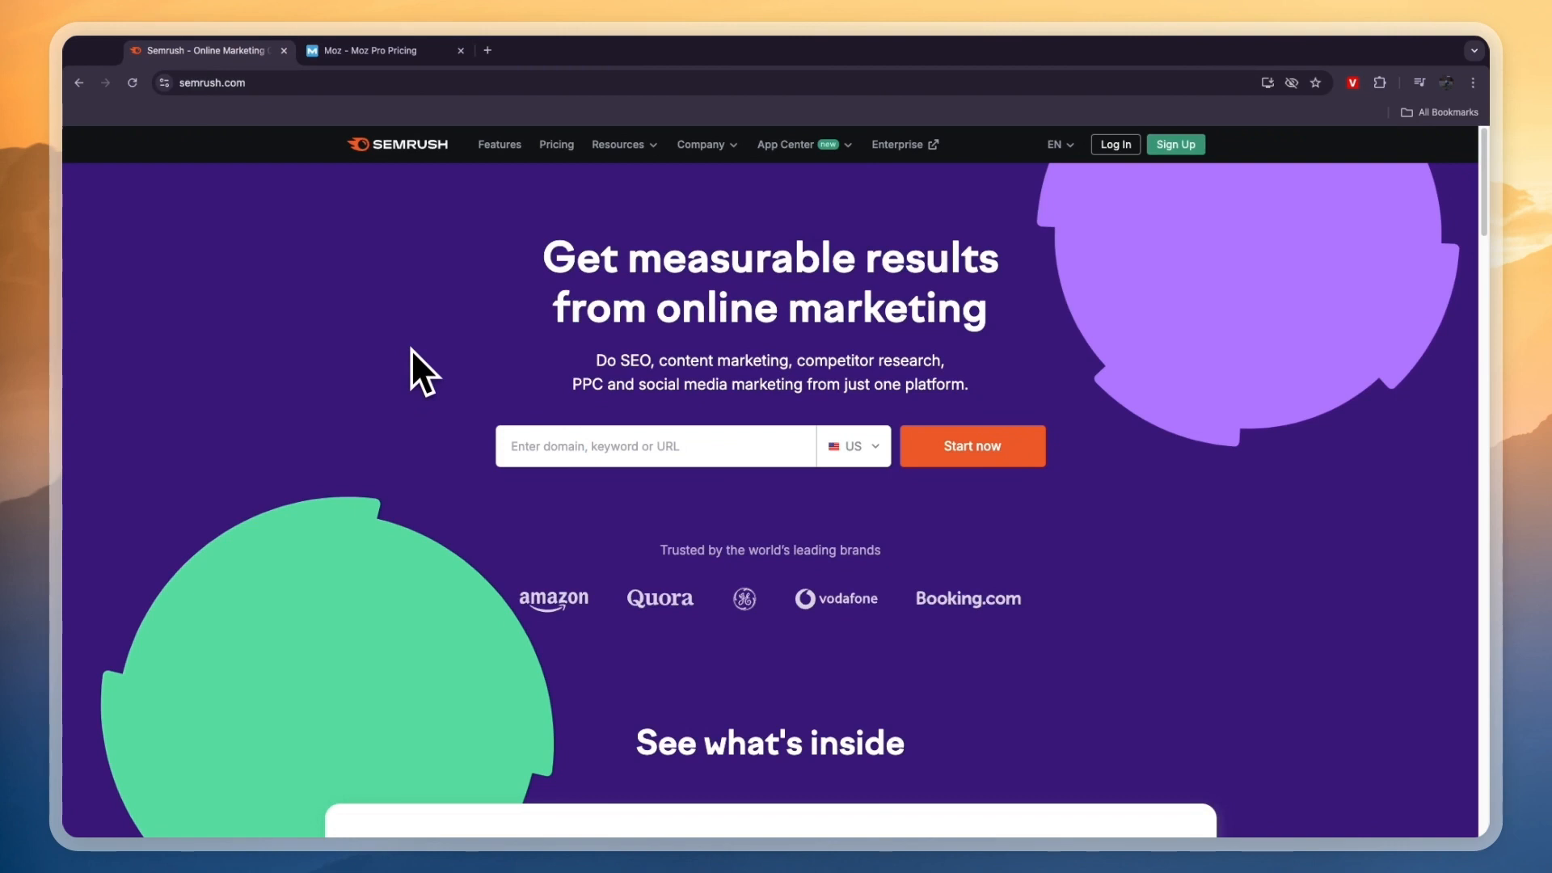
- Open Semrush Features and filter by Market Research, Social Media, then SEO
left_click(499, 145)
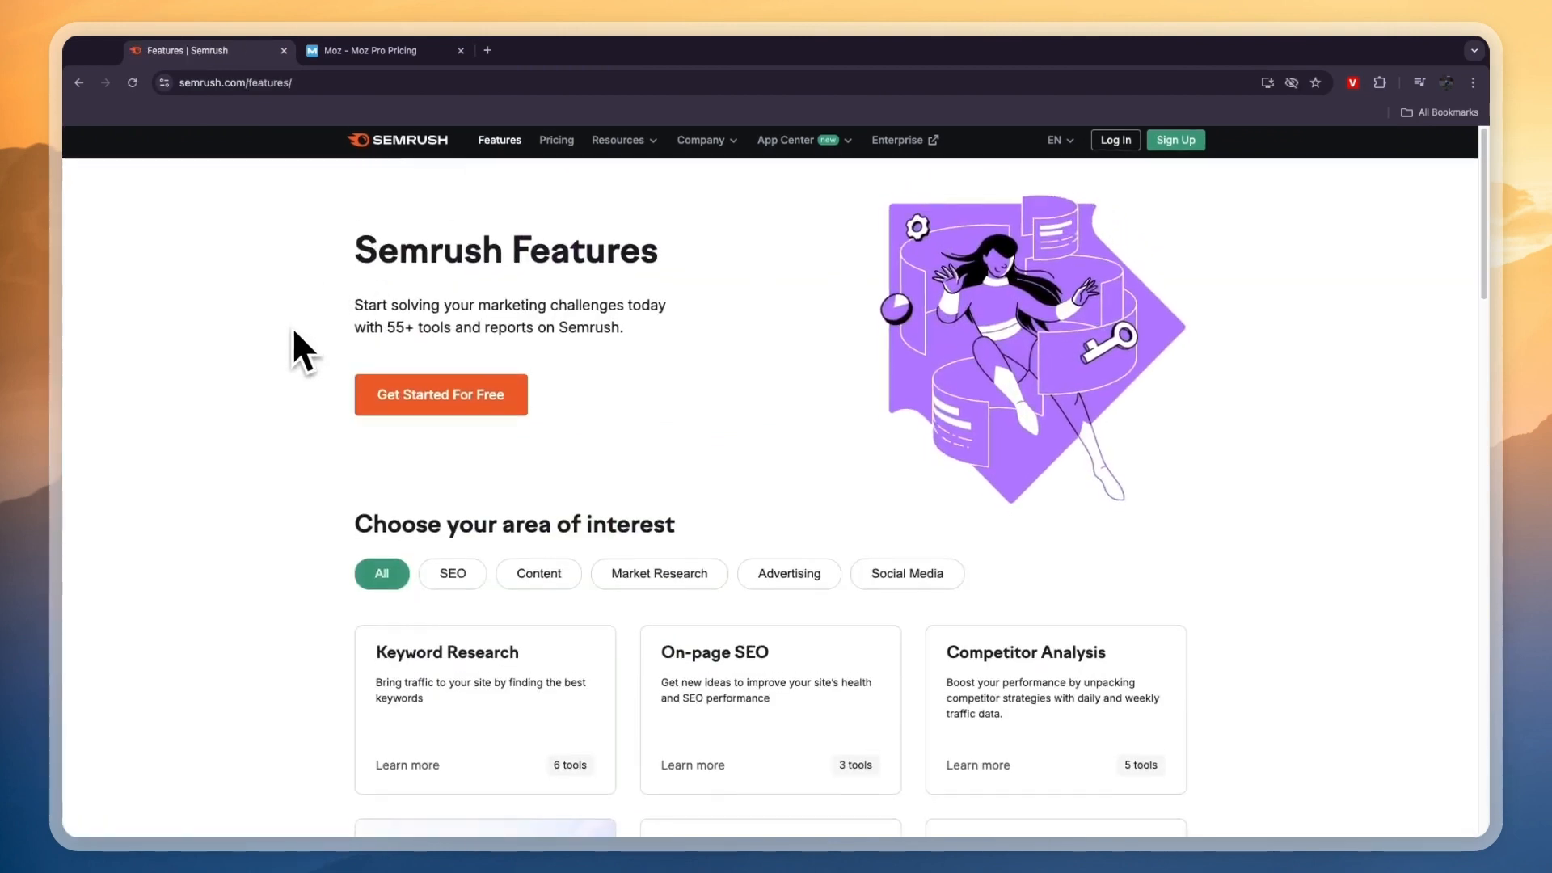
scroll("down", 3)
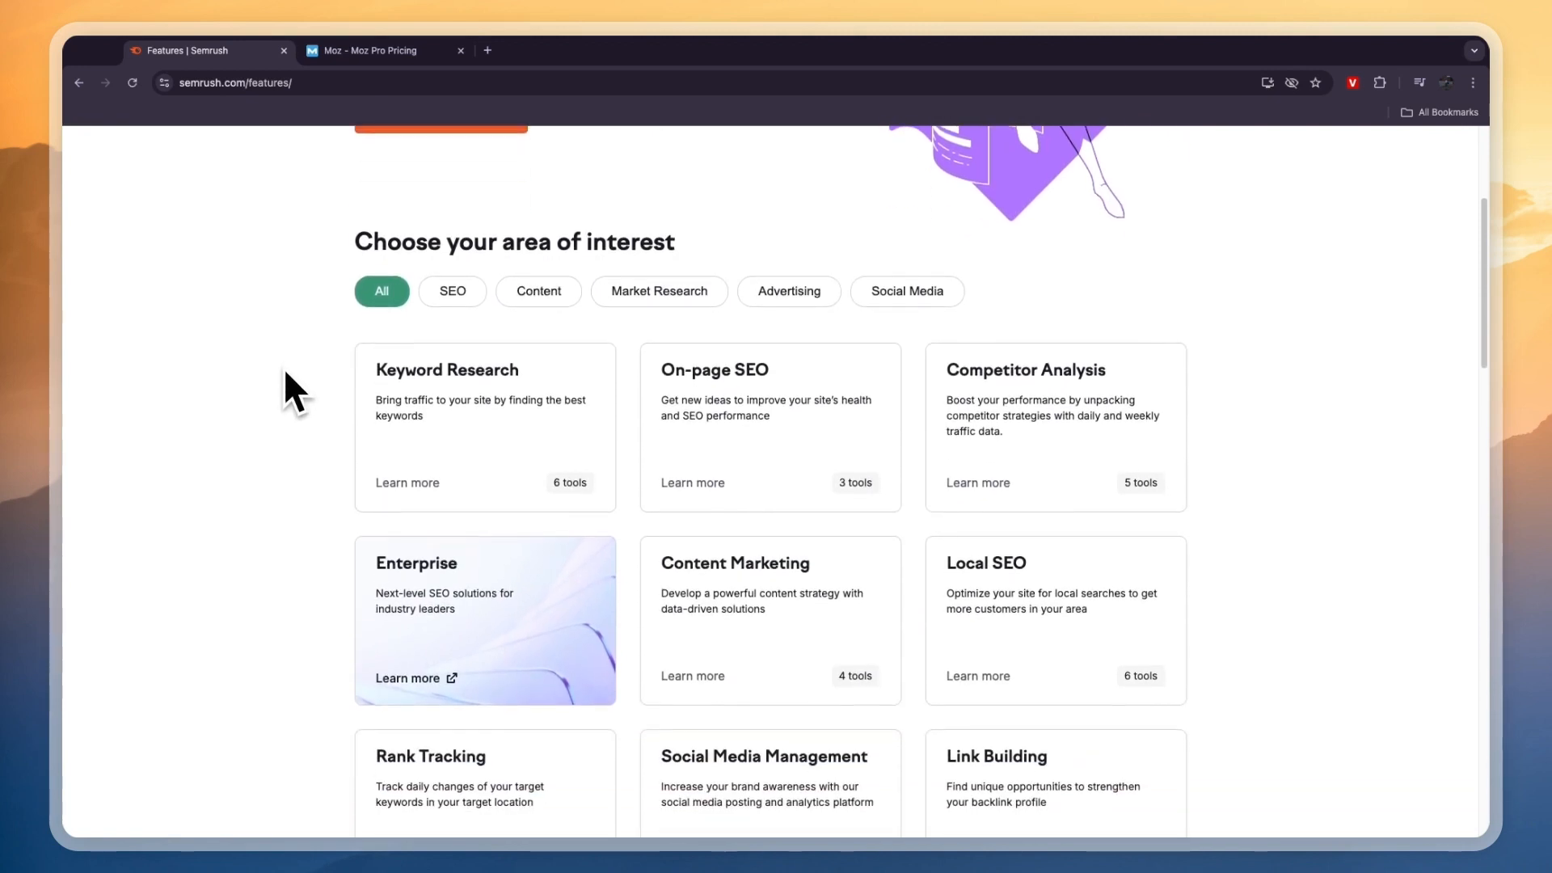
mouse_move(453, 291)
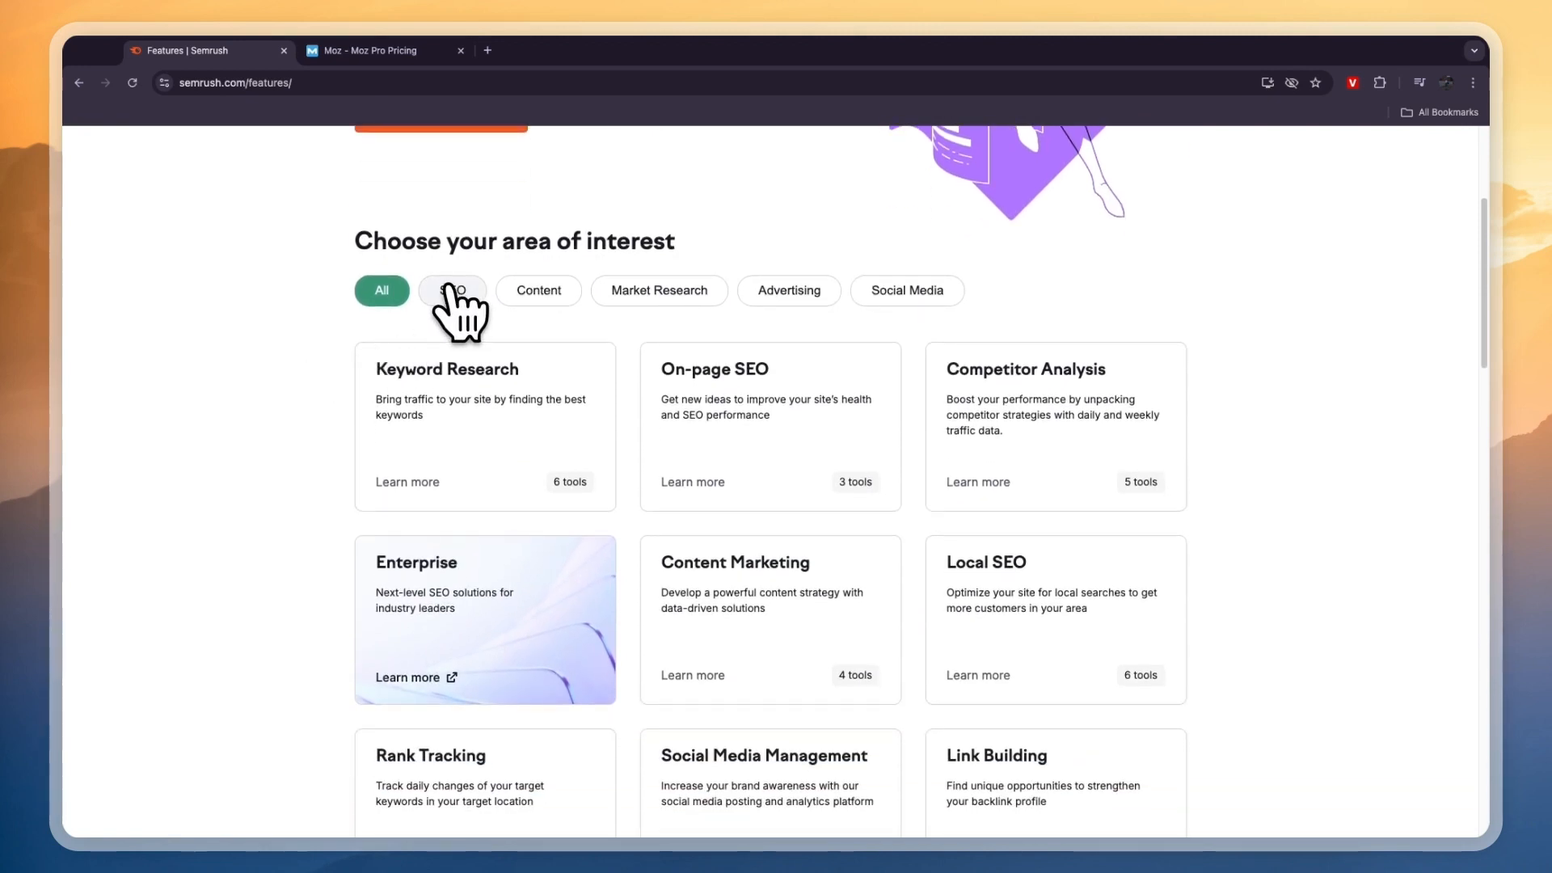
mouse_move(537, 296)
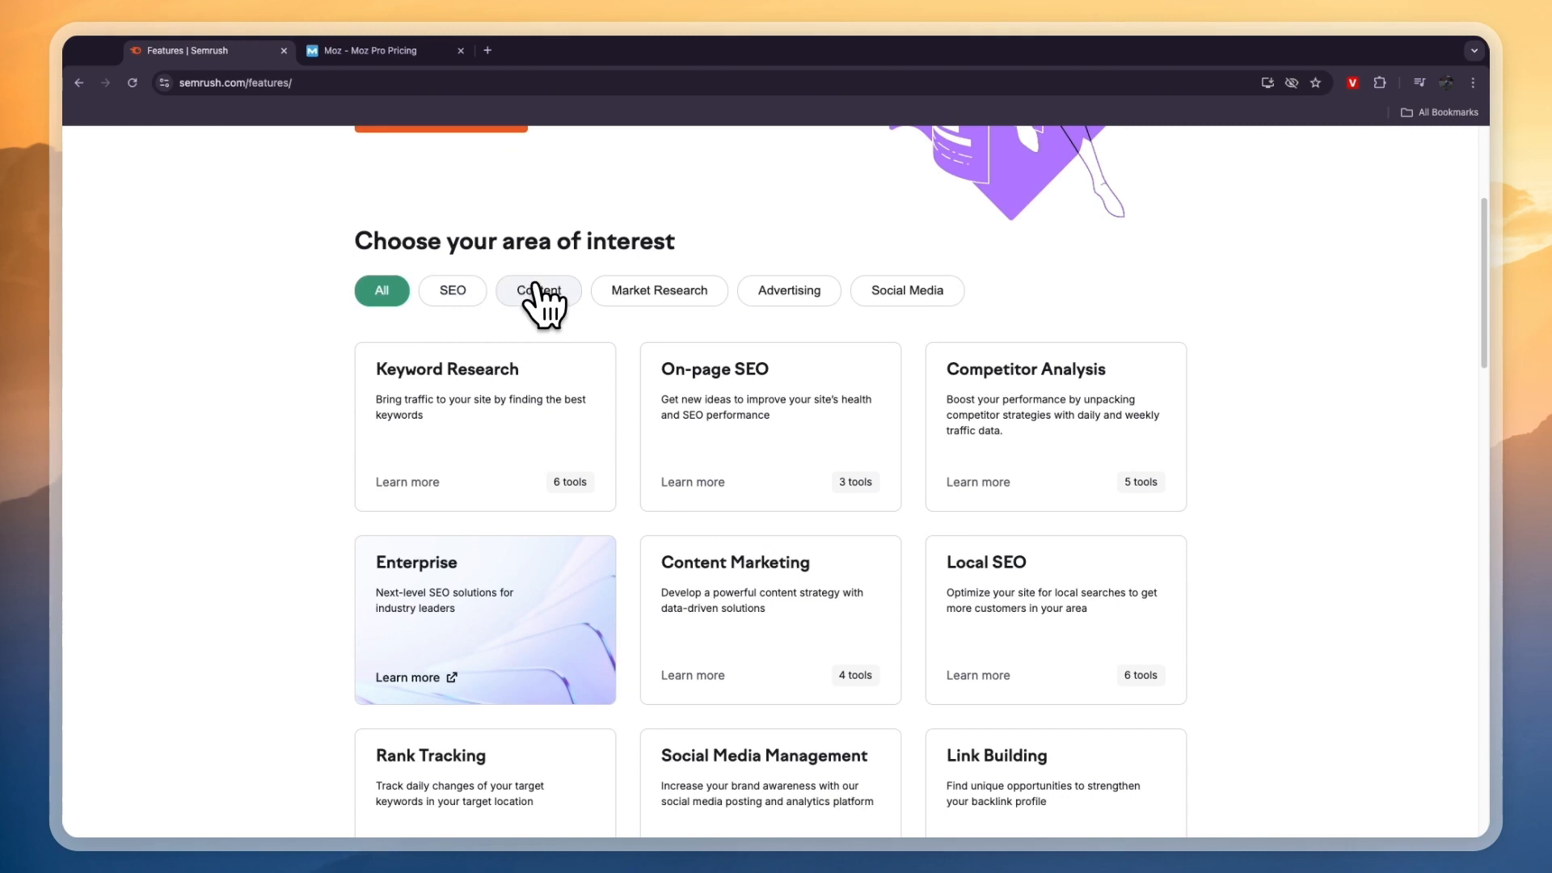
left_click(658, 290)
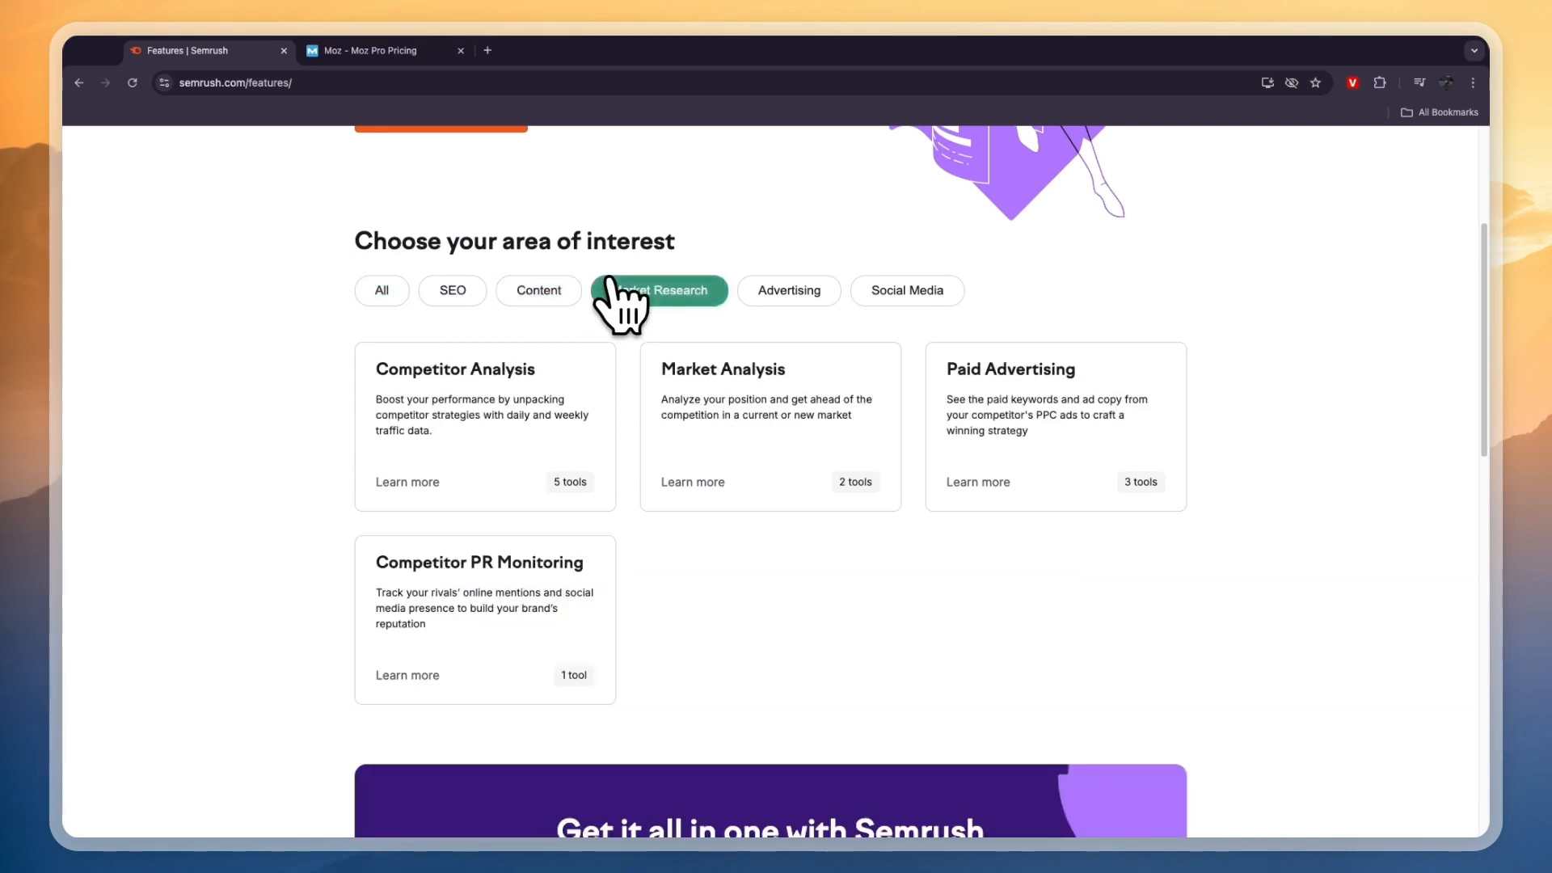
left_click(905, 290)
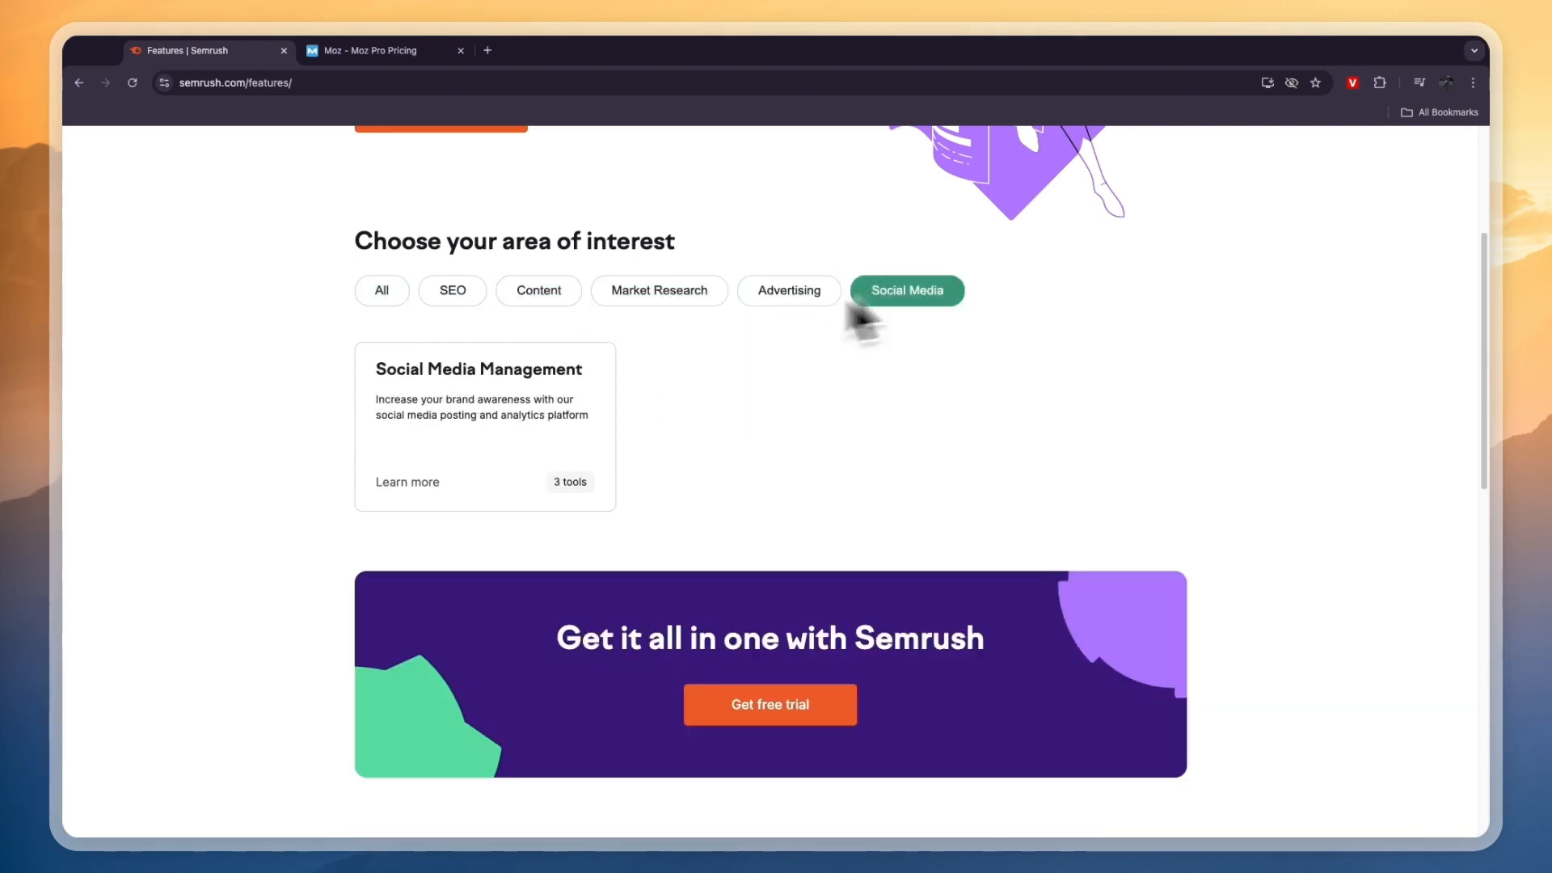
left_click(451, 290)
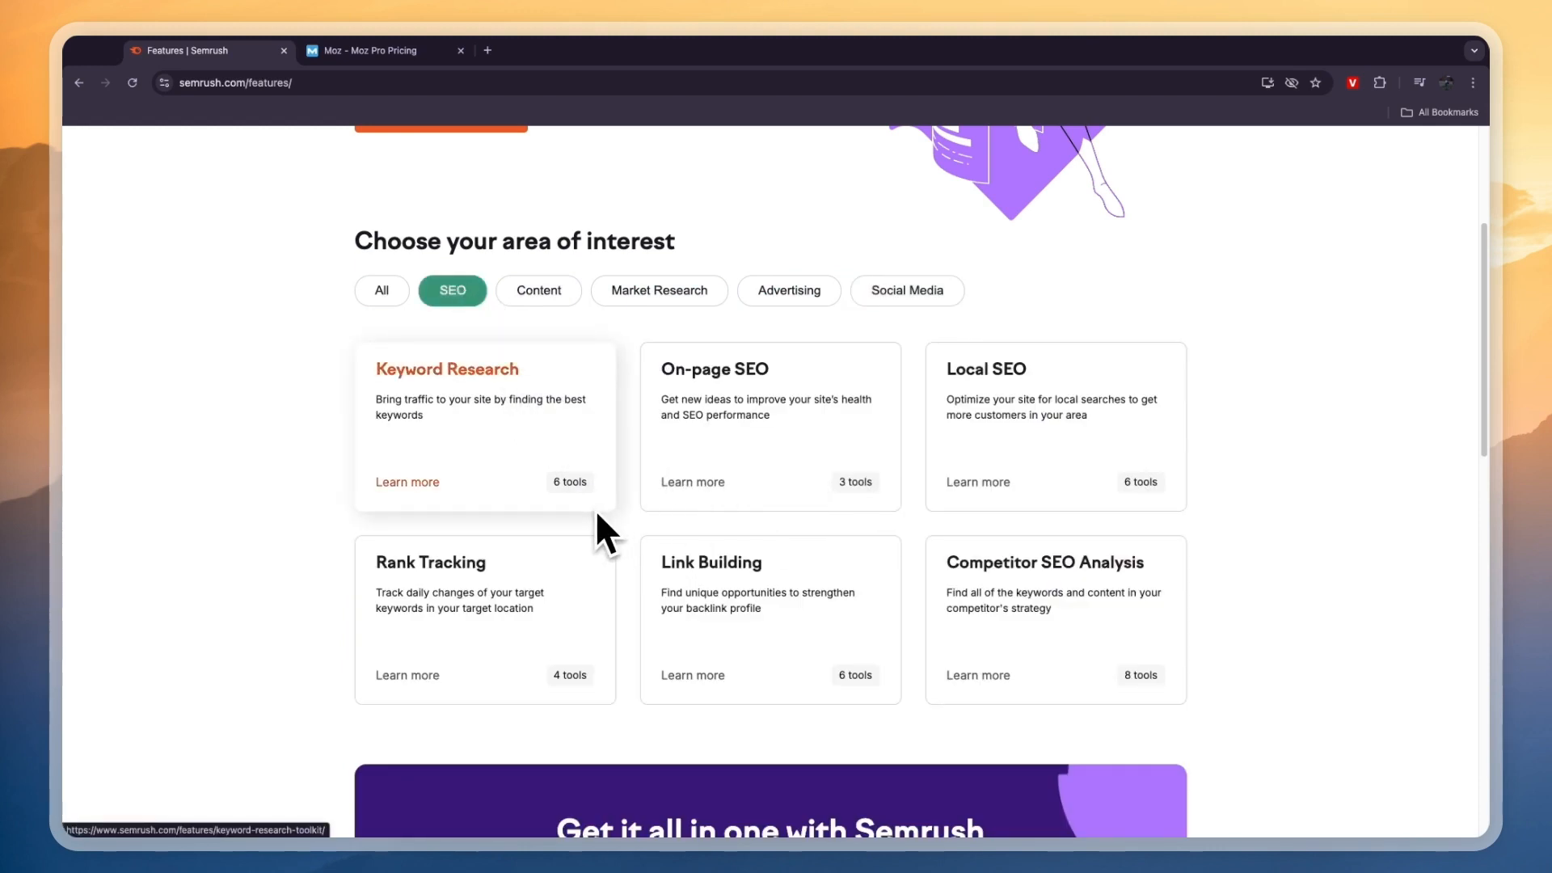
mouse_move(604, 534)
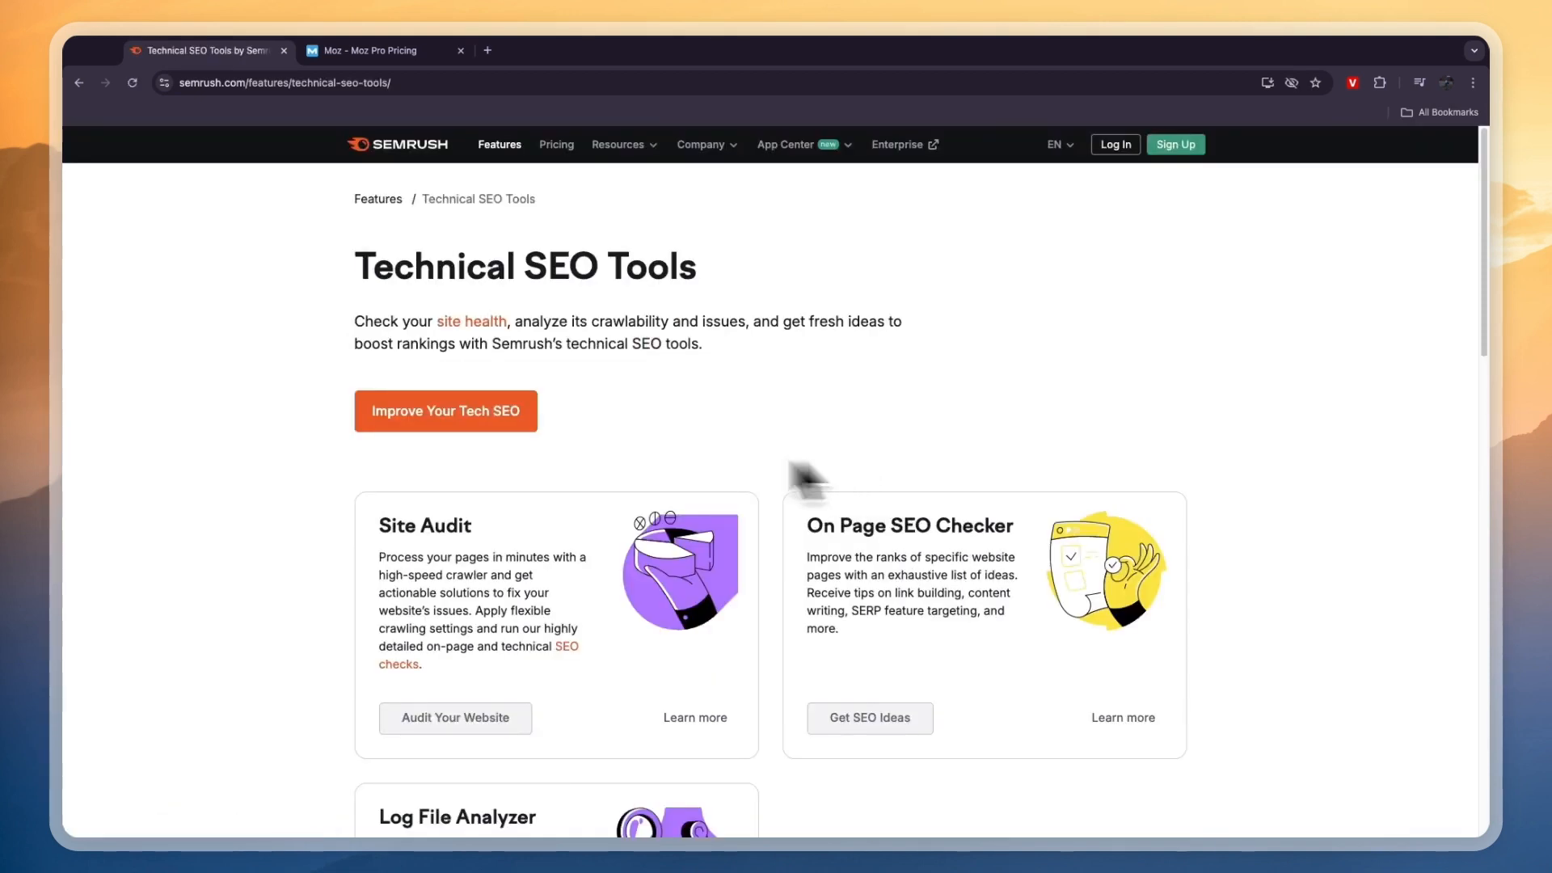
- Scroll through the Technical SEO Tools page, including Site Audit and Log File Analyzer
scroll("down", 3)
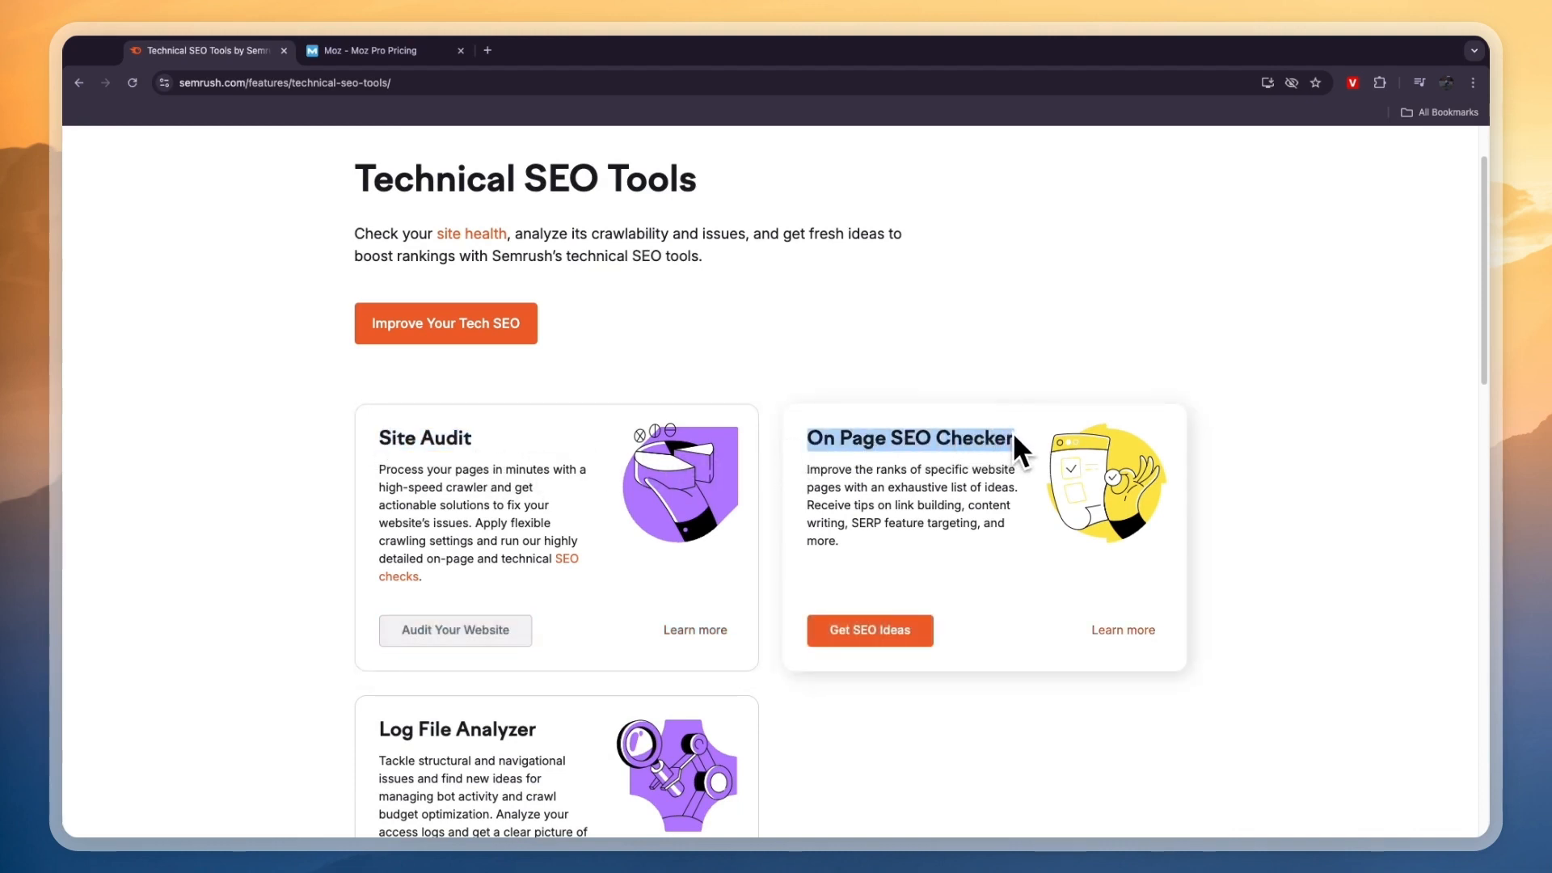
mouse_move(940, 503)
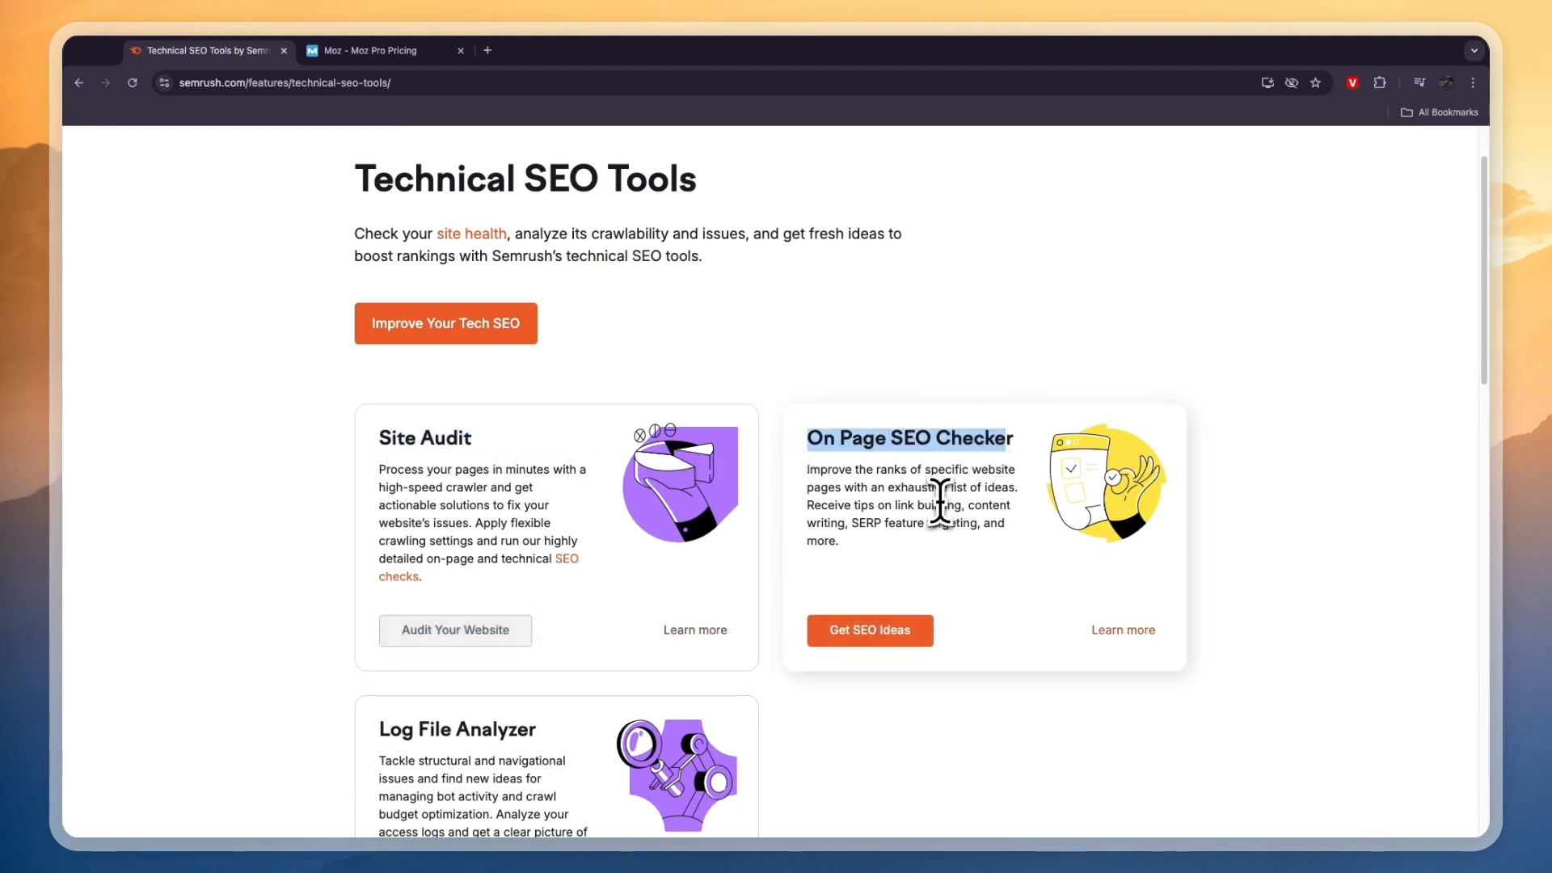
scroll("down", 3)
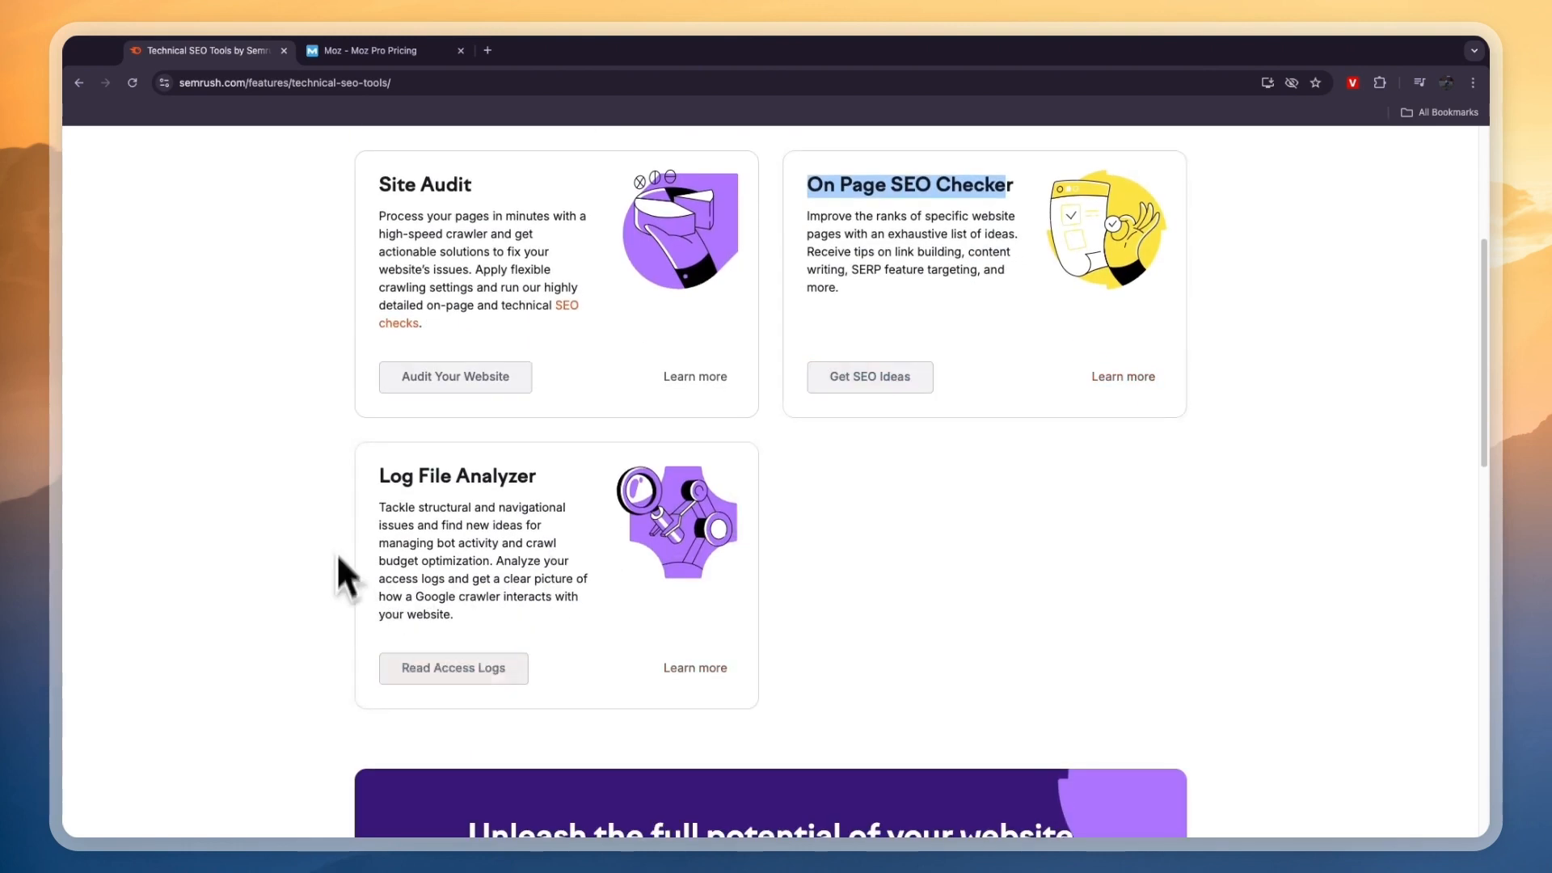
scroll("up", 3)
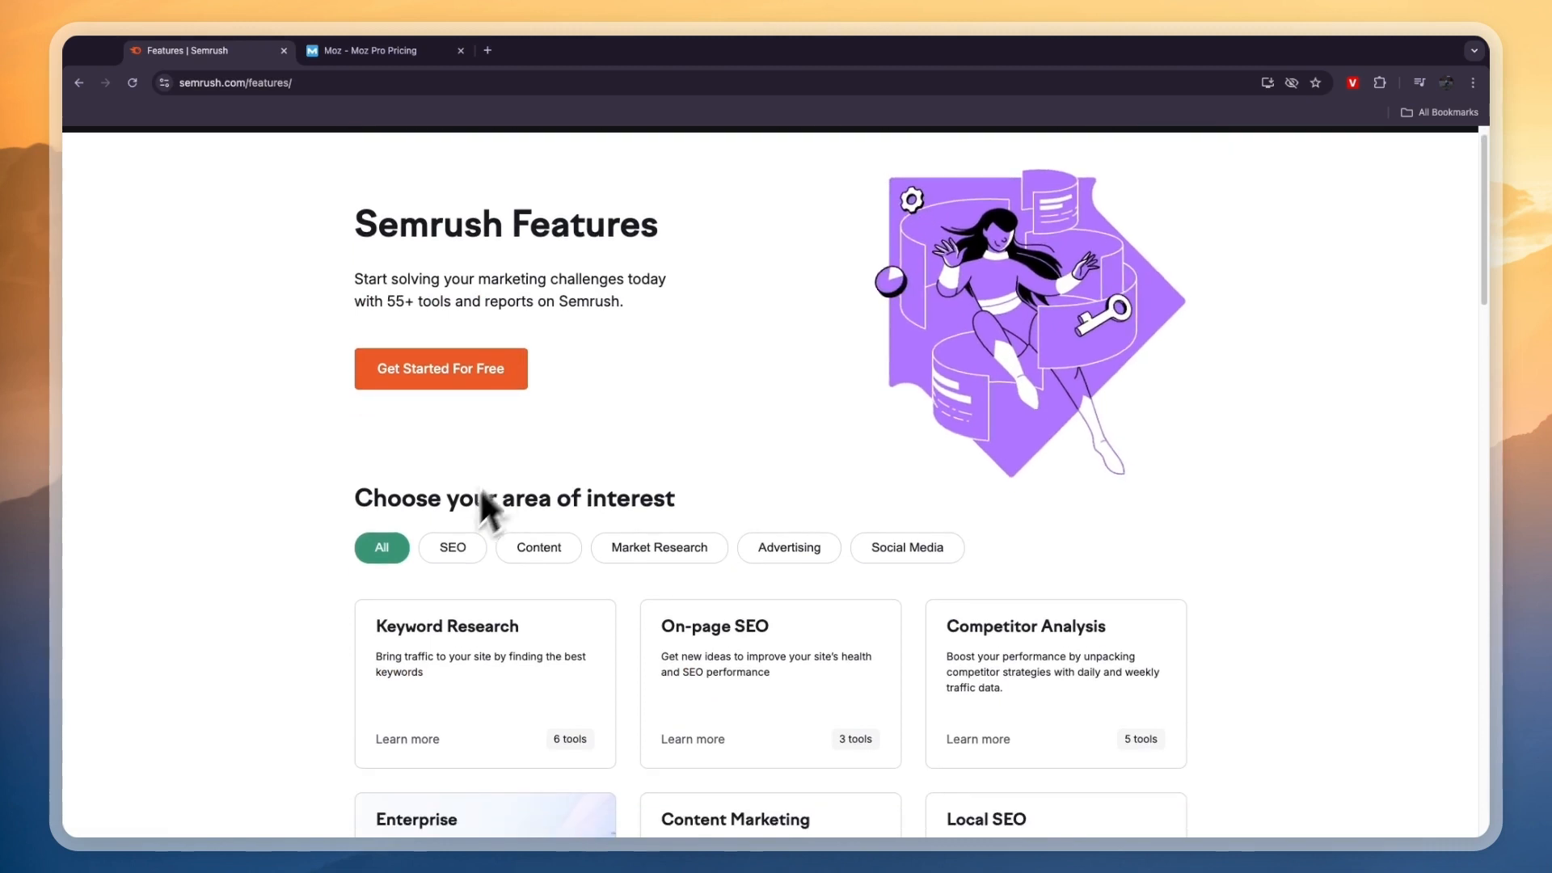
- Review the Competitor SEO Analysis tools page under SEO, then open Semrush pricing
left_click(451, 547)
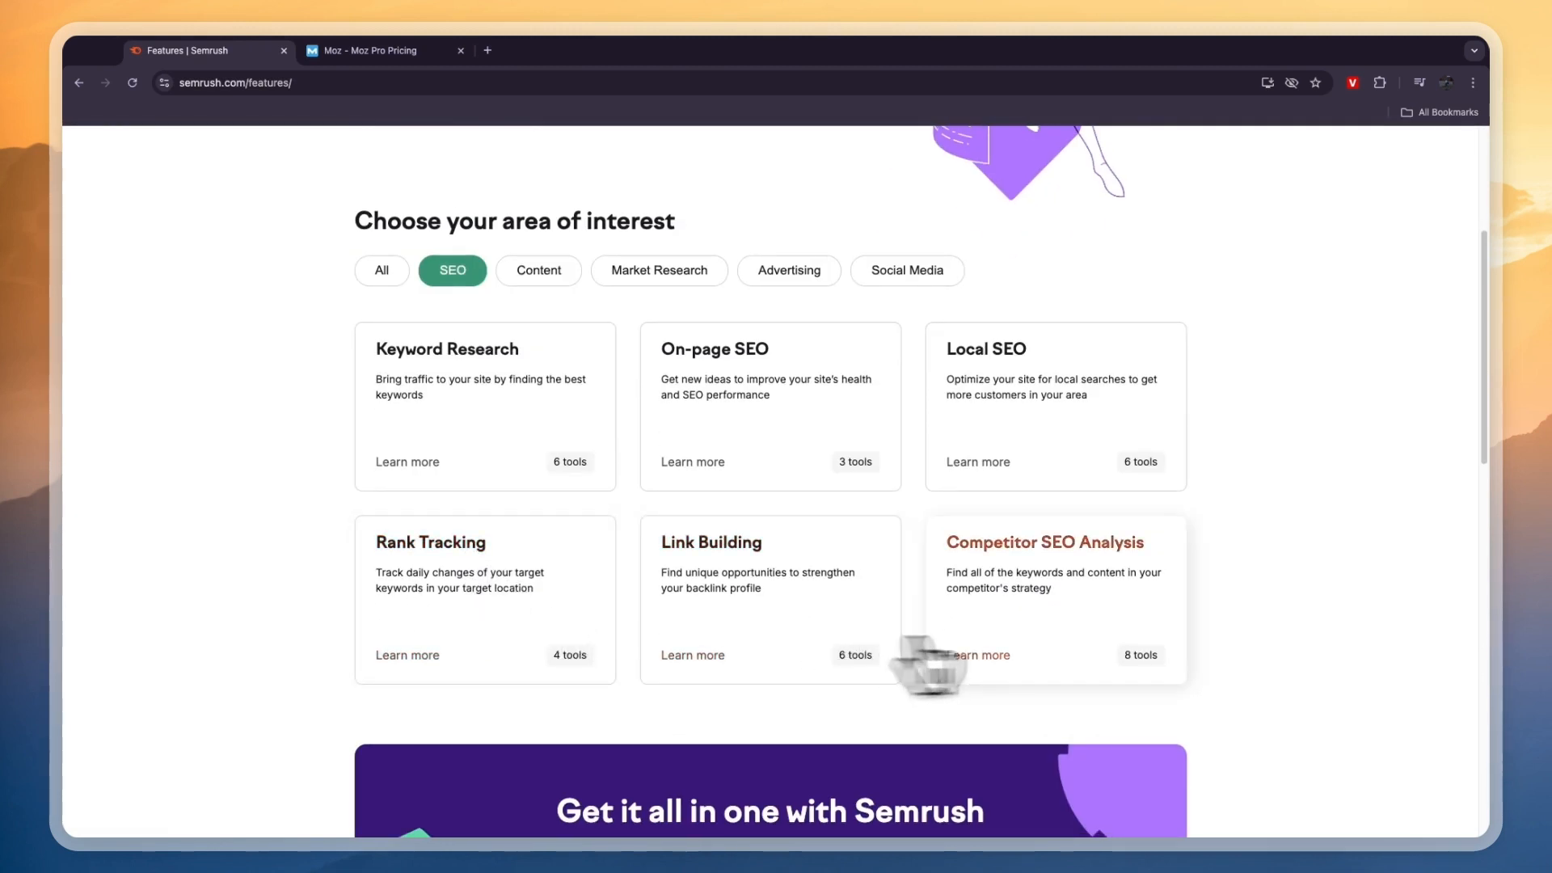
left_click(1043, 541)
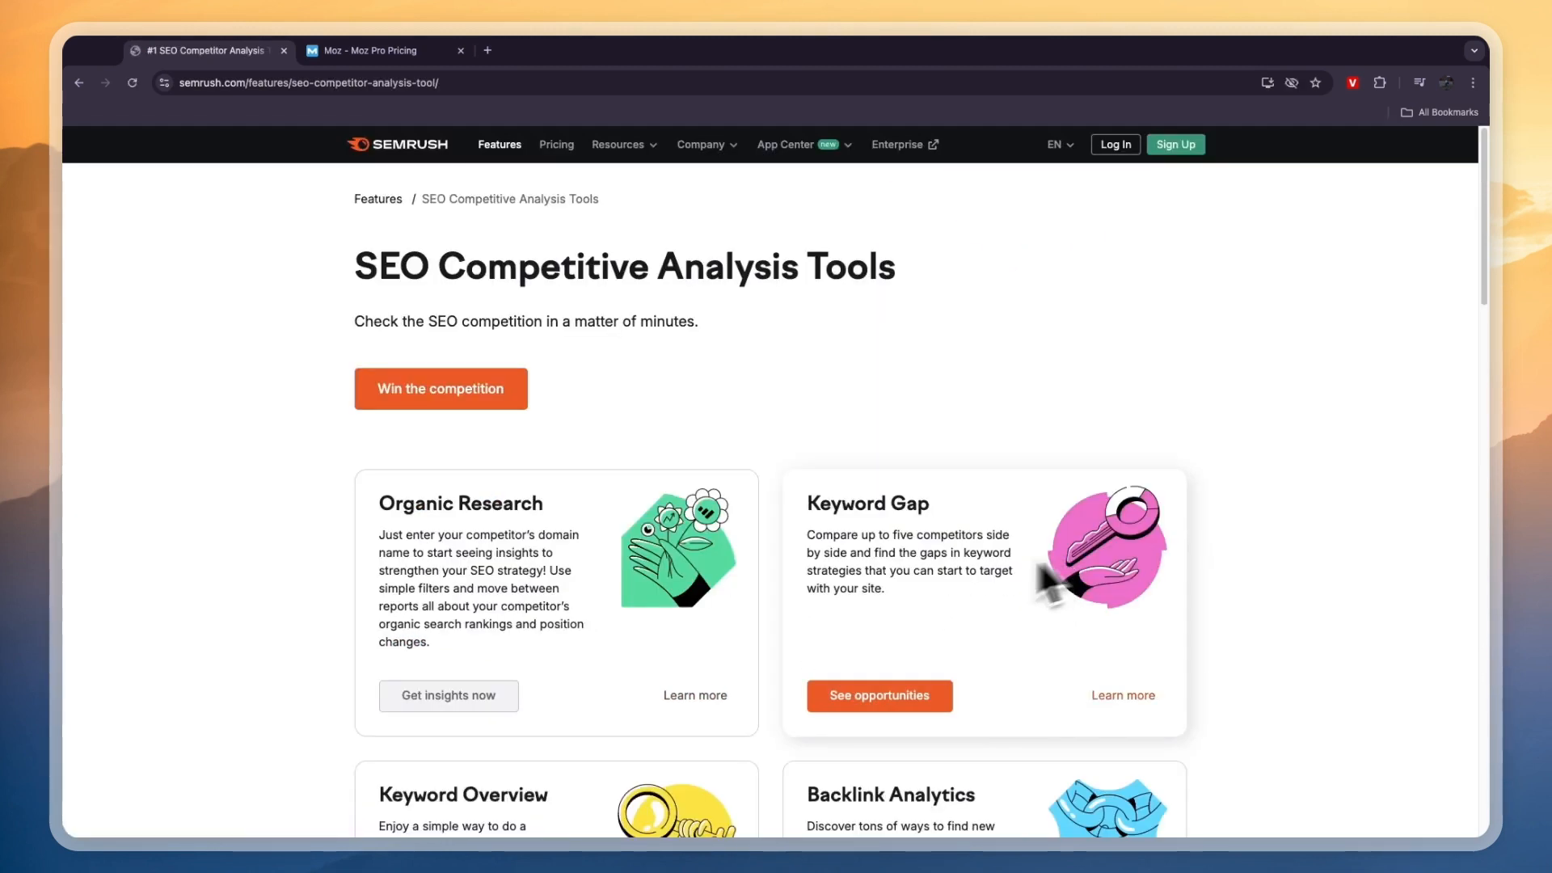
scroll("down", 3)
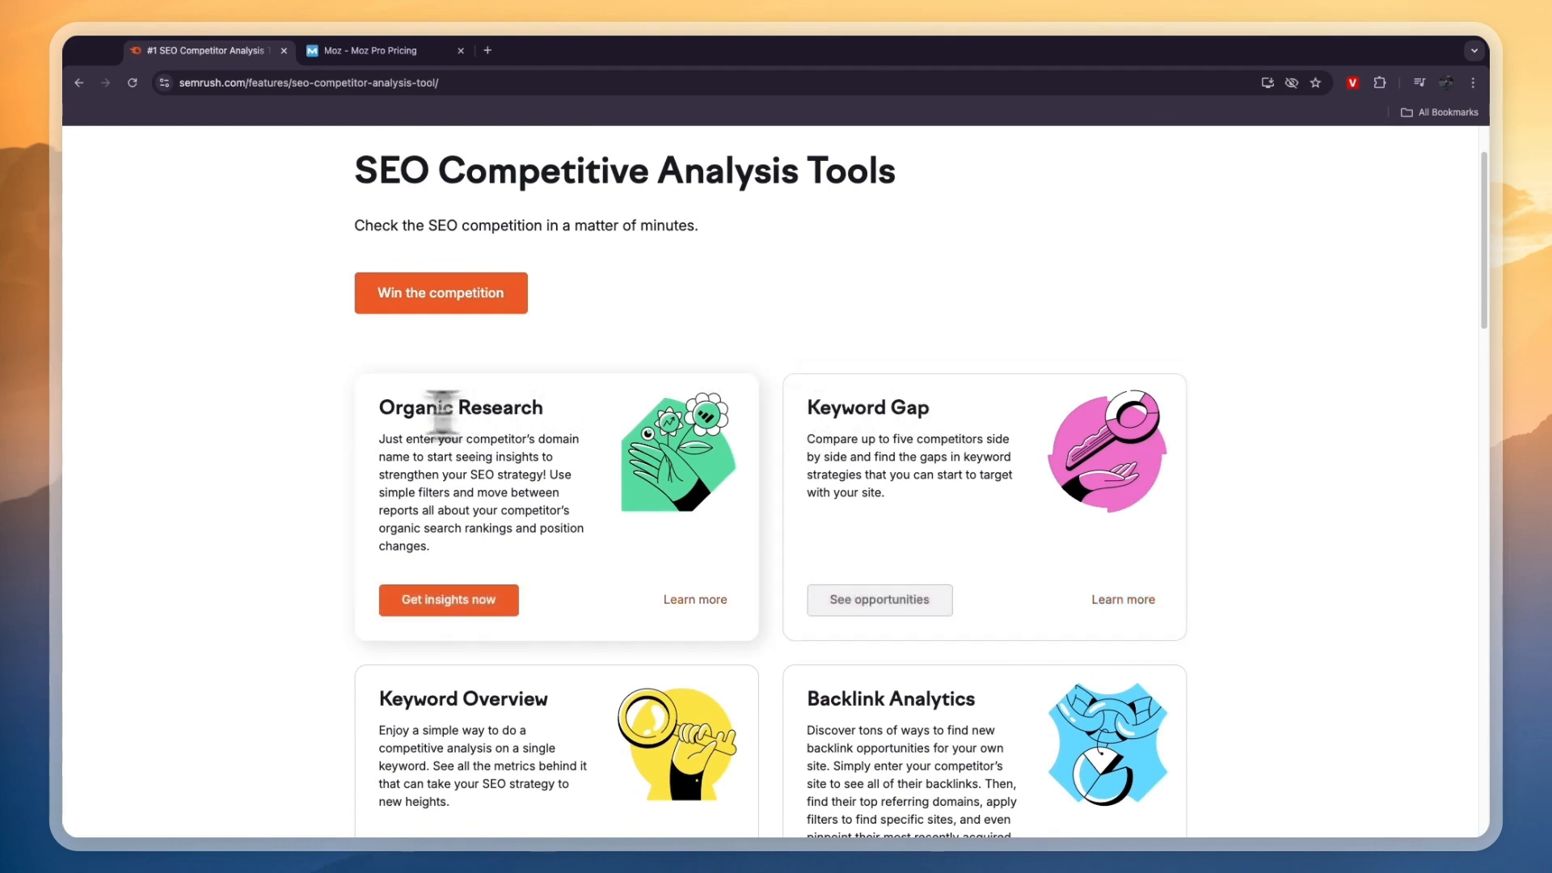
scroll("down", 3)
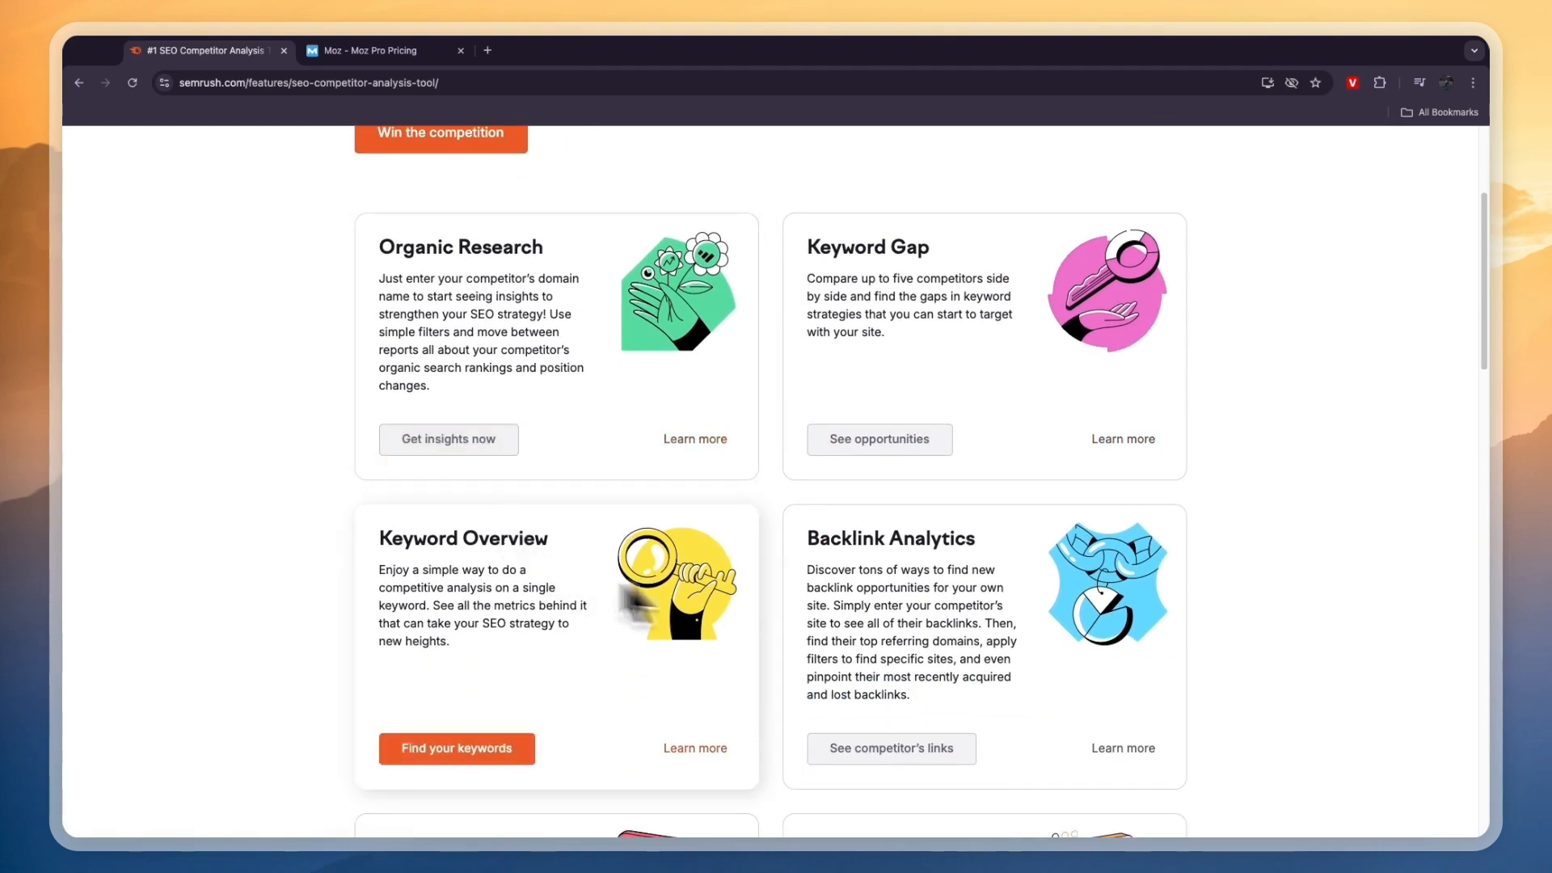
scroll("down", 3)
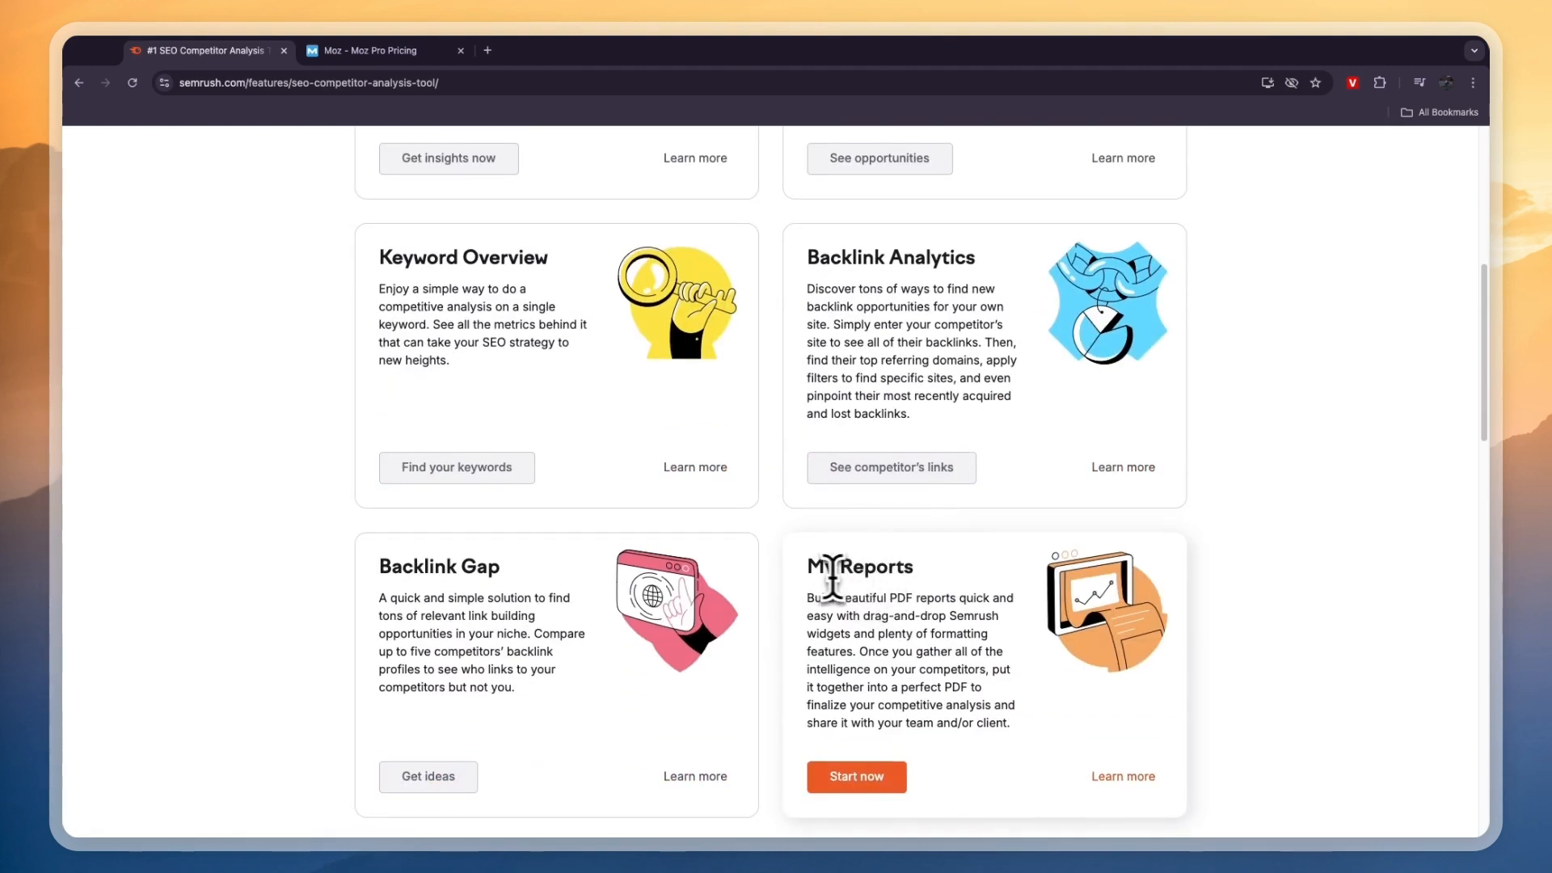
scroll("up", 3)
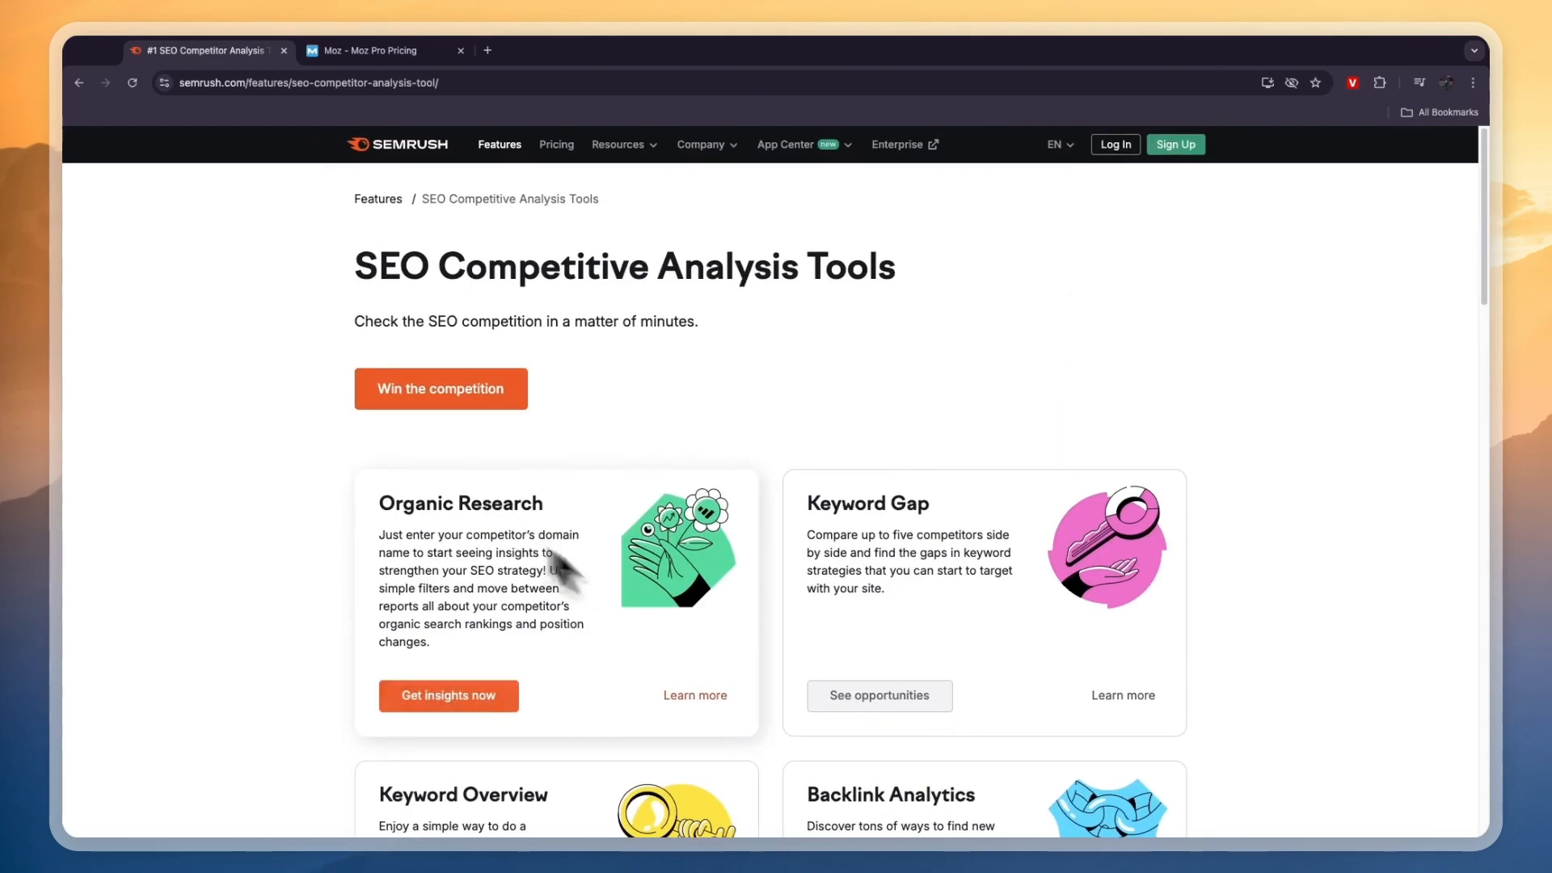
left_click(555, 144)
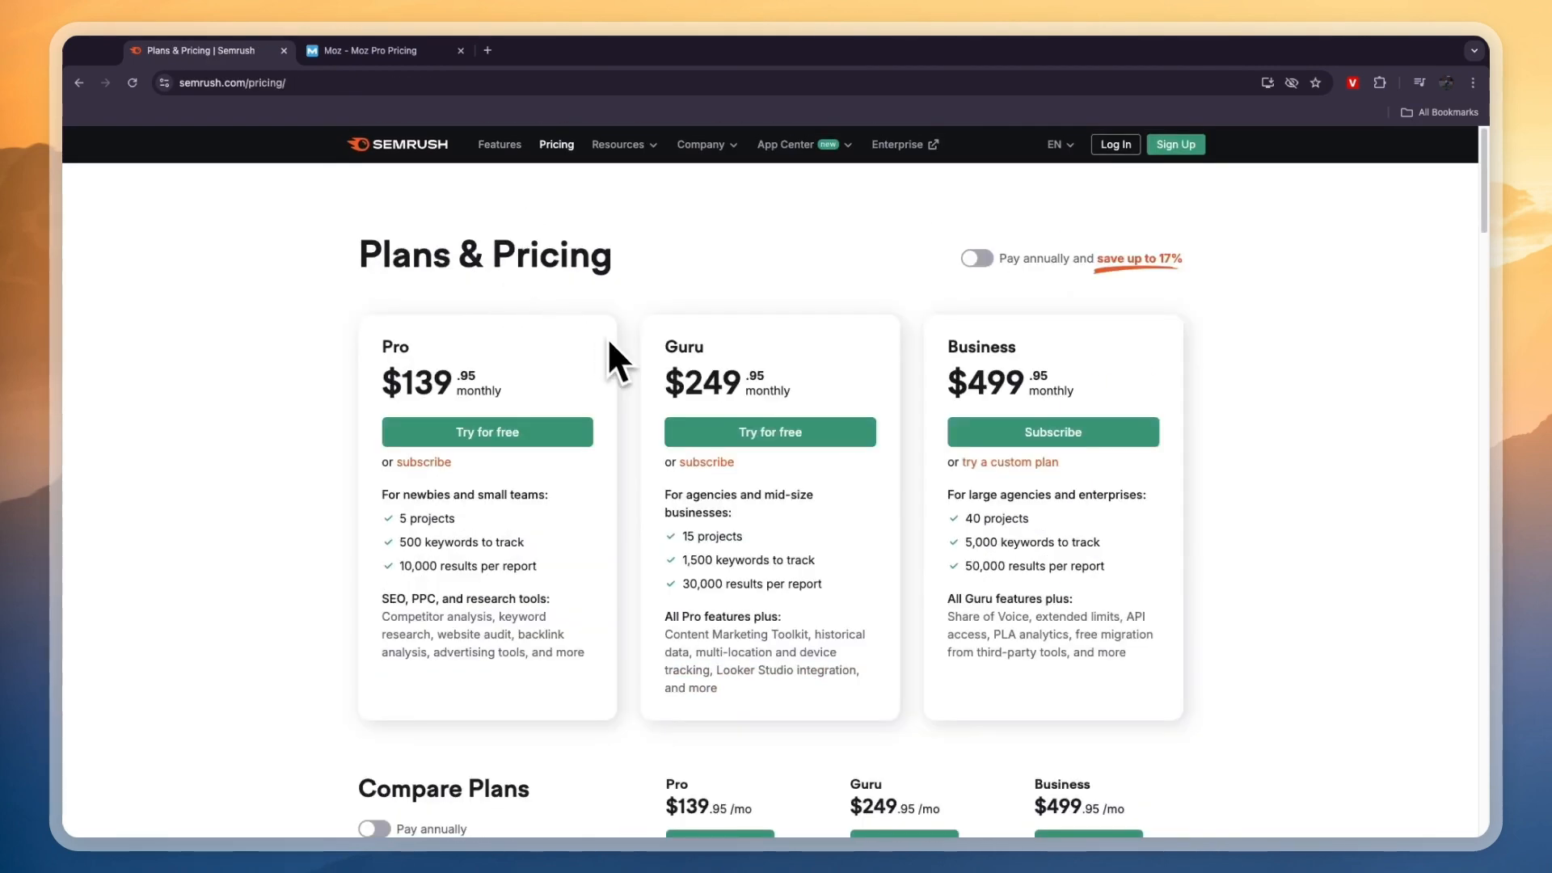
mouse_move(396, 415)
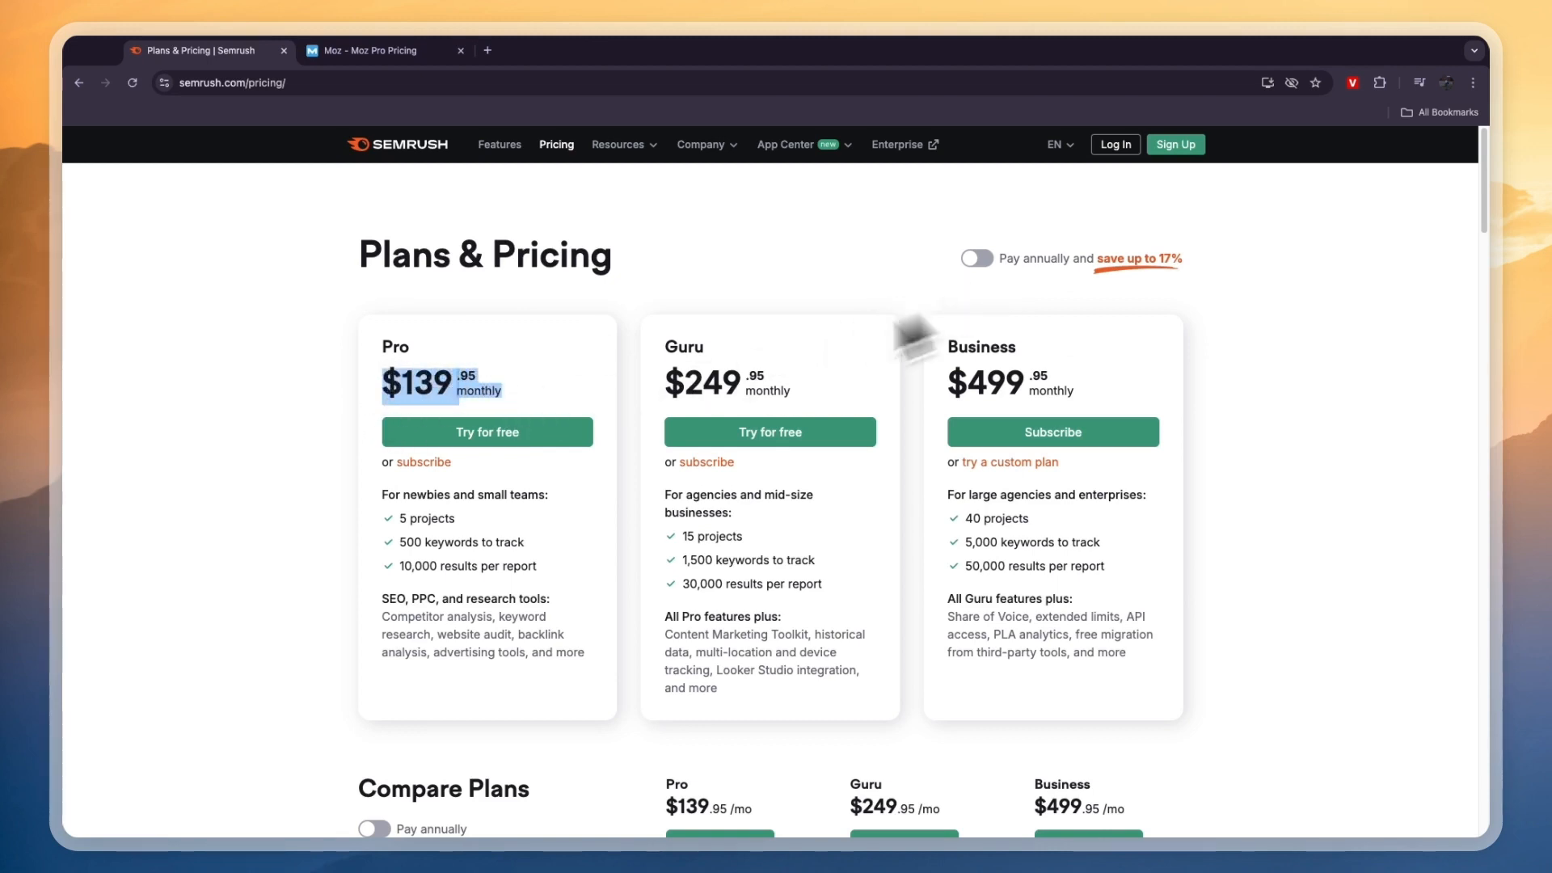
mouse_move(387, 519)
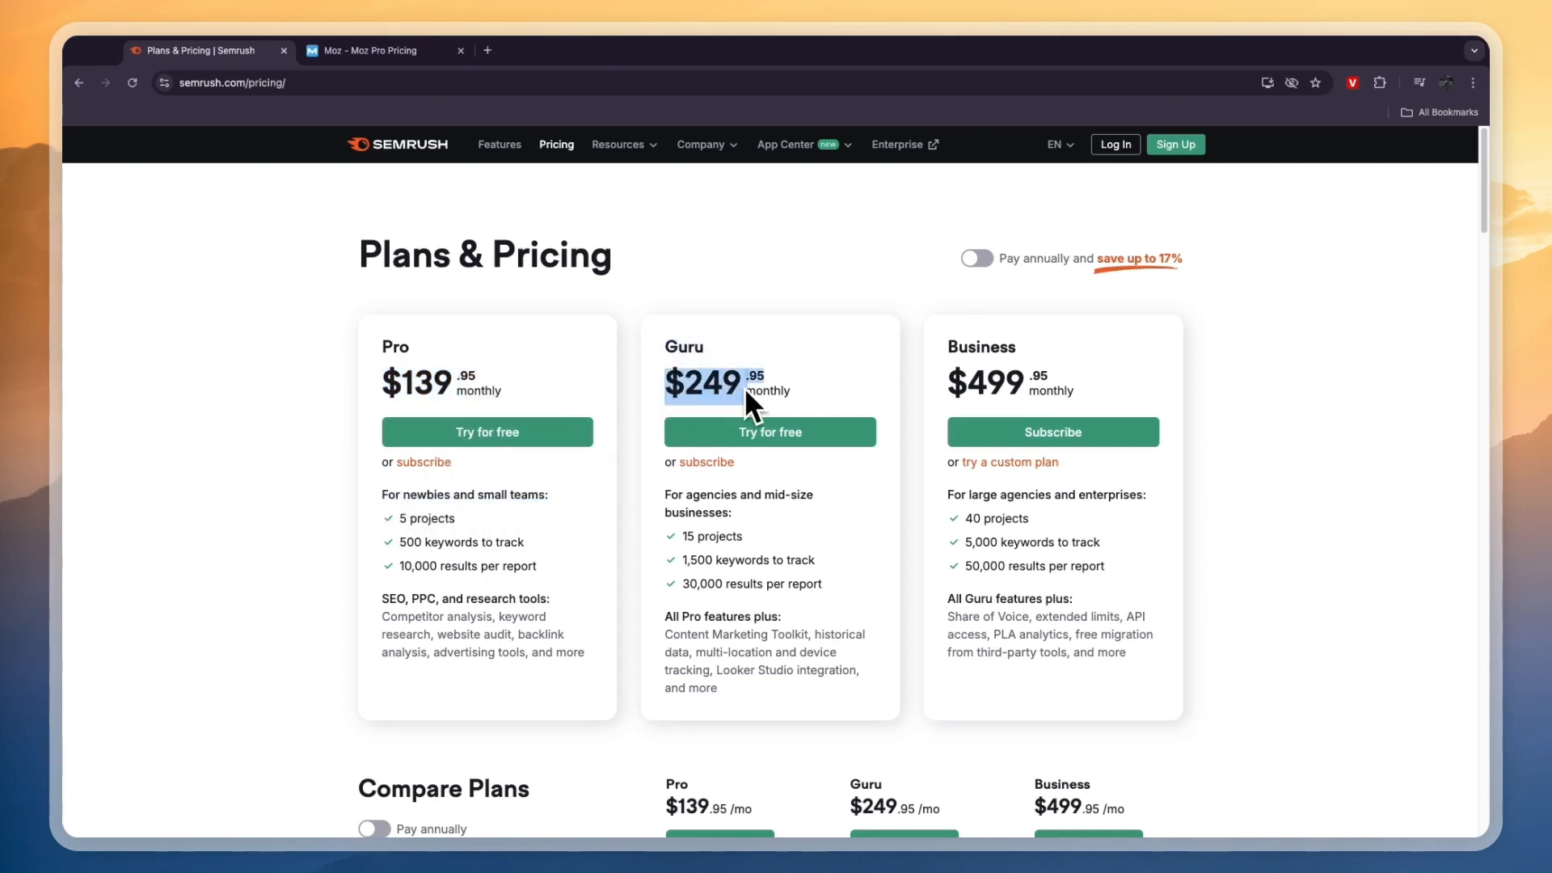
mouse_move(673, 499)
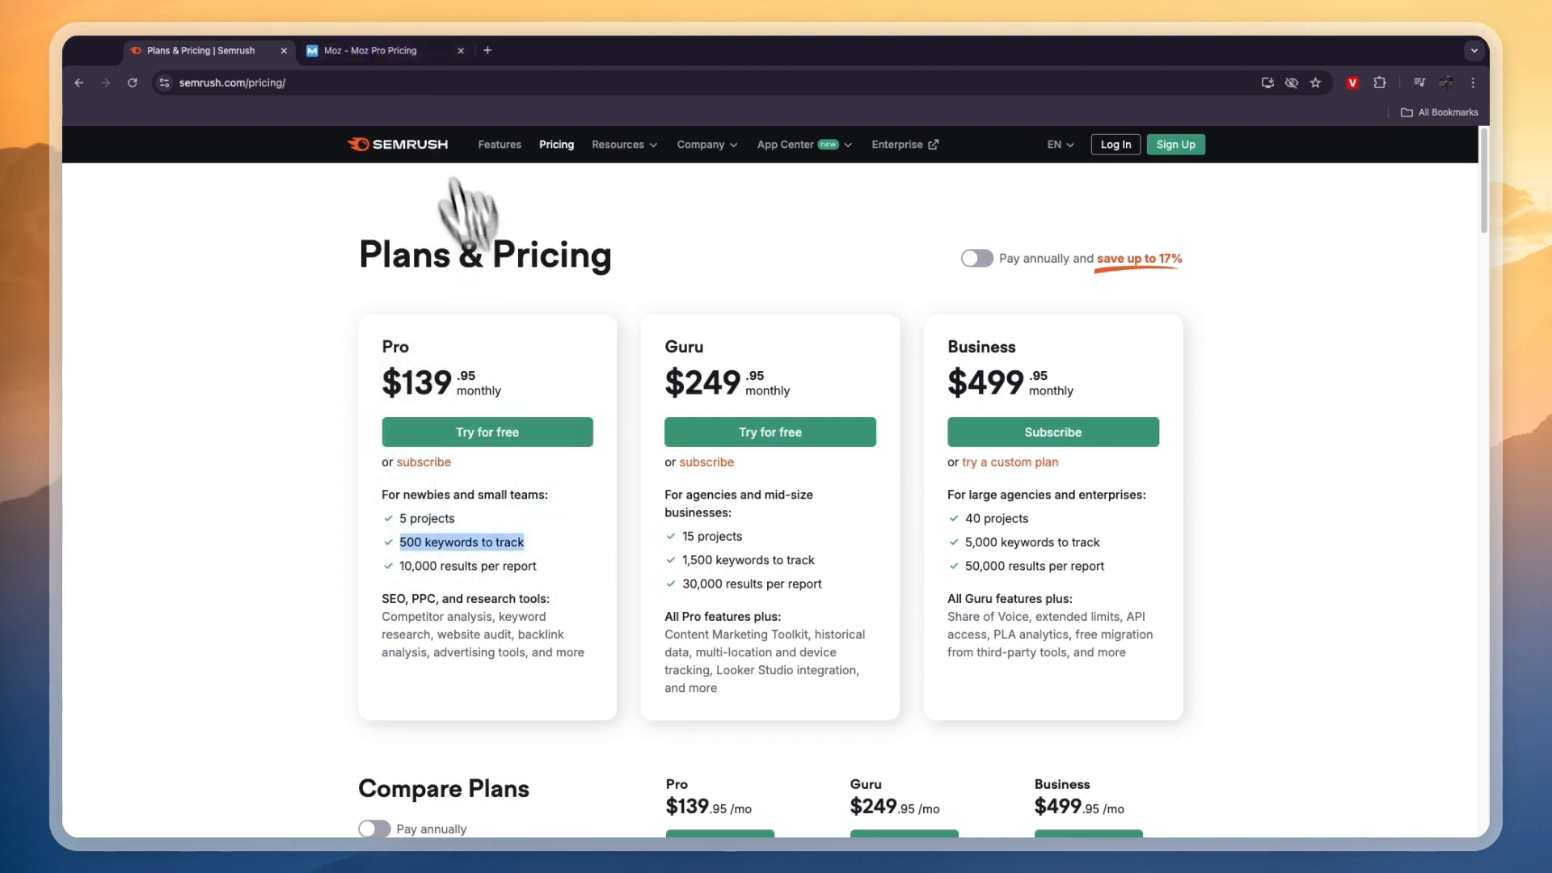
left_click(384, 50)
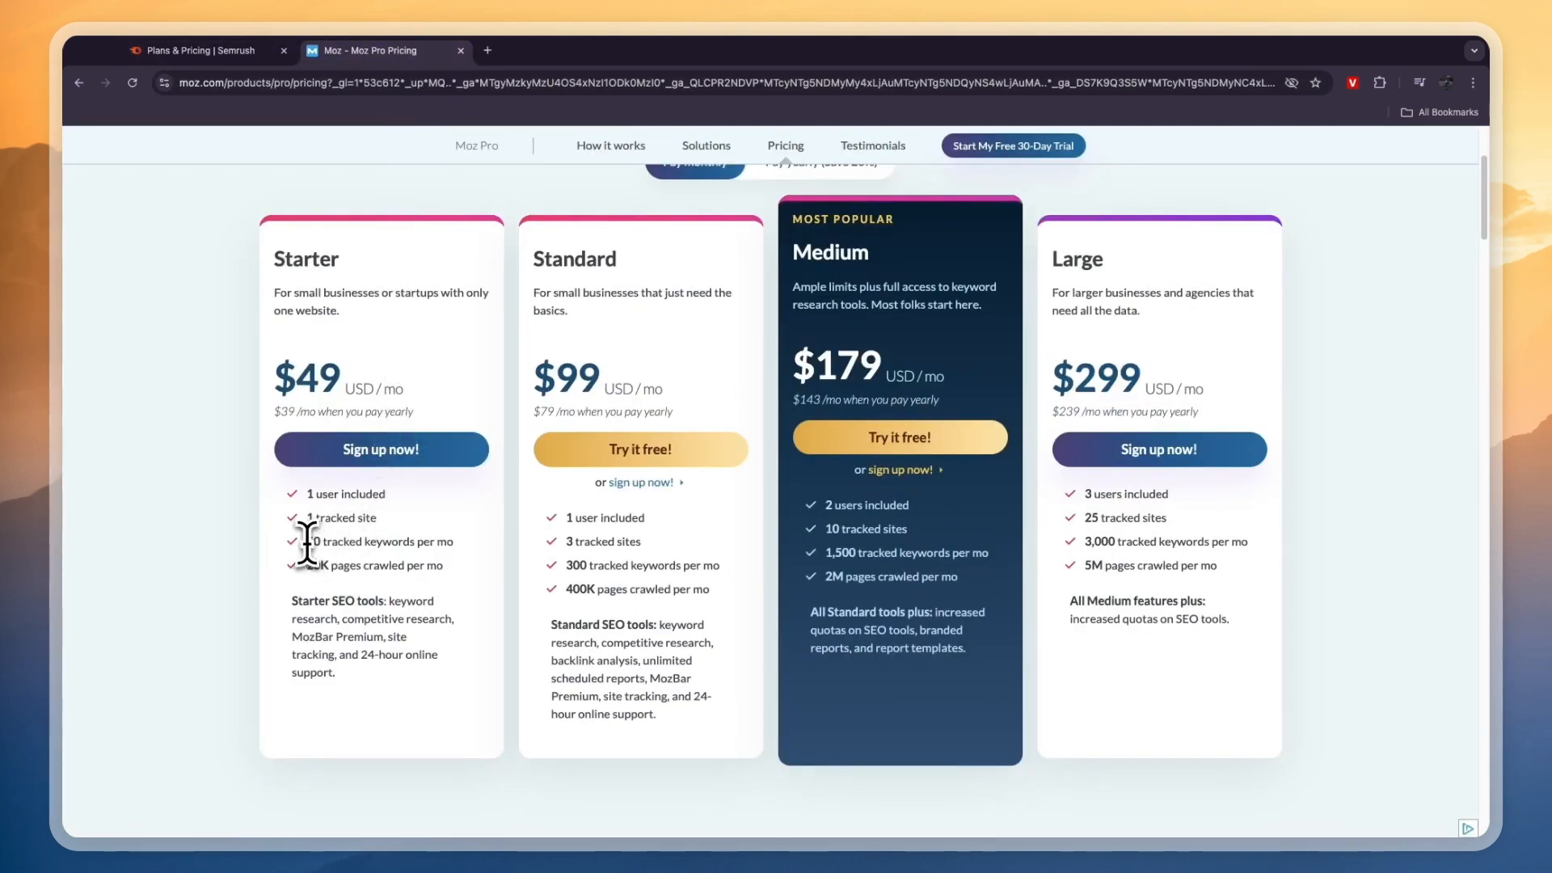
double_click(310, 540)
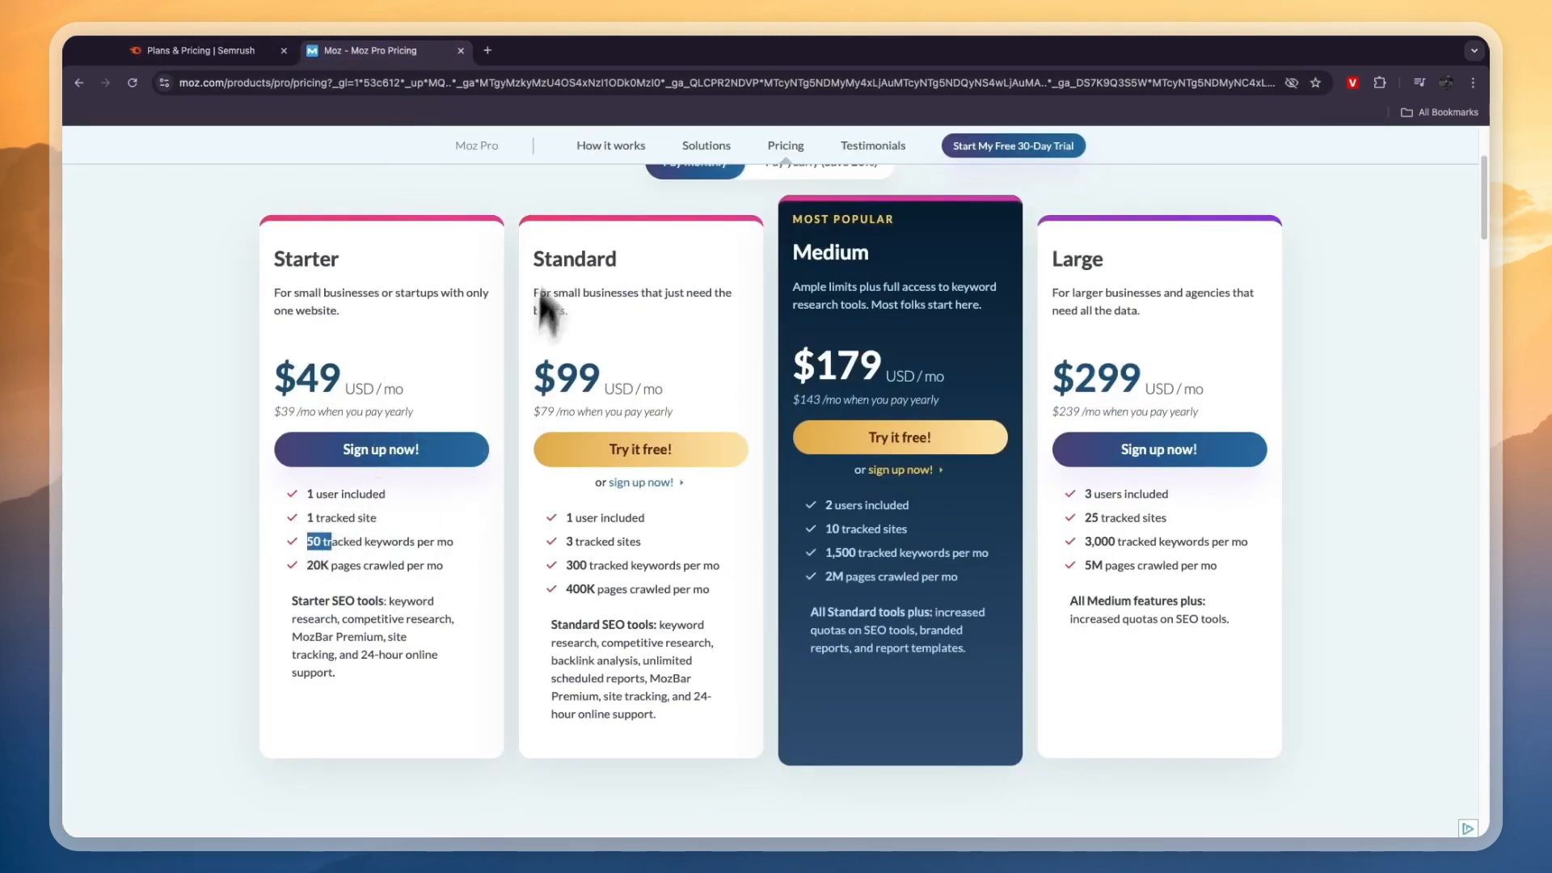
double_click(566, 378)
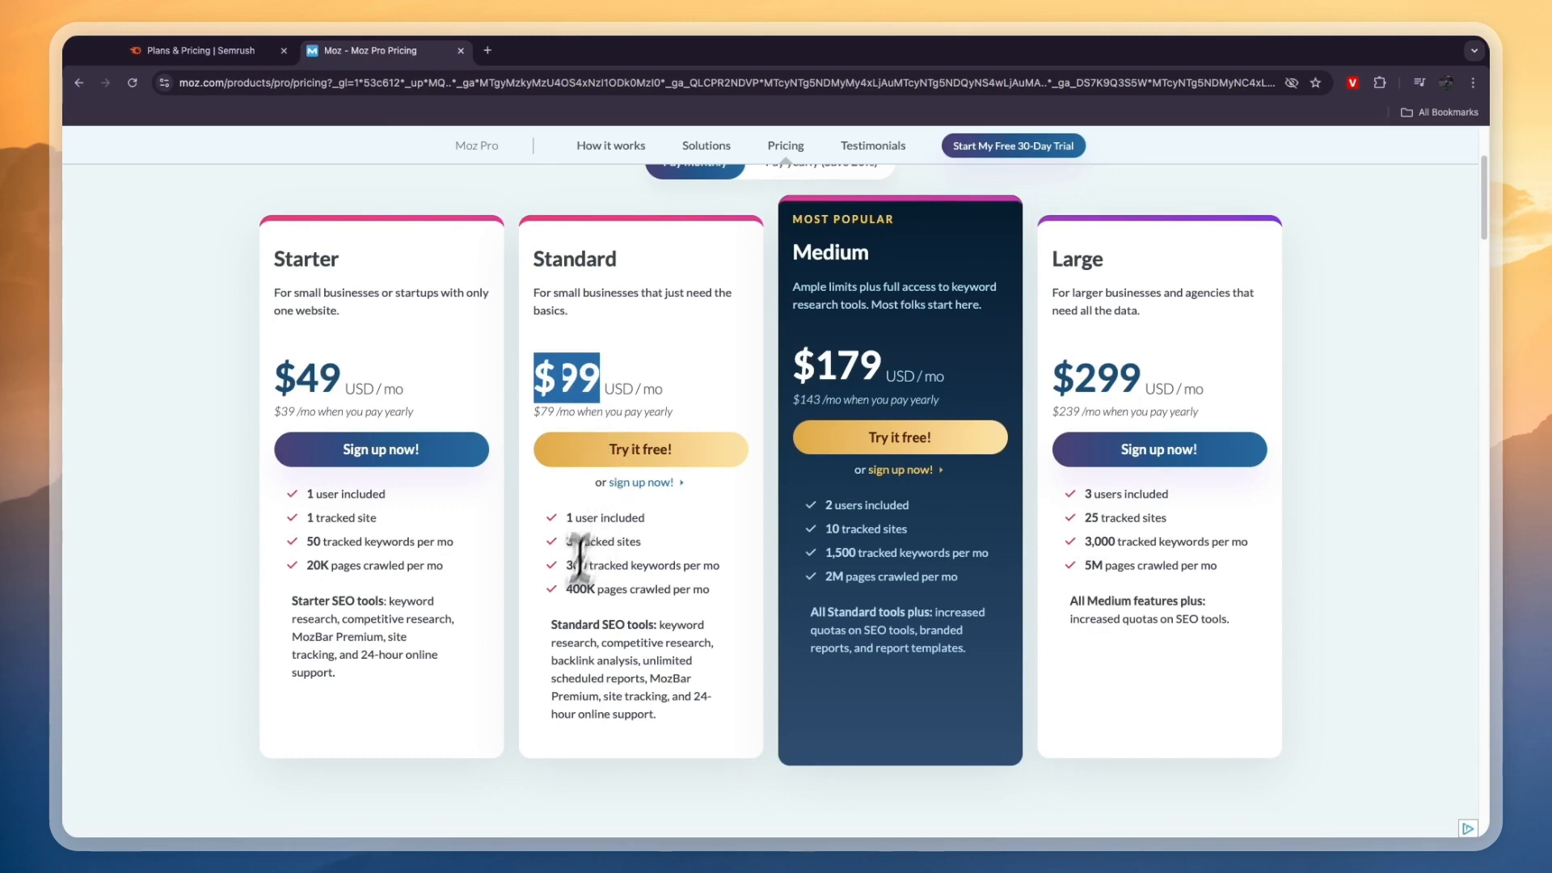
double_click(577, 565)
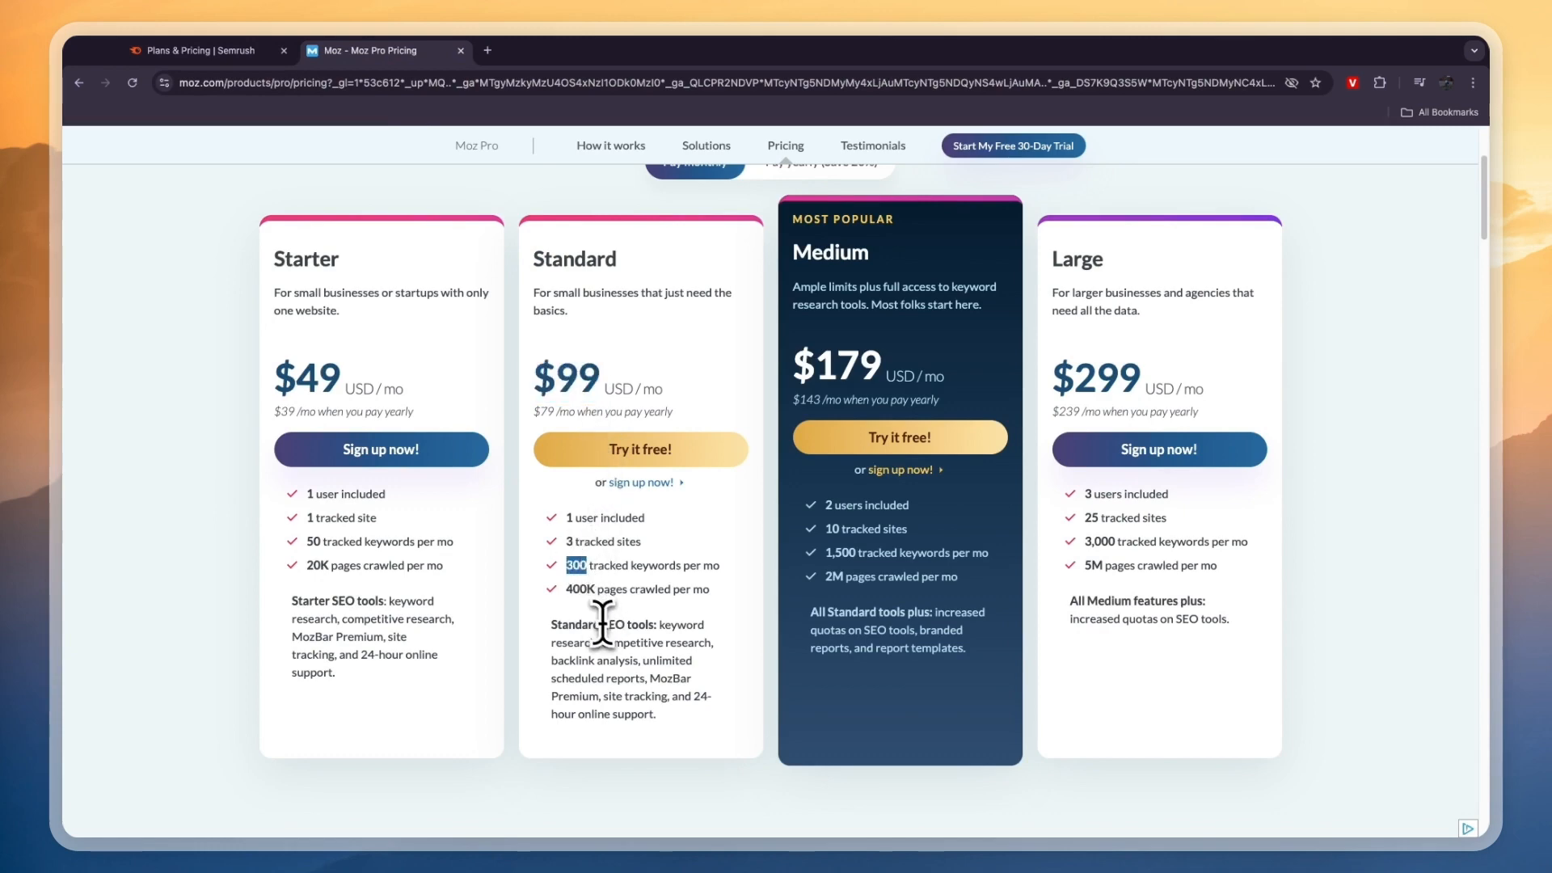
left_click(204, 50)
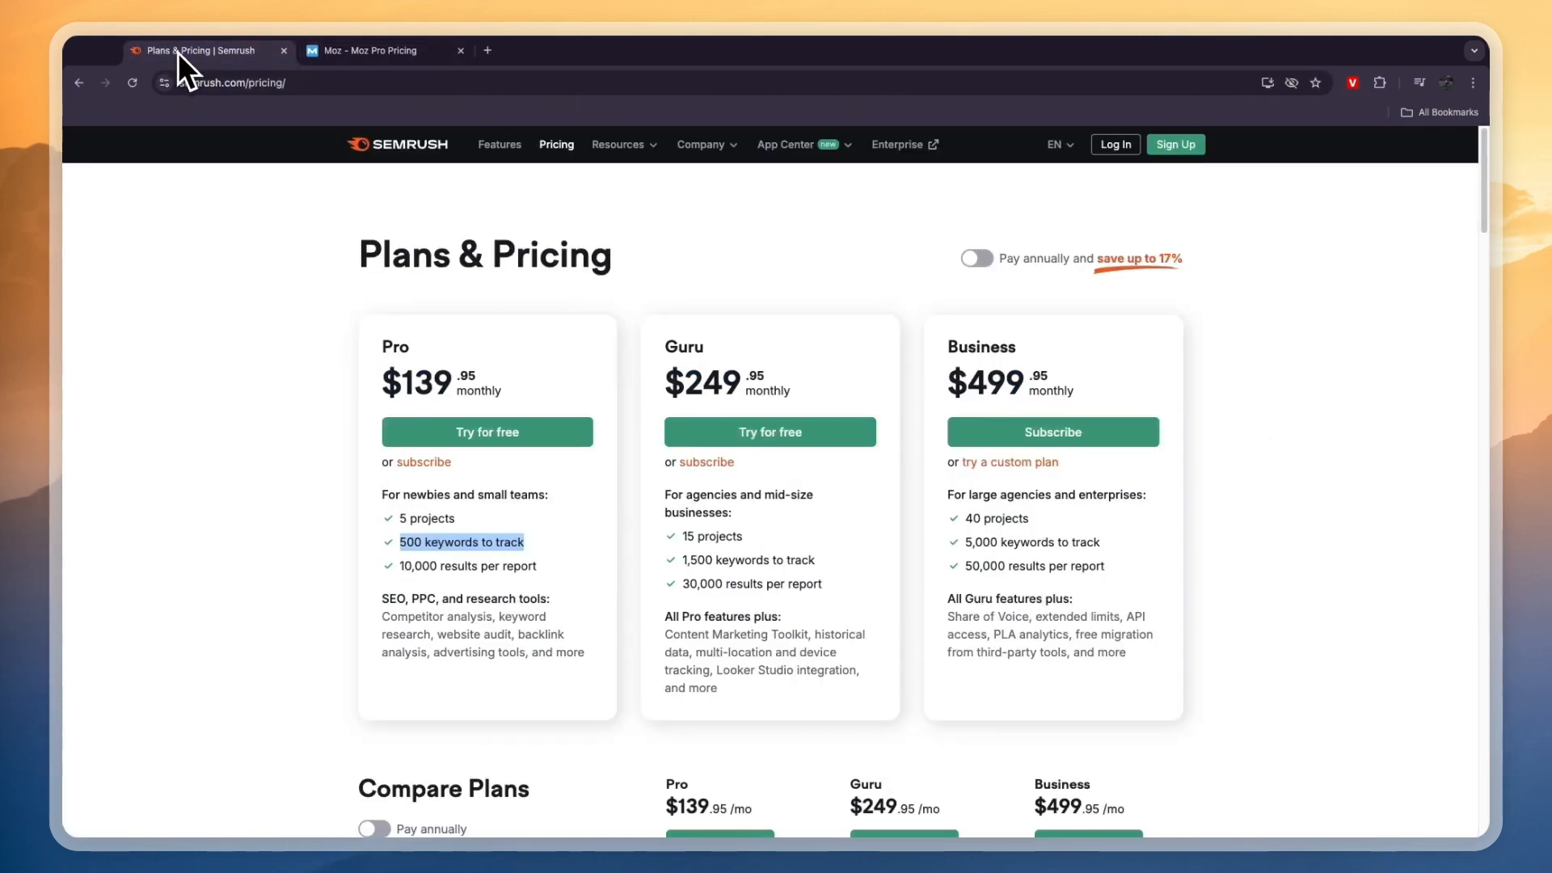
mouse_move(418, 383)
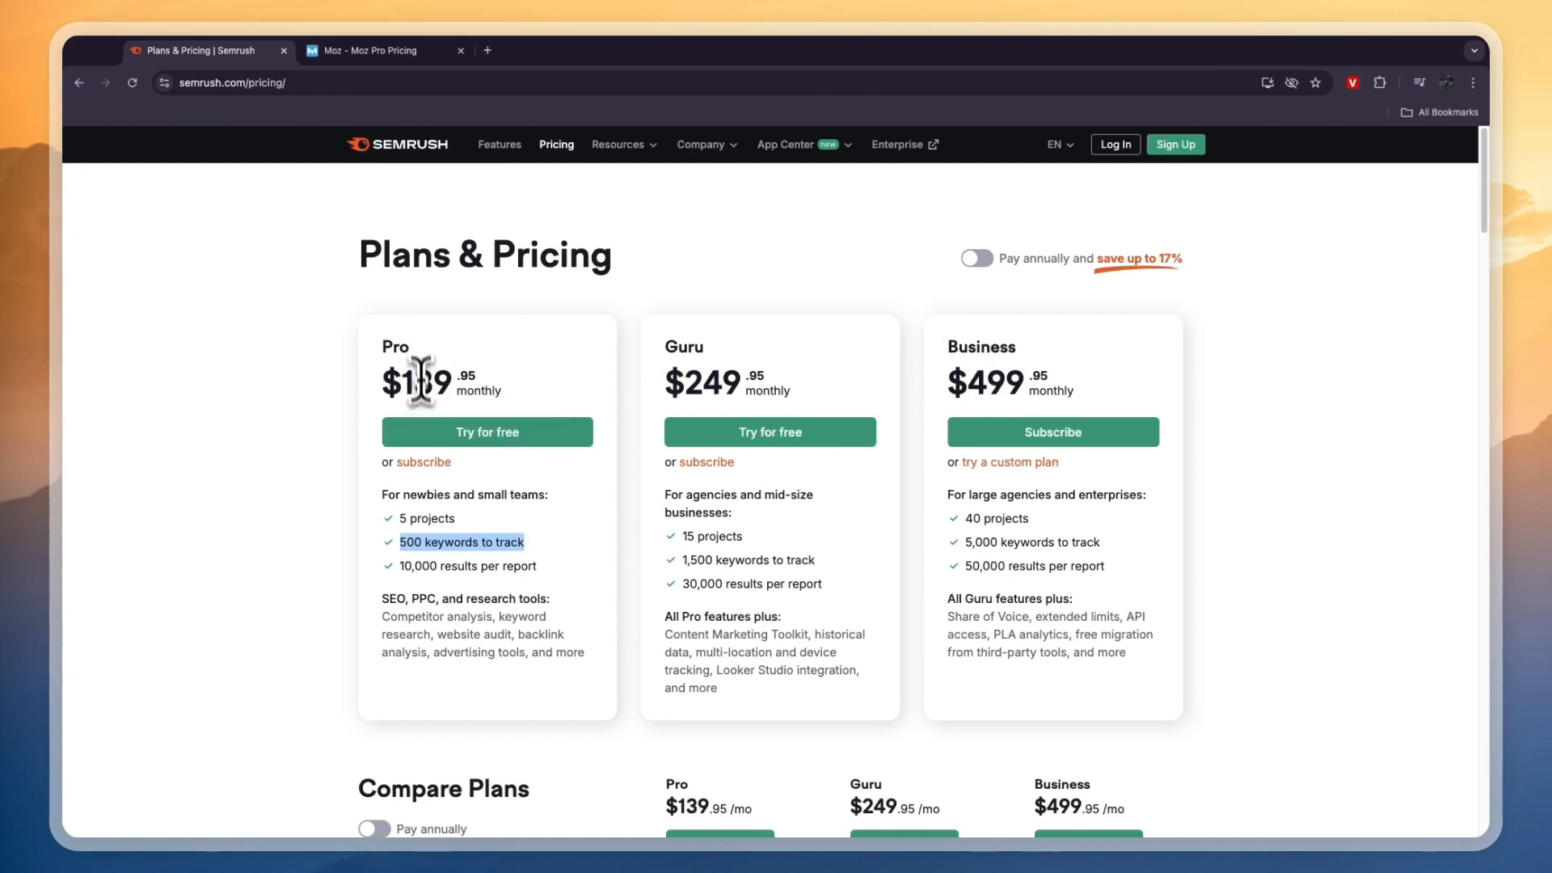
mouse_move(447, 386)
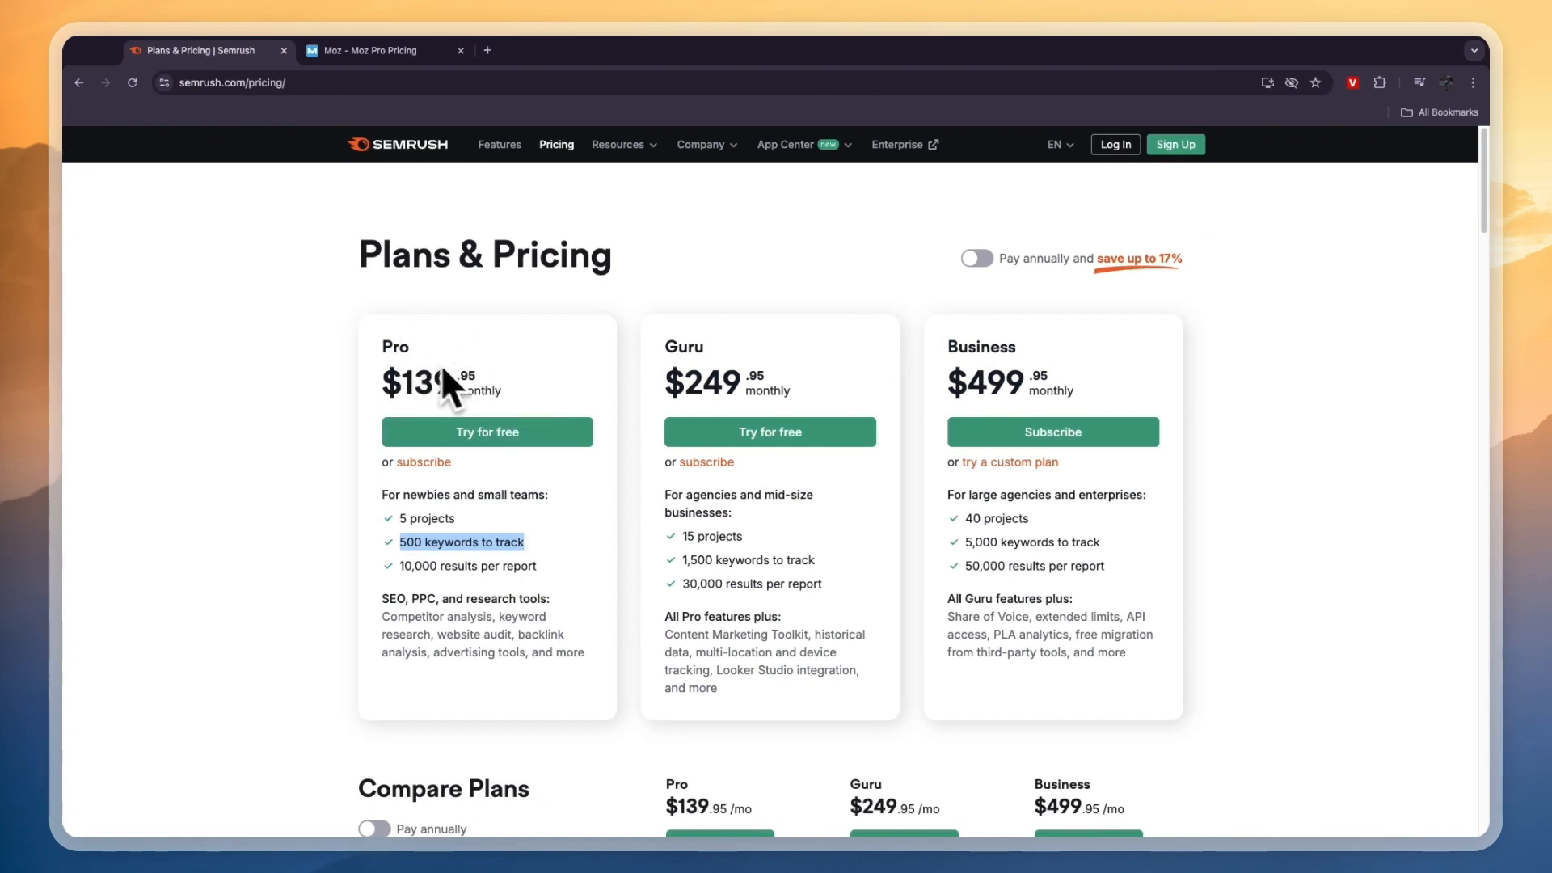
left_click(381, 50)
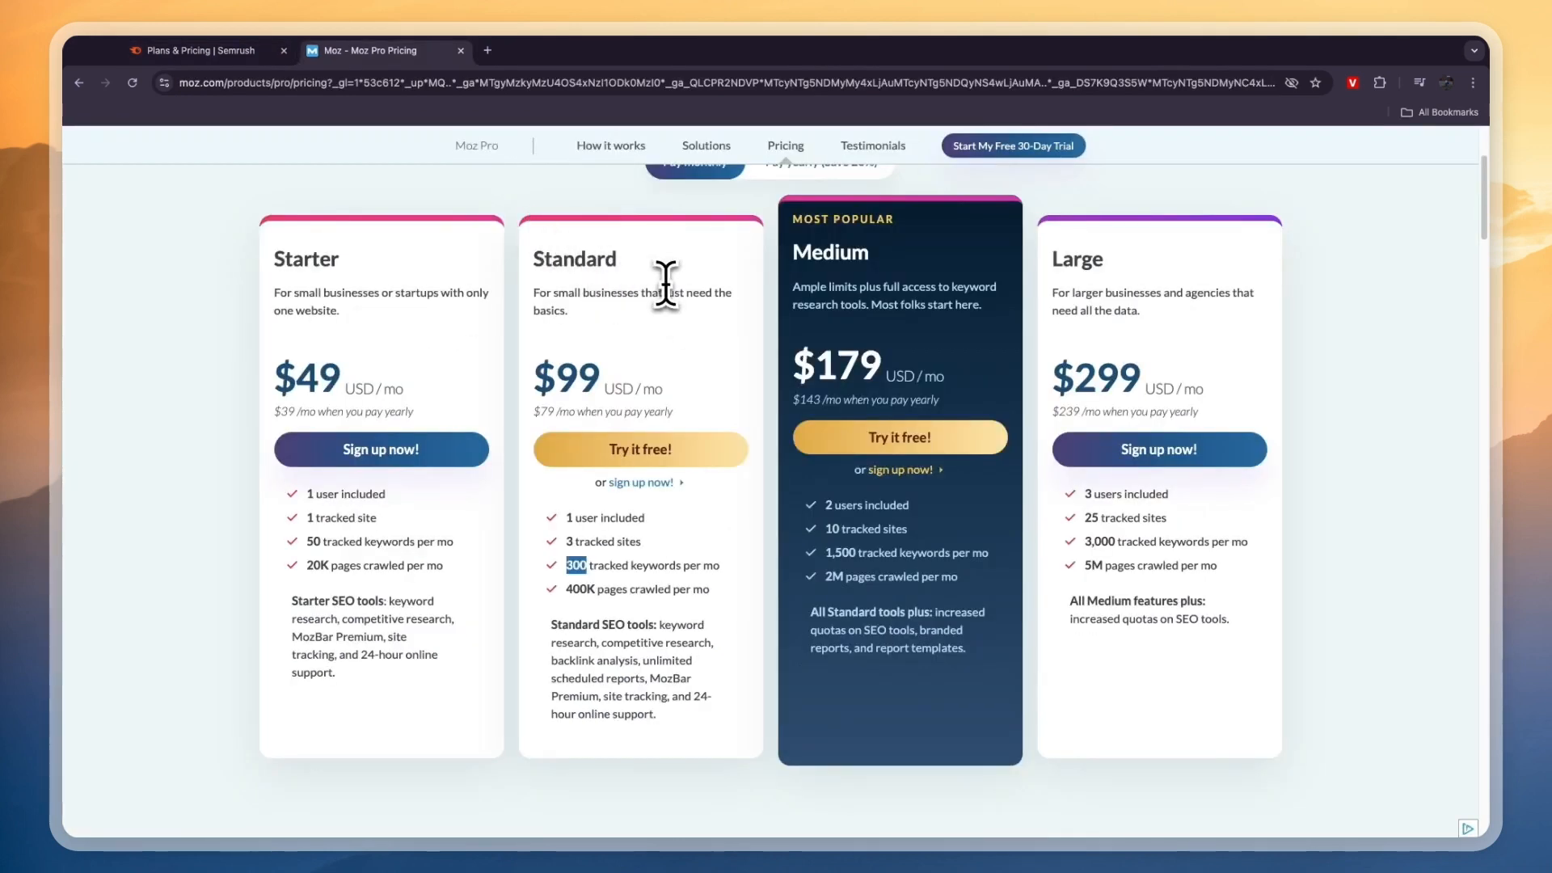
double_click(574, 258)
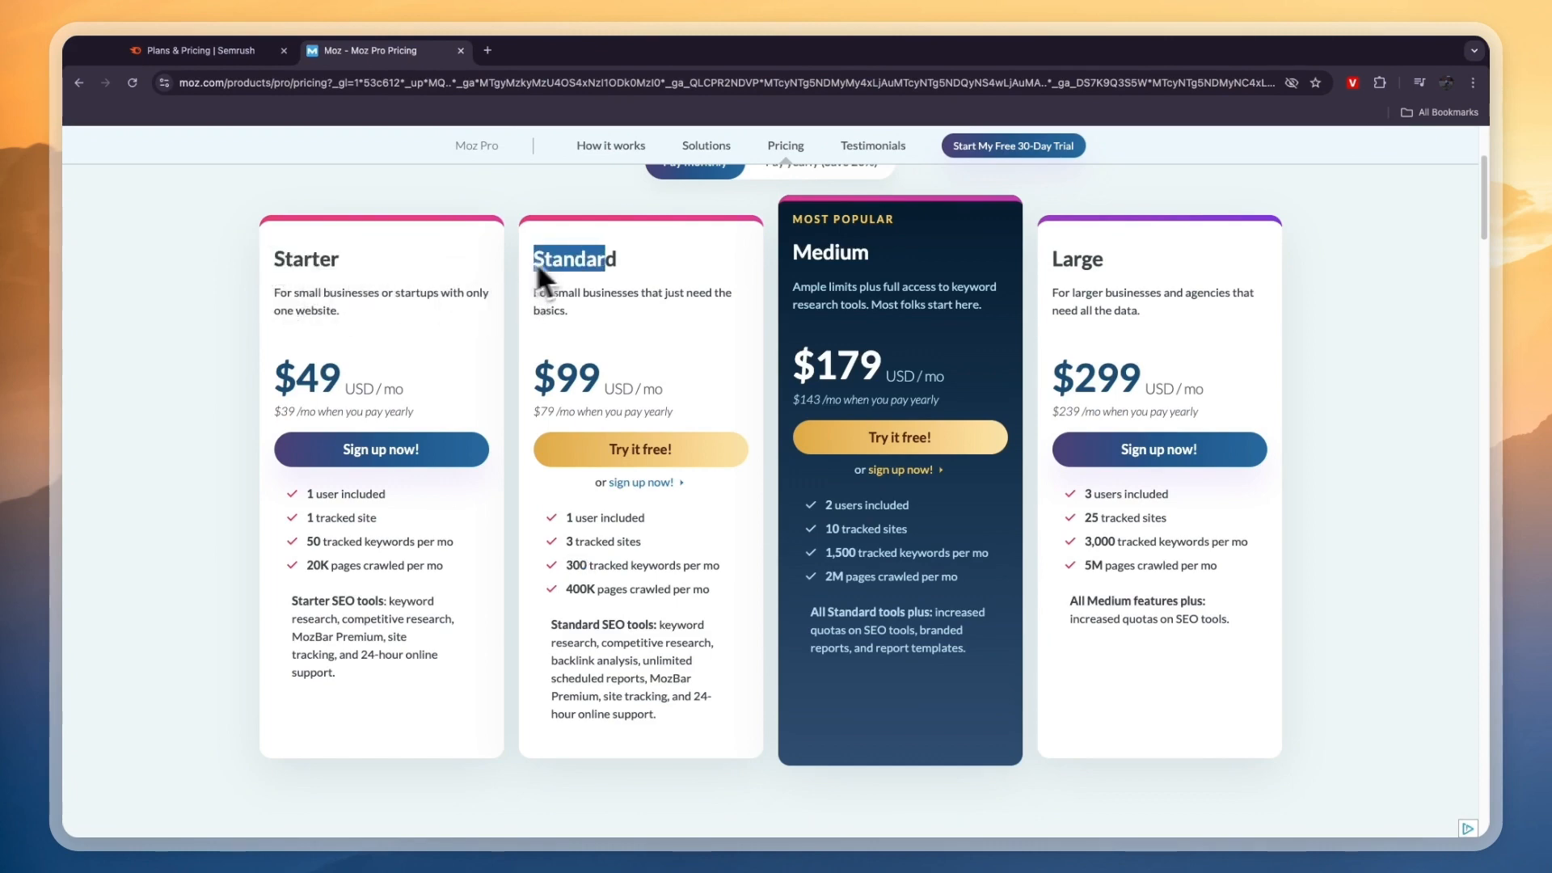
mouse_move(207, 50)
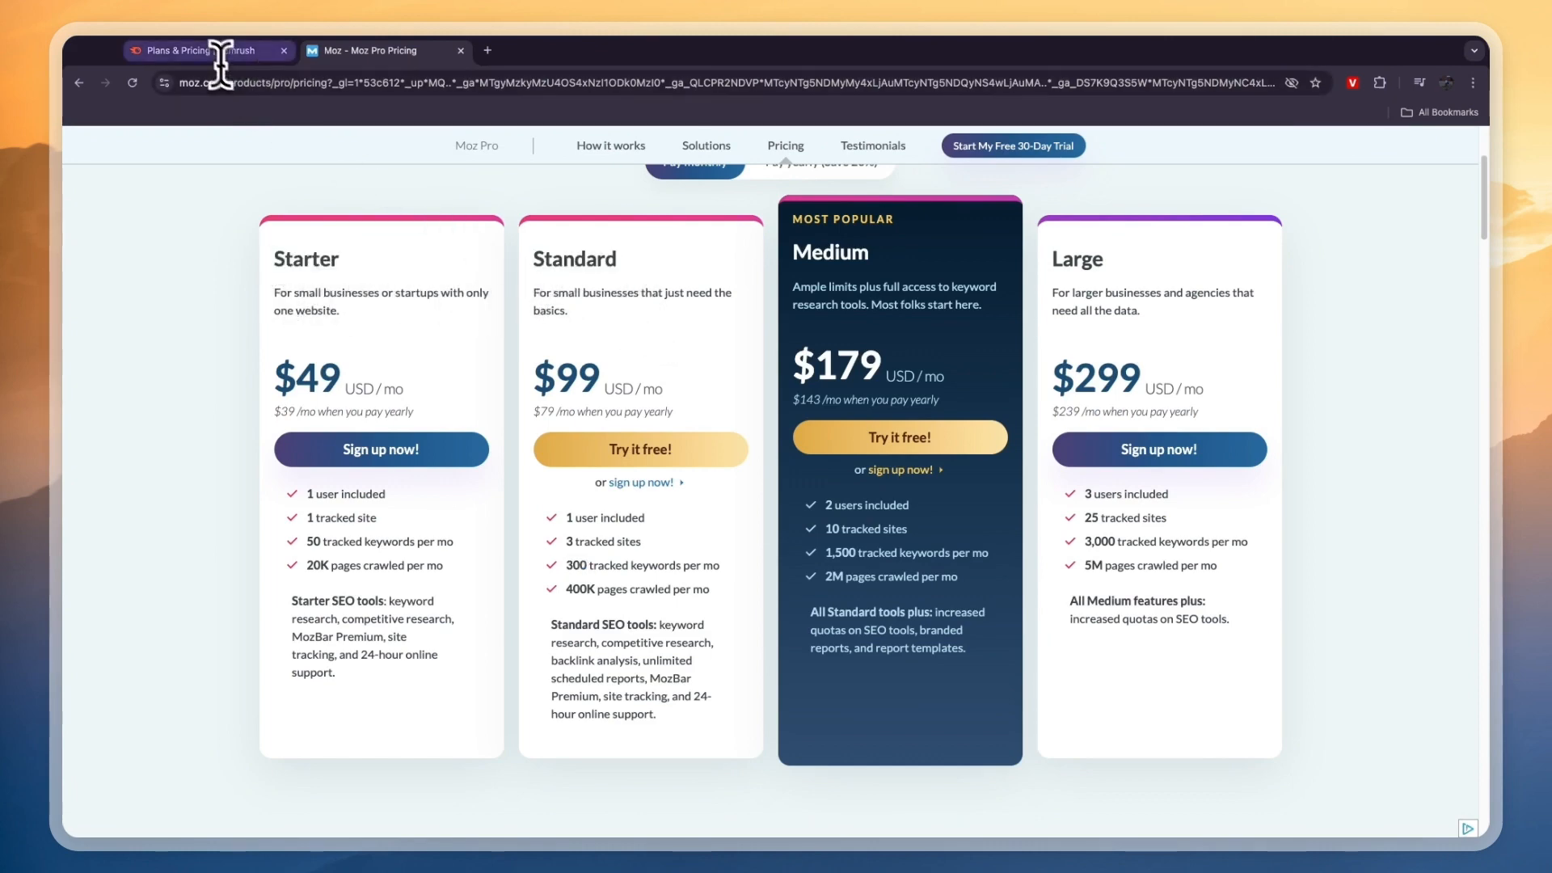
left_click(198, 50)
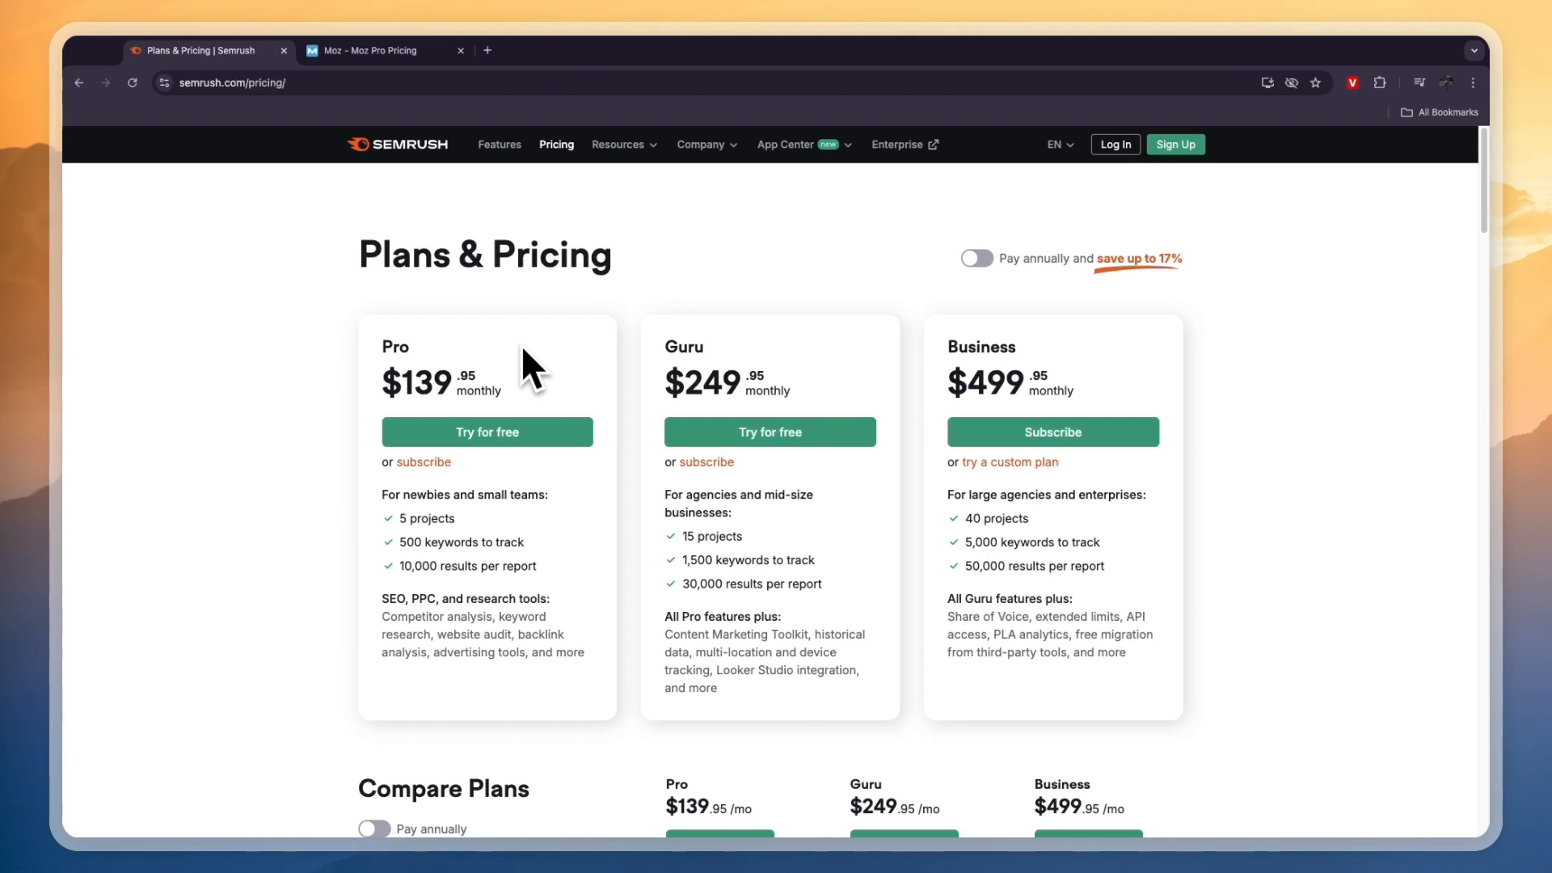
- Return to the Moz Pro pricing tab and scroll to the Starter and Standard plans
left_click(376, 50)
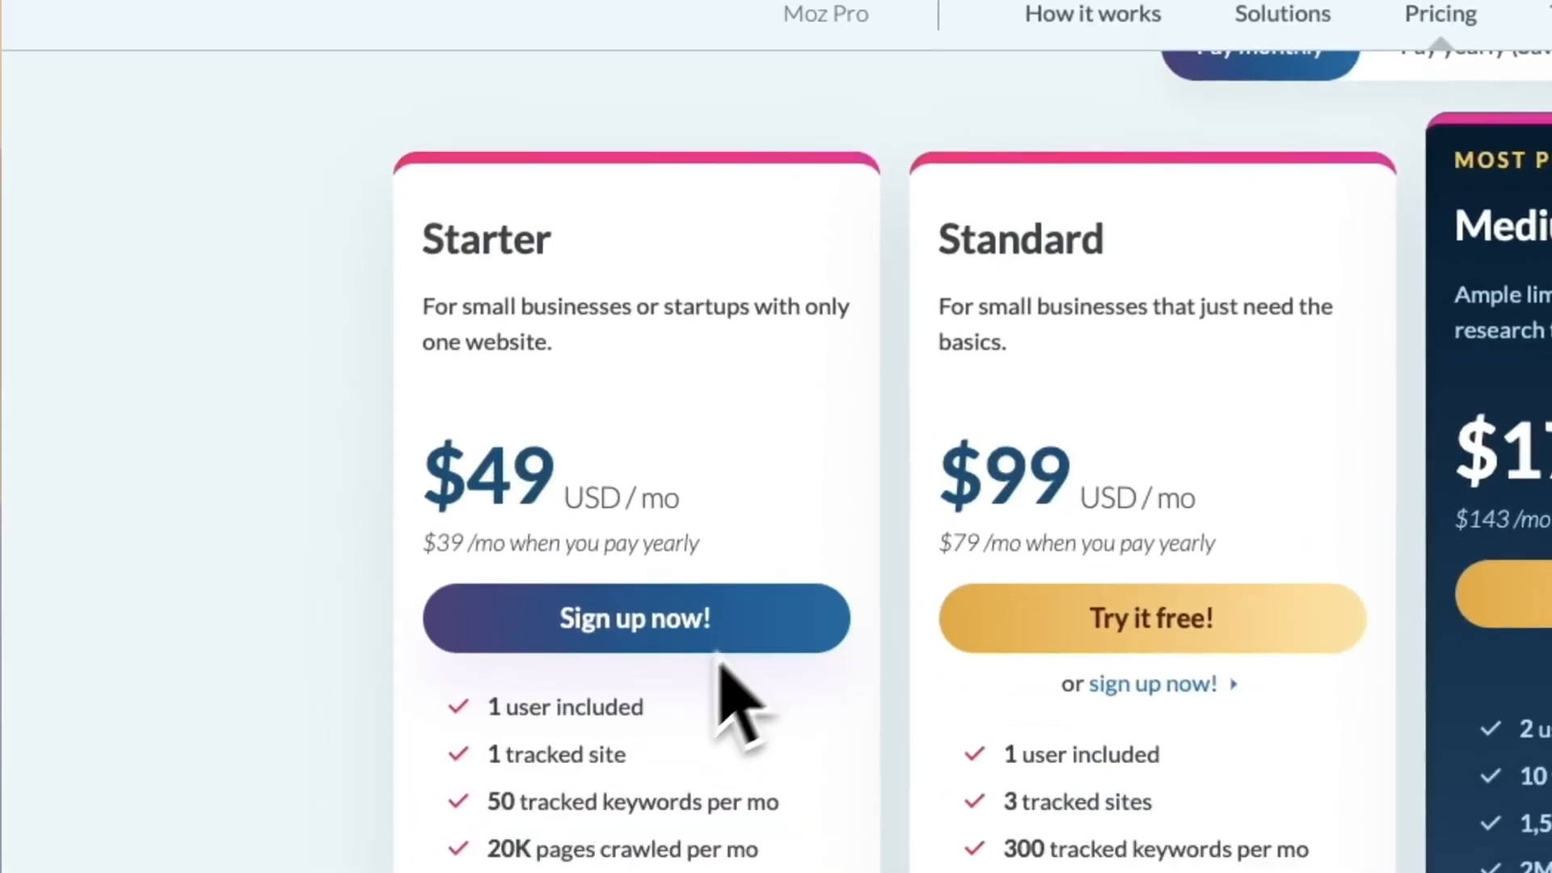
scroll("down", 3)
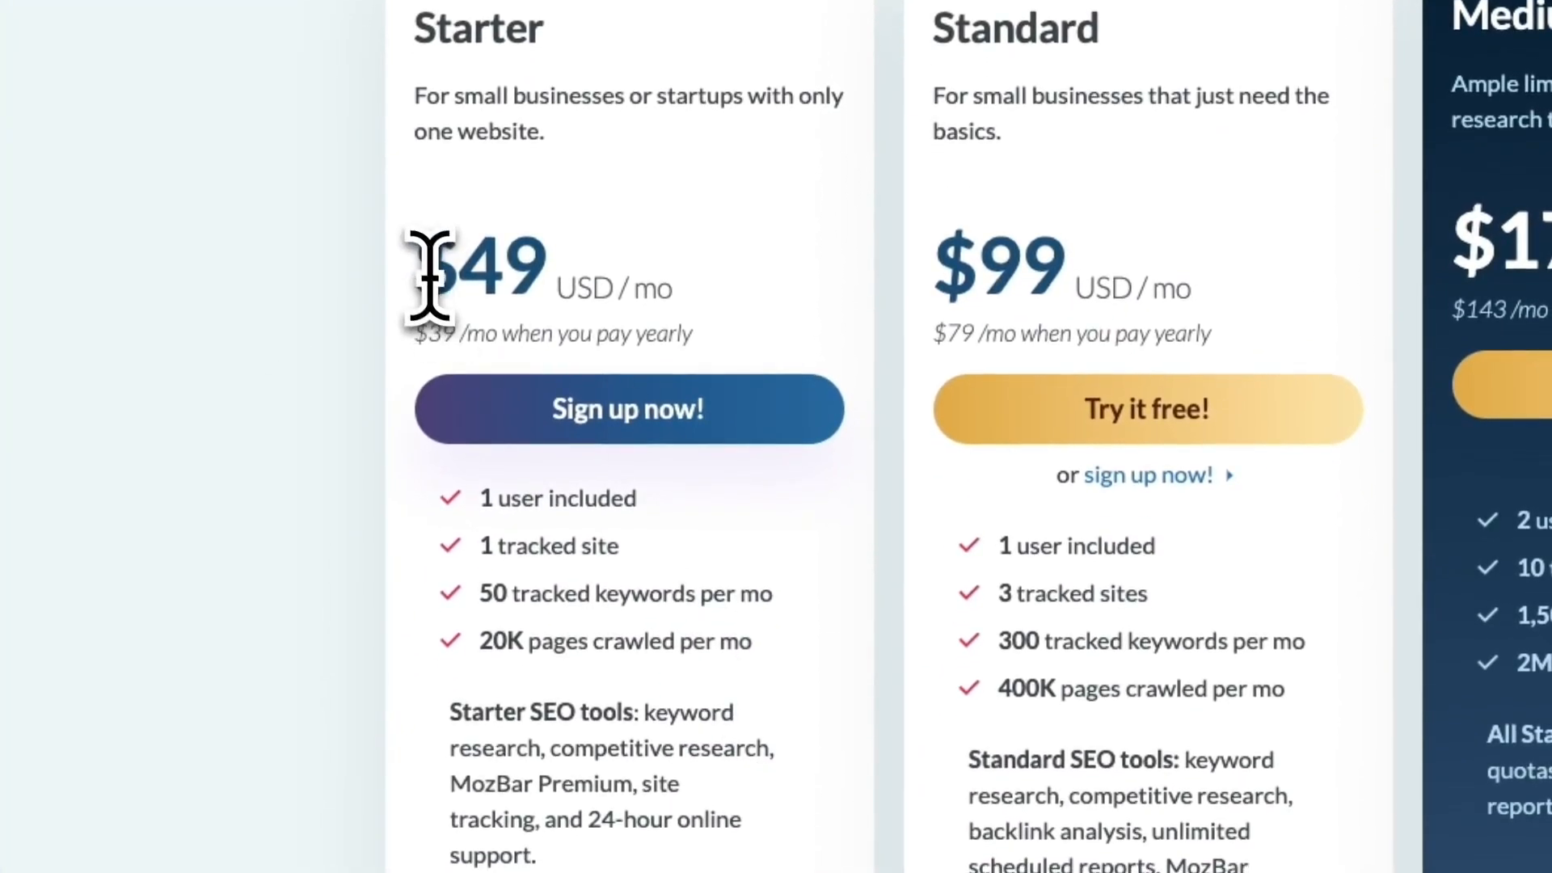
mouse_move(550, 673)
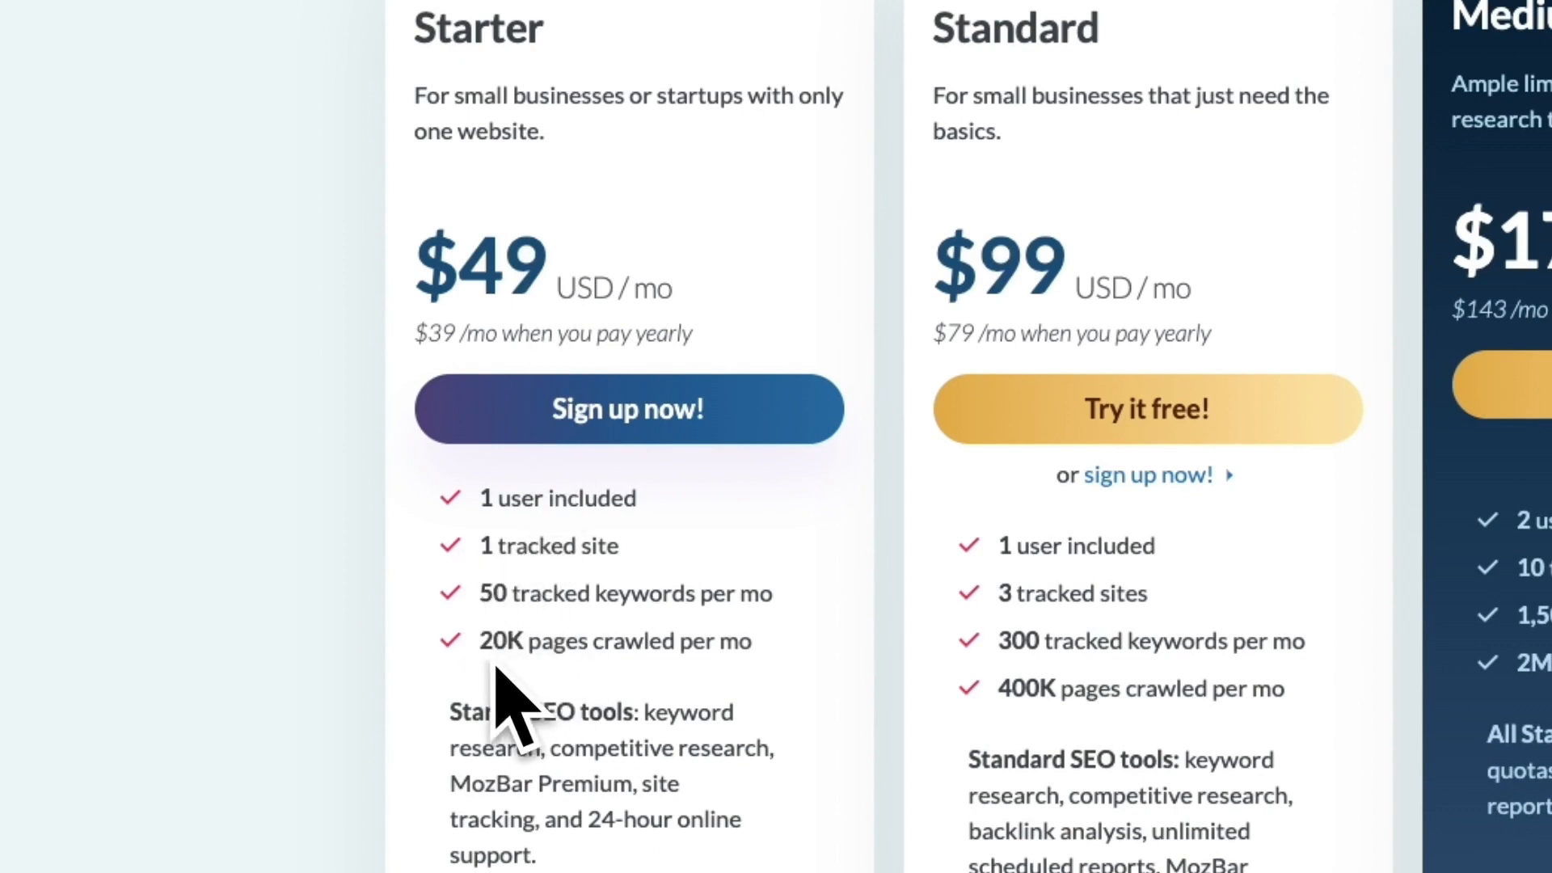
mouse_move(688, 732)
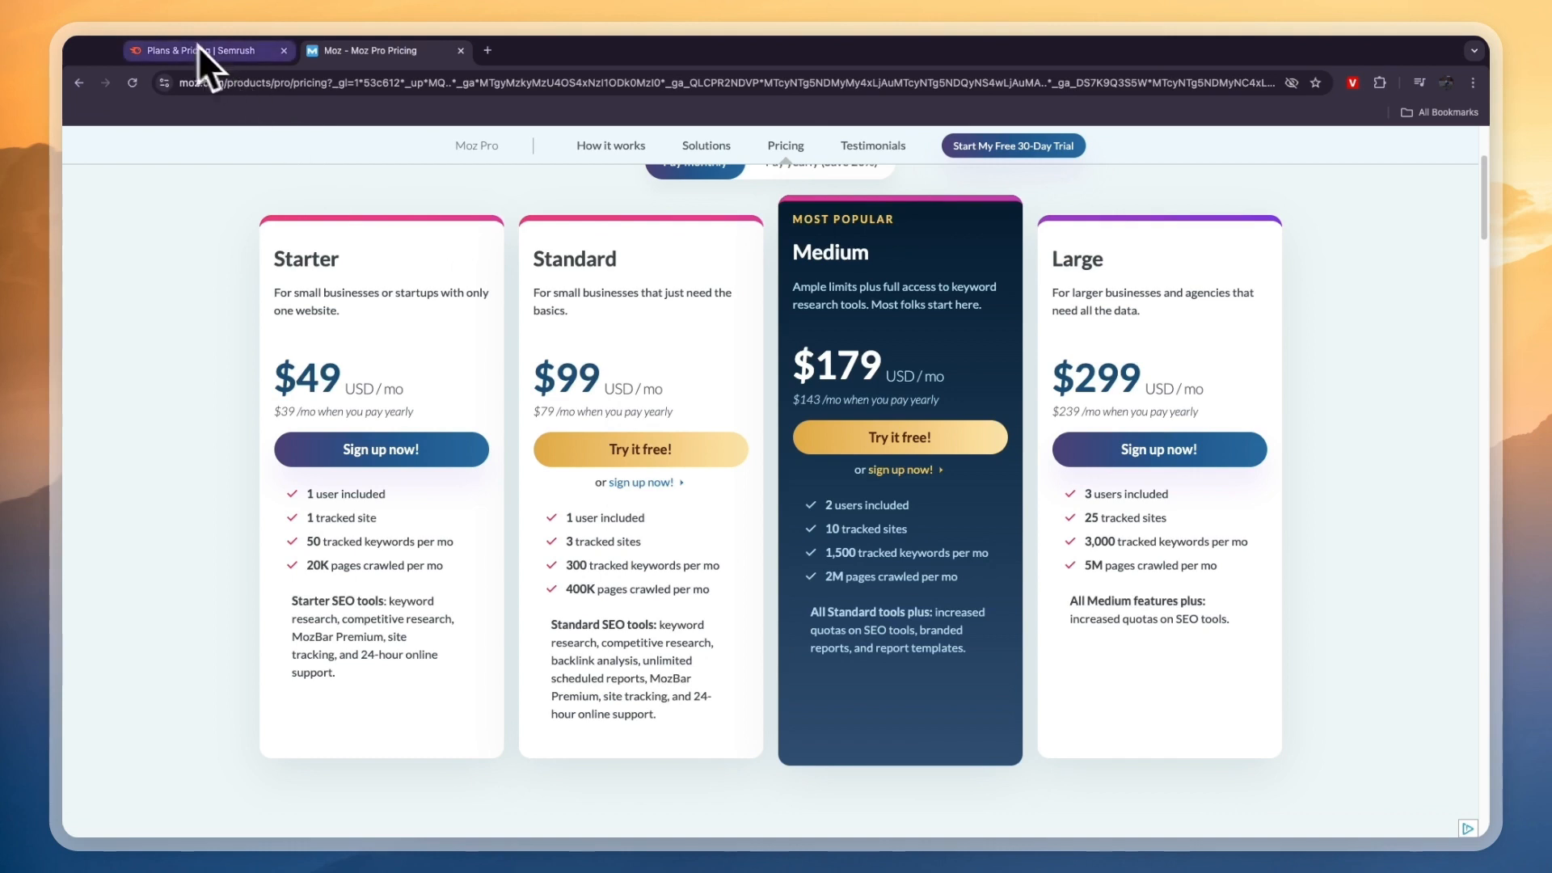
left_click(198, 50)
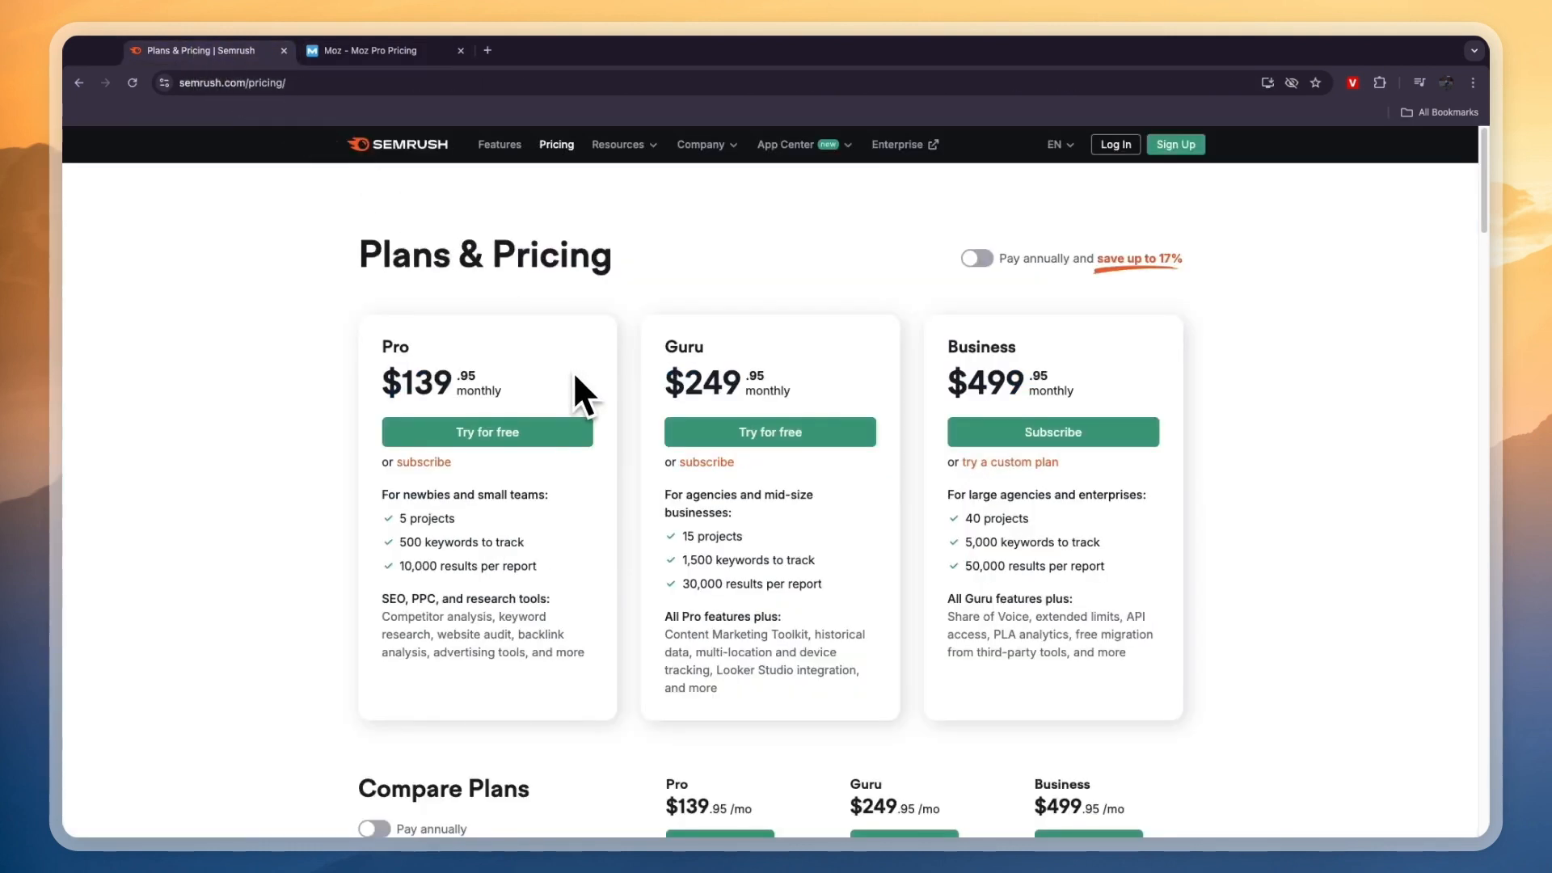
mouse_move(710, 351)
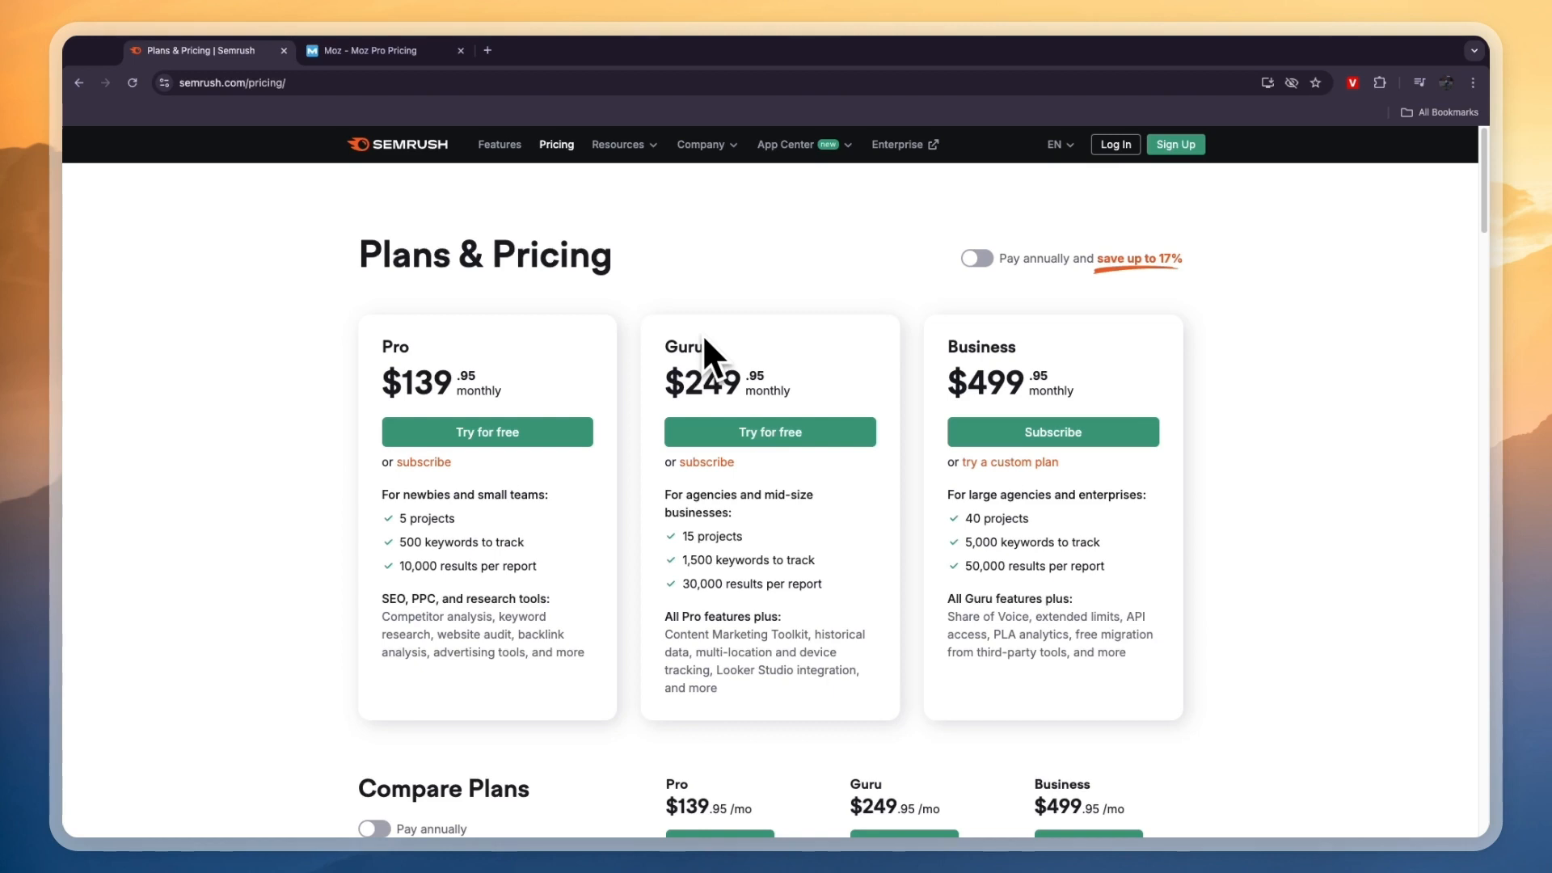
left_click(385, 50)
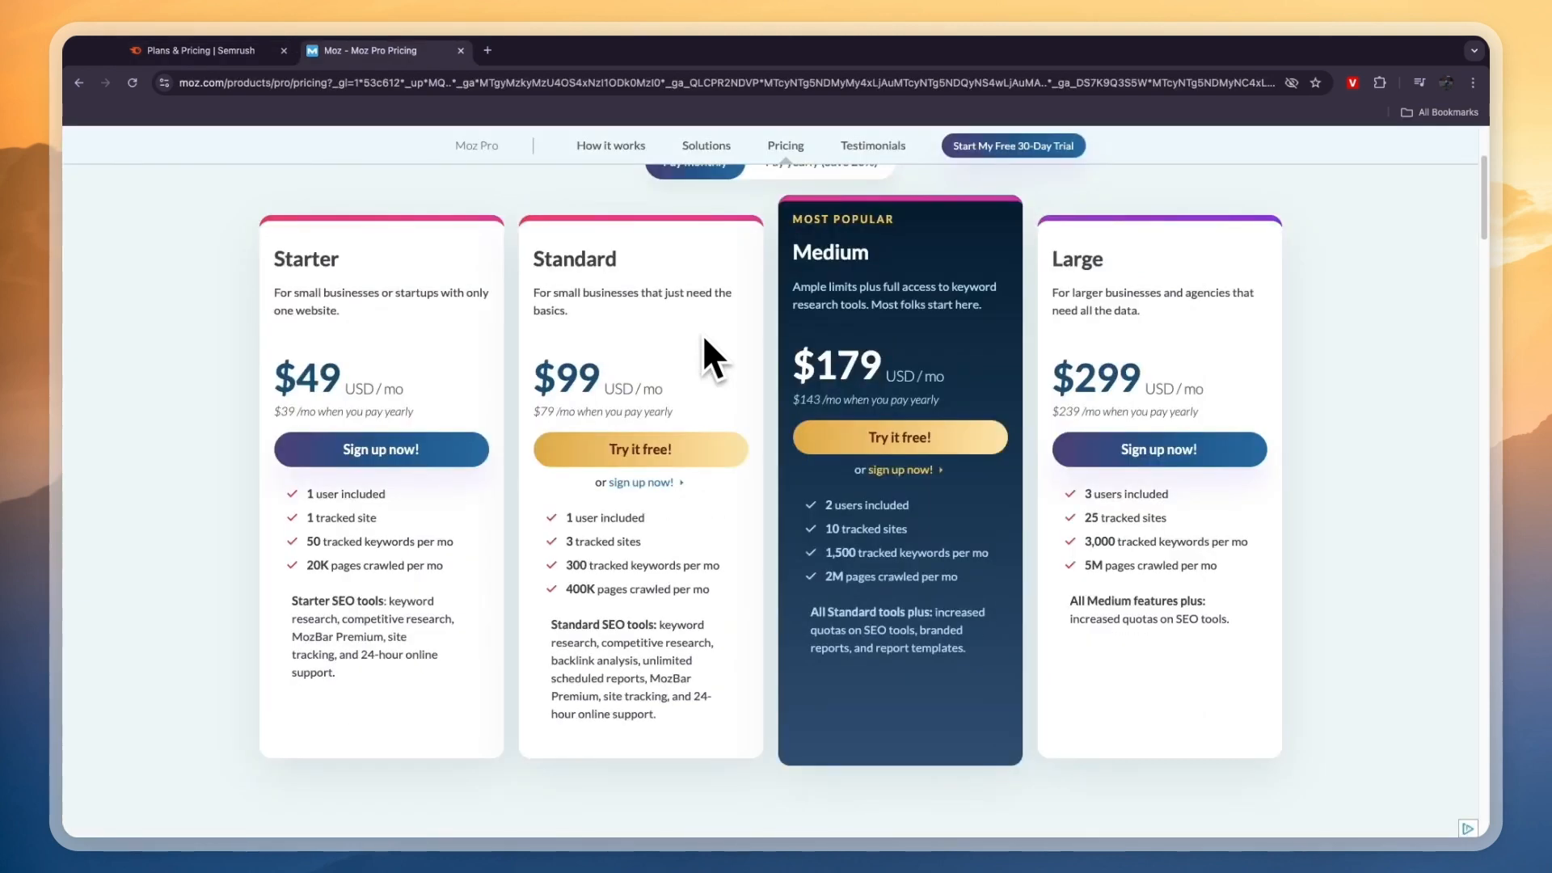